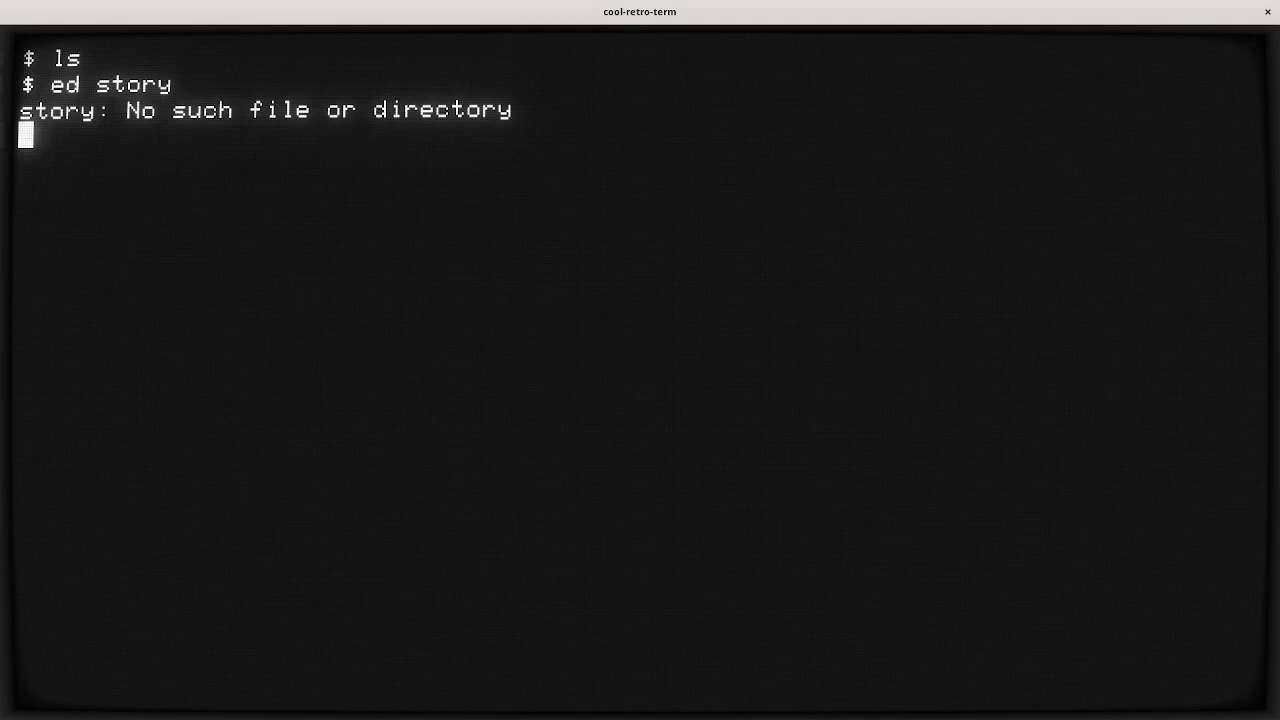
Insert the opening paragraph about nroff reading individual words from the input and filling them into paragraphs.
{"action": "type", "text": "i"}
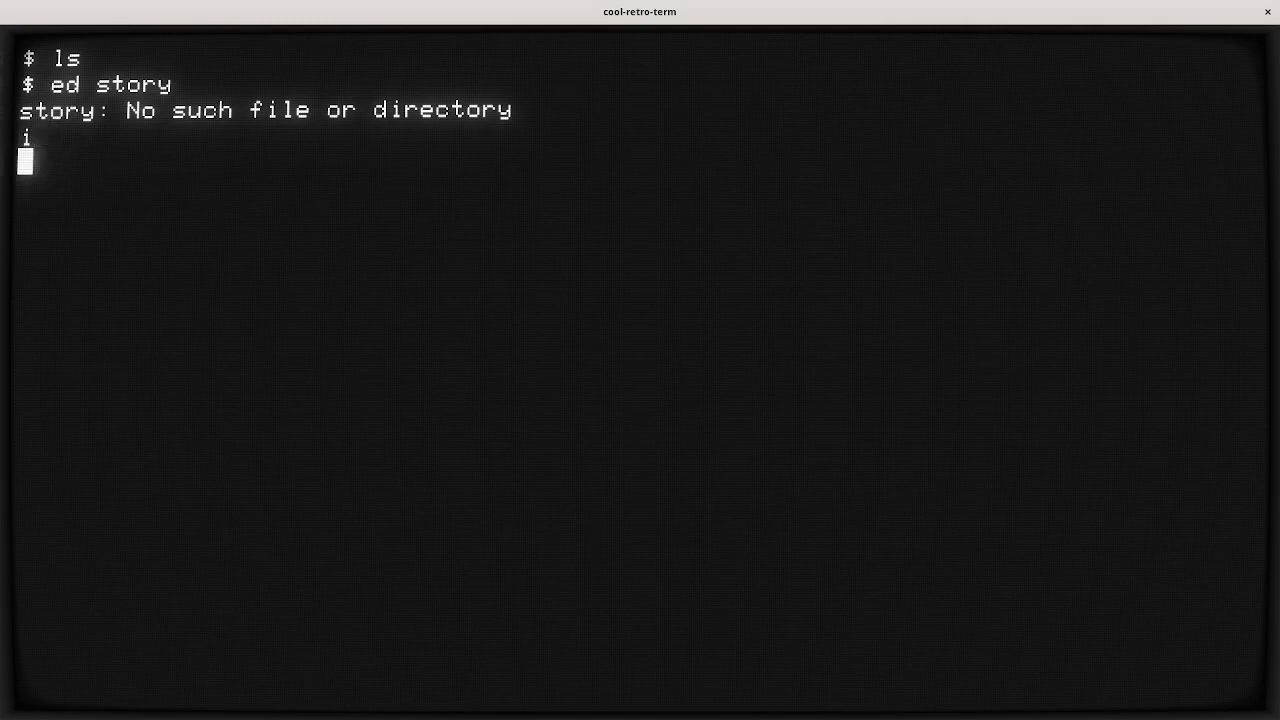
{"action": "type", "text": "A text processing syste"}
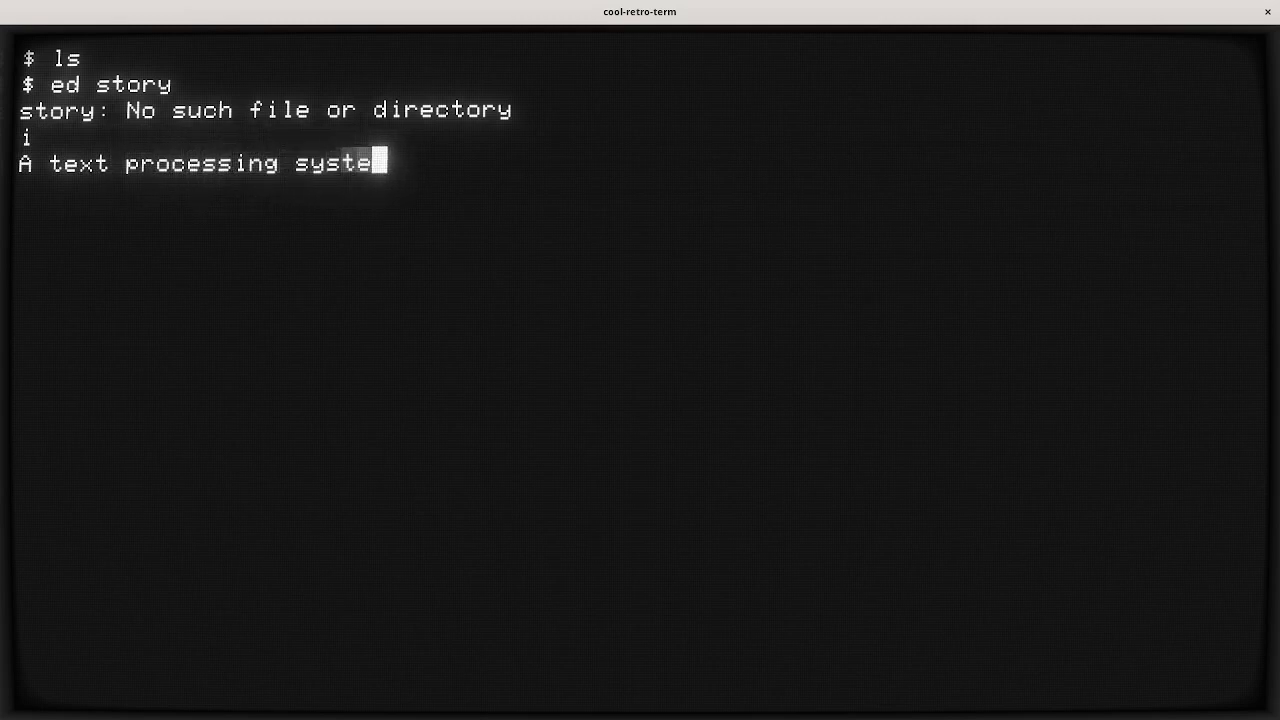
{"action": "type", "text": "m like nroff collec"}
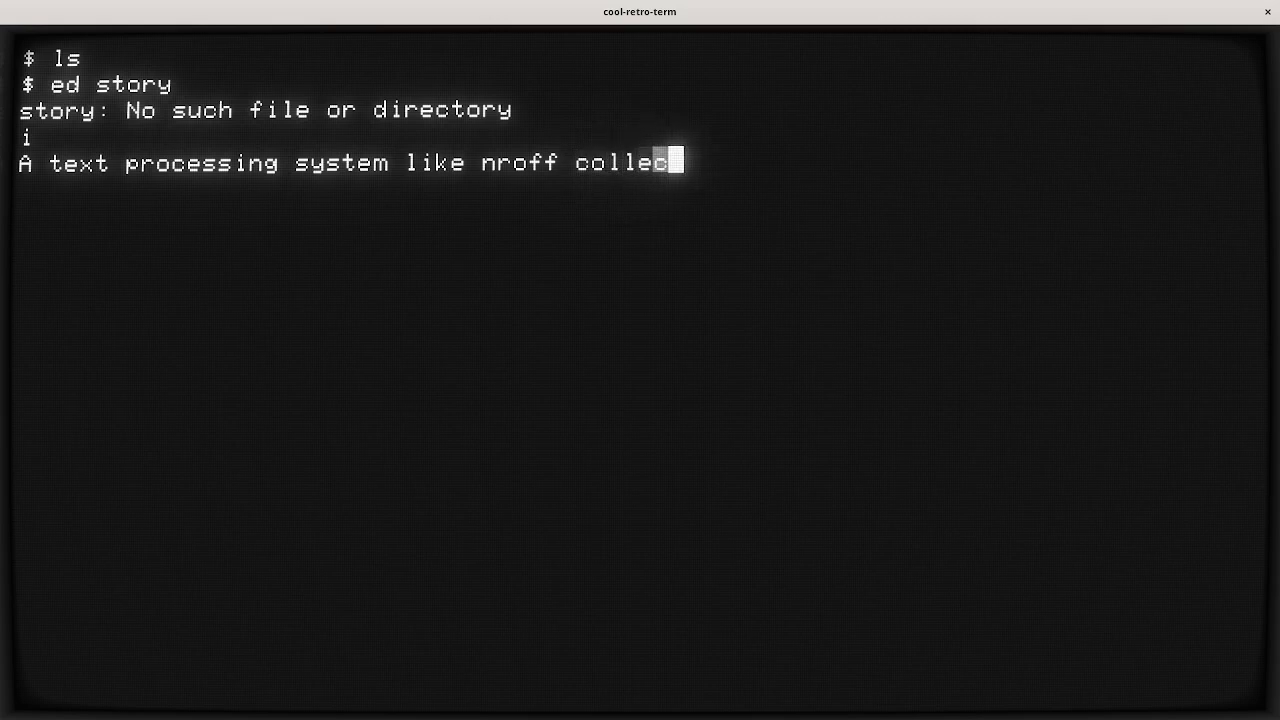
{"action": "type", "text": "ts words"}
{"action": "type", "text": "and fills p"}
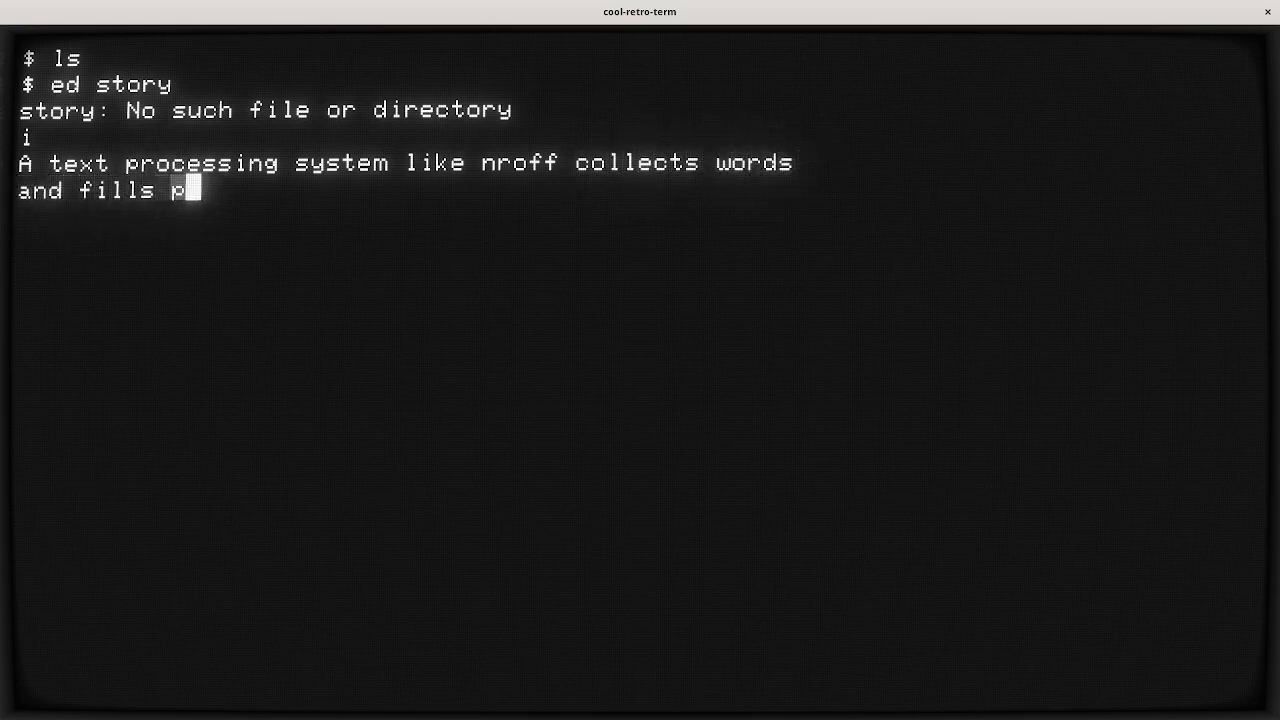
{"action": "type", "text": "aragraphs."}
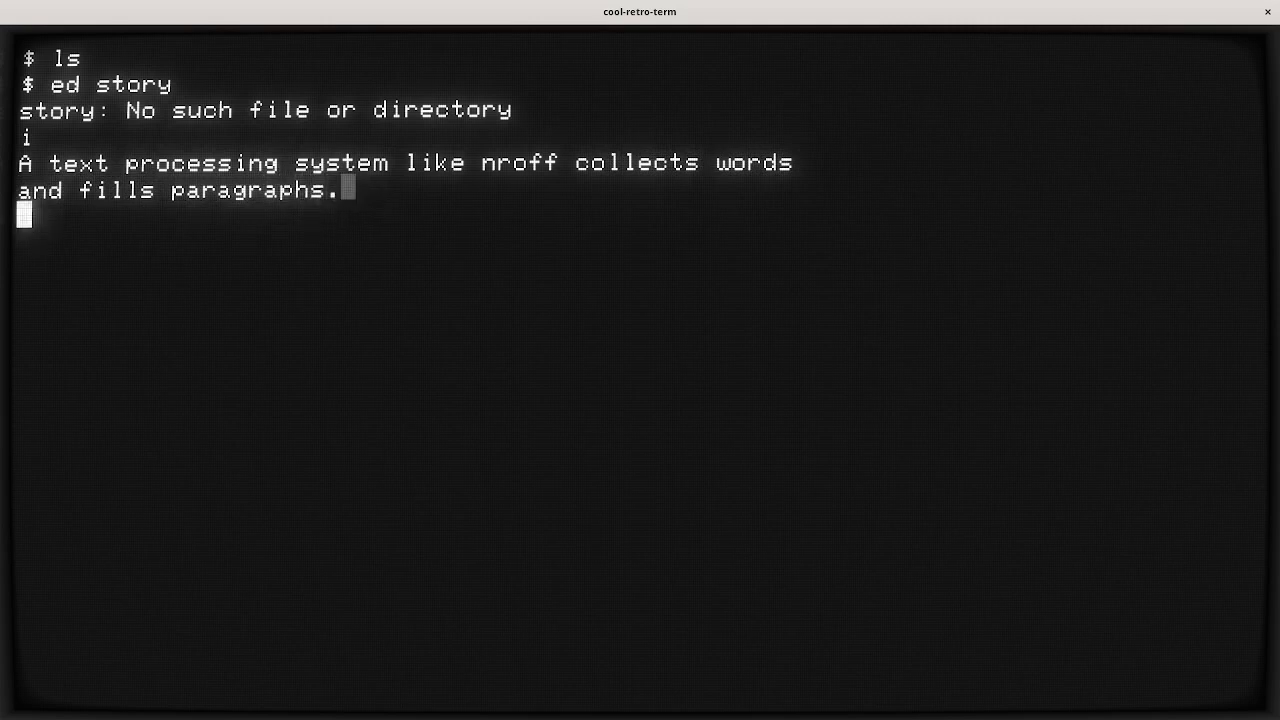
{"action": "type", "text": "That means that"}
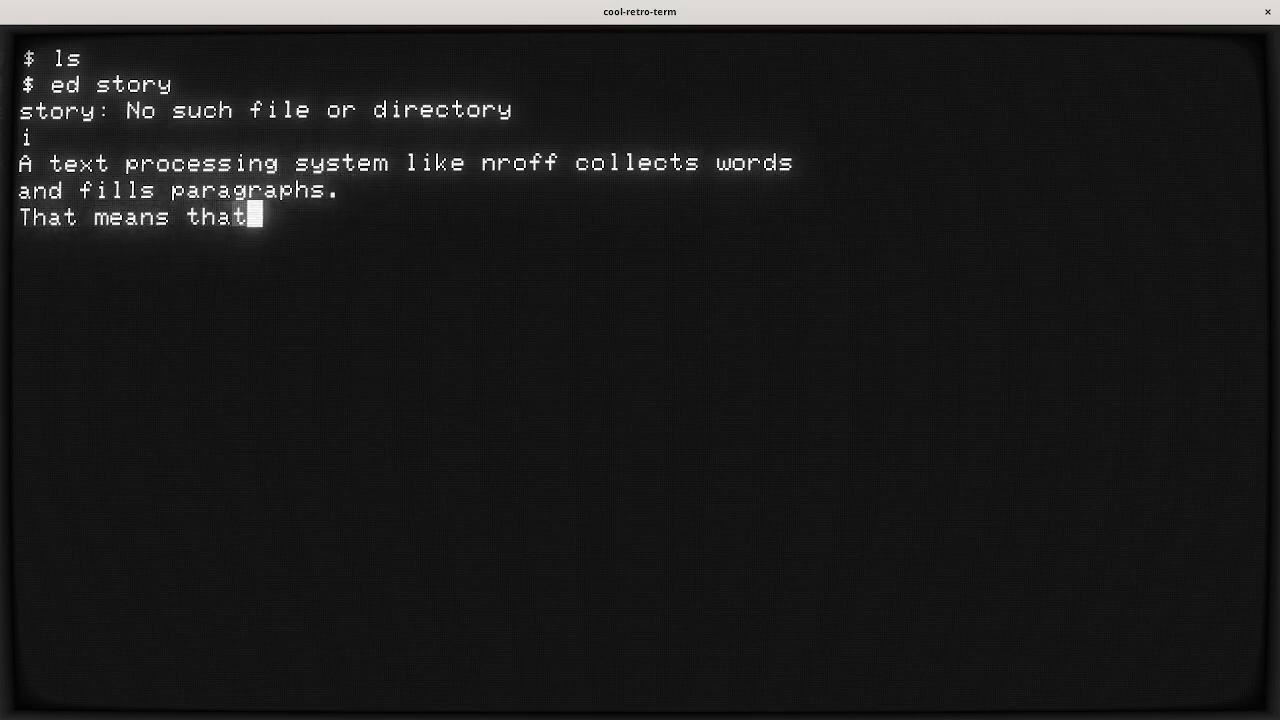
{"action": "type", "text": "individual"}
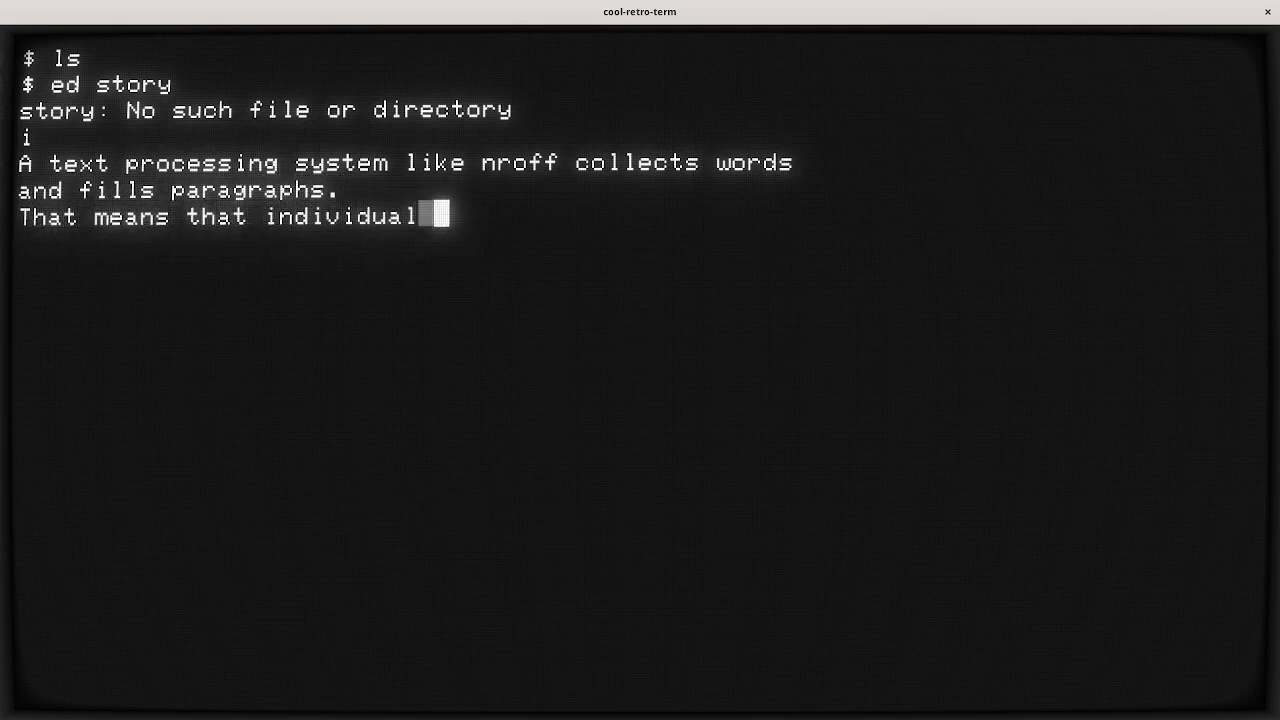
{"action": "type", "text": "words get read"}
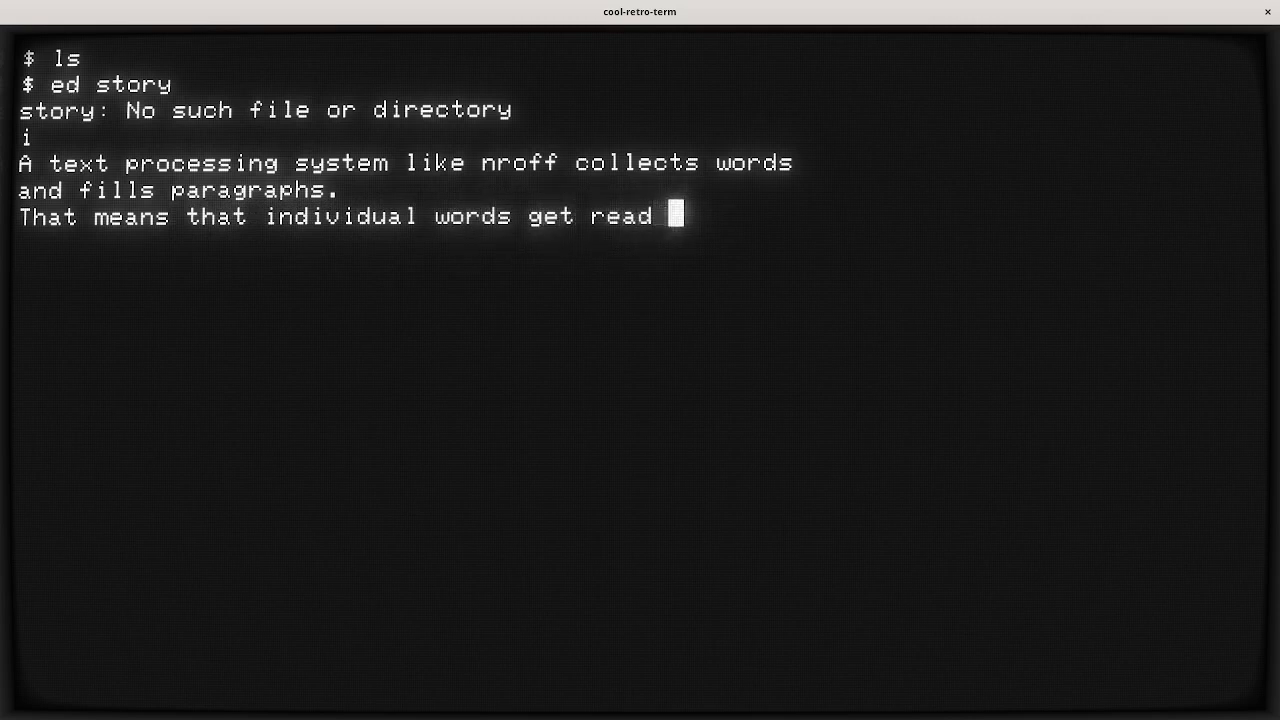
{"action": "type", "text": "from the input"}
{"action": "type", "text": "and the program fills out"}
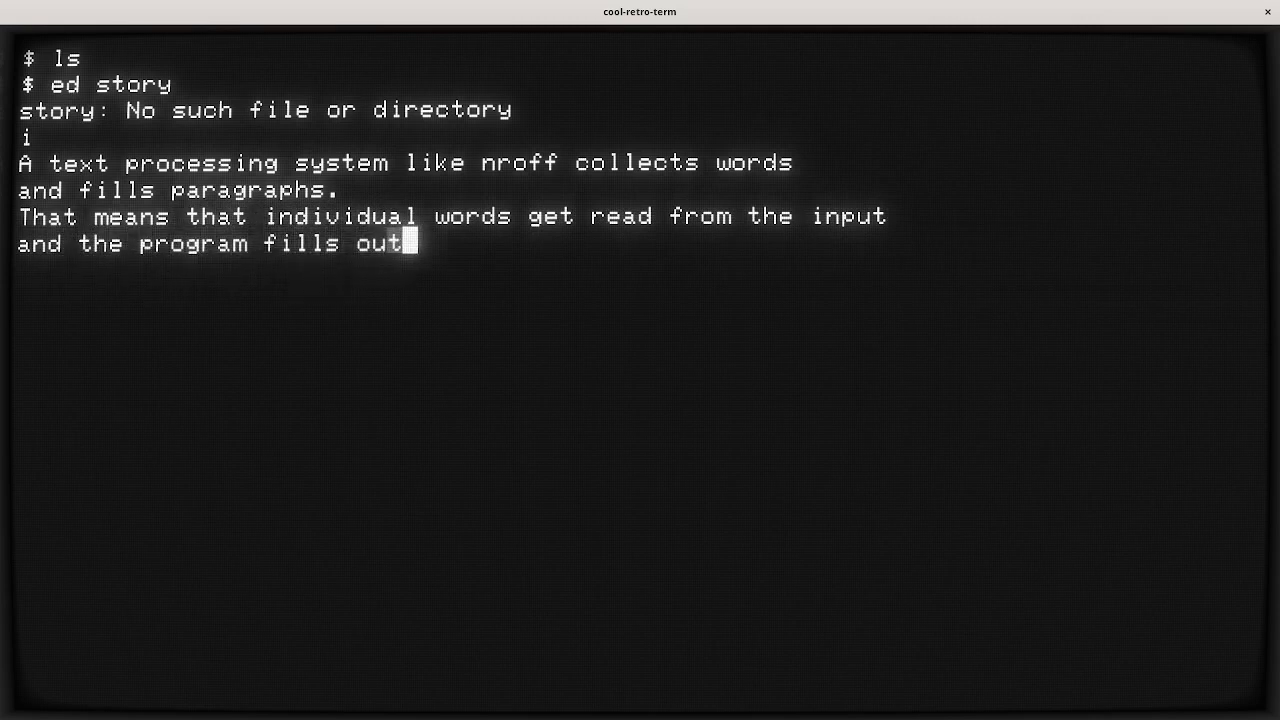
{"action": "type", "text": "paragraphs"}
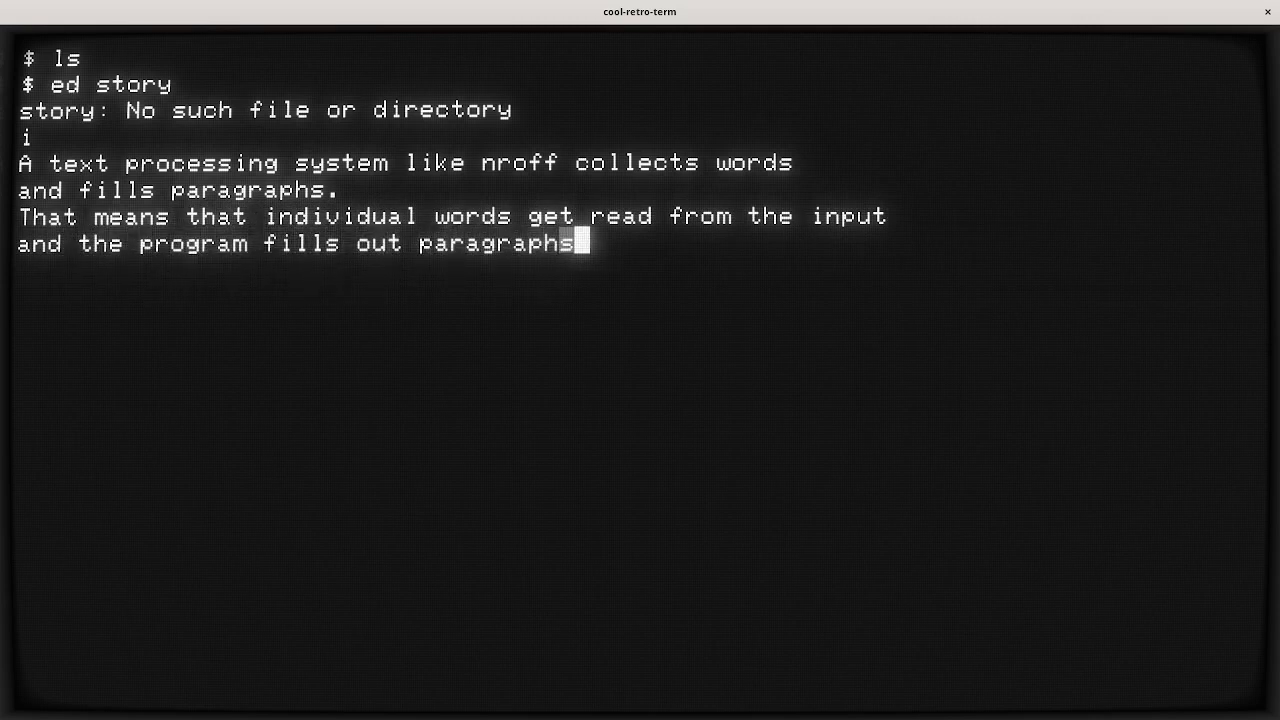
{"action": "type", "text": "."}
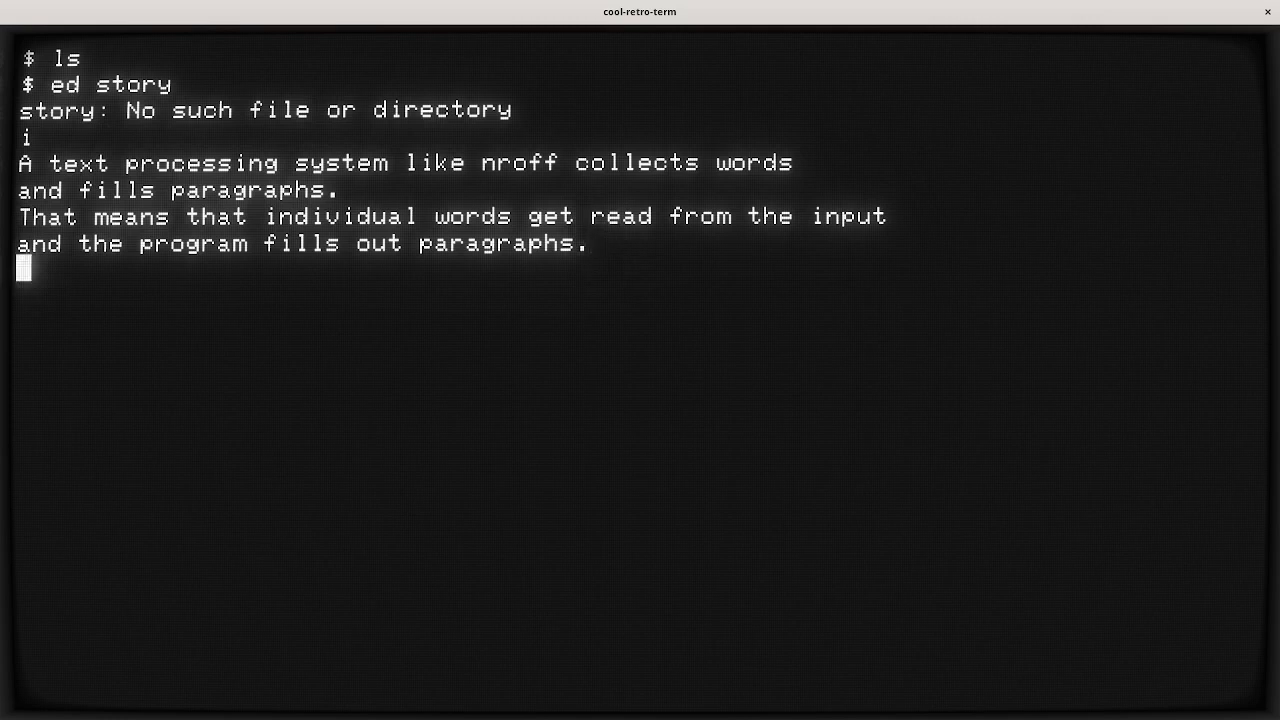
Add a .sp 1 request line after the first paragraph.
{"action": "type", "text": ".sp"}
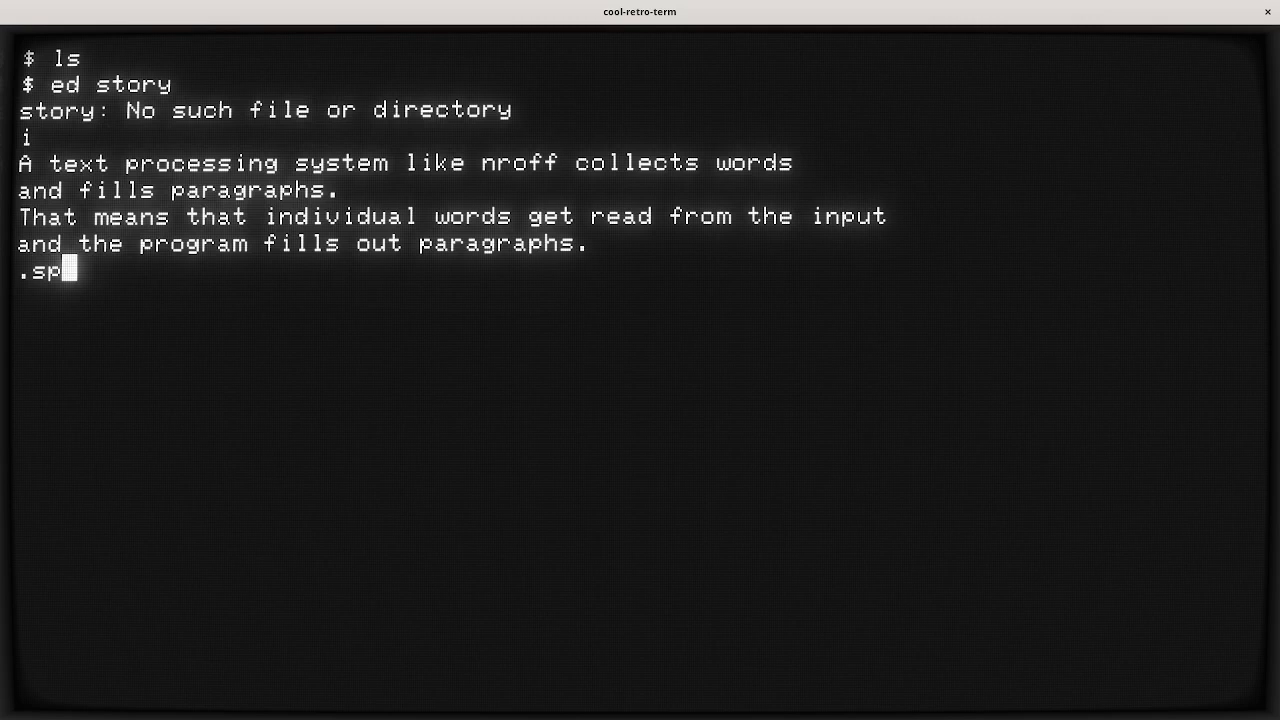
{"action": "type", "text": "1"}
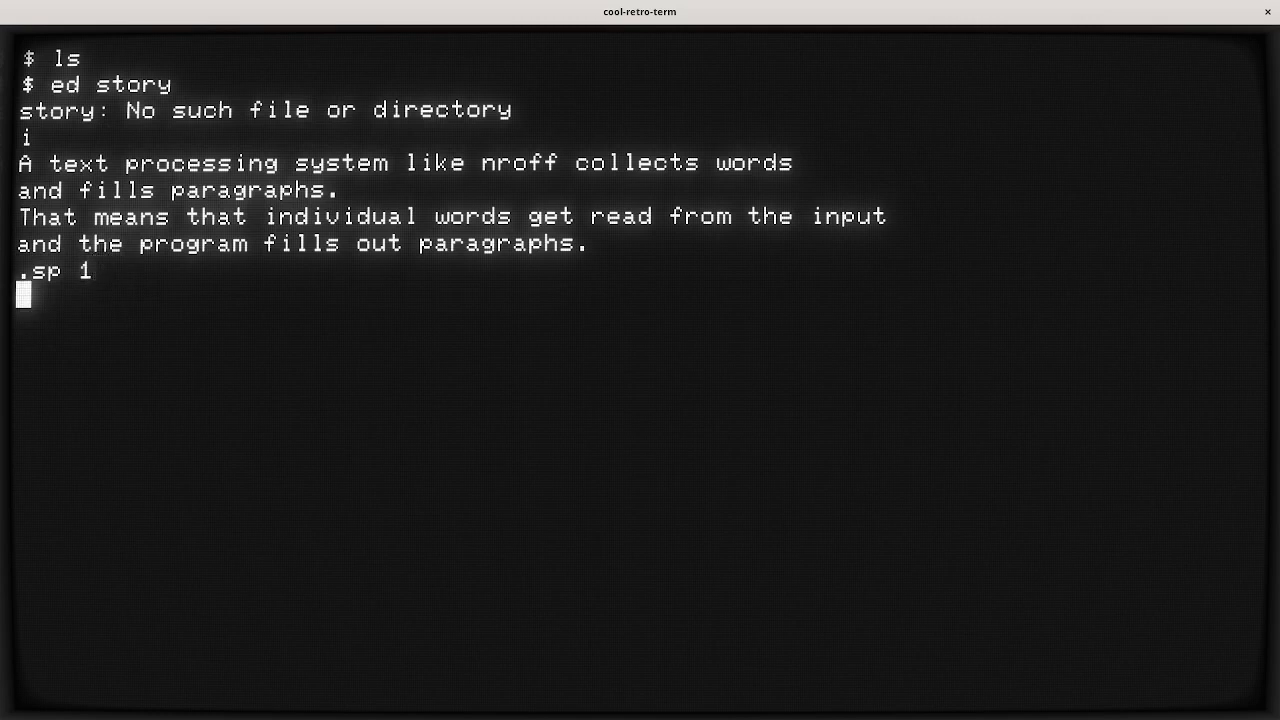
Type the second paragraph about nroff's special codes for adding space, changing margins and centering text.
{"action": "type", "text": "And with nroff"}
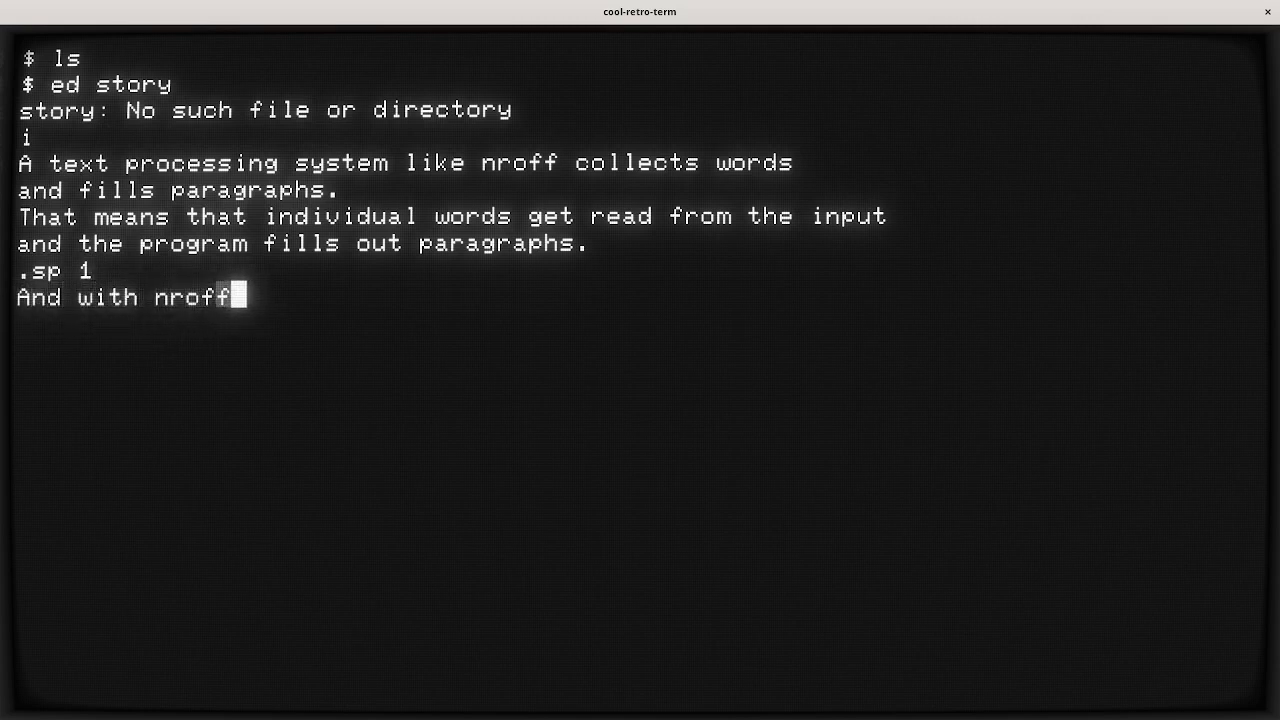
{"action": "type", "text": ", you can also use"}
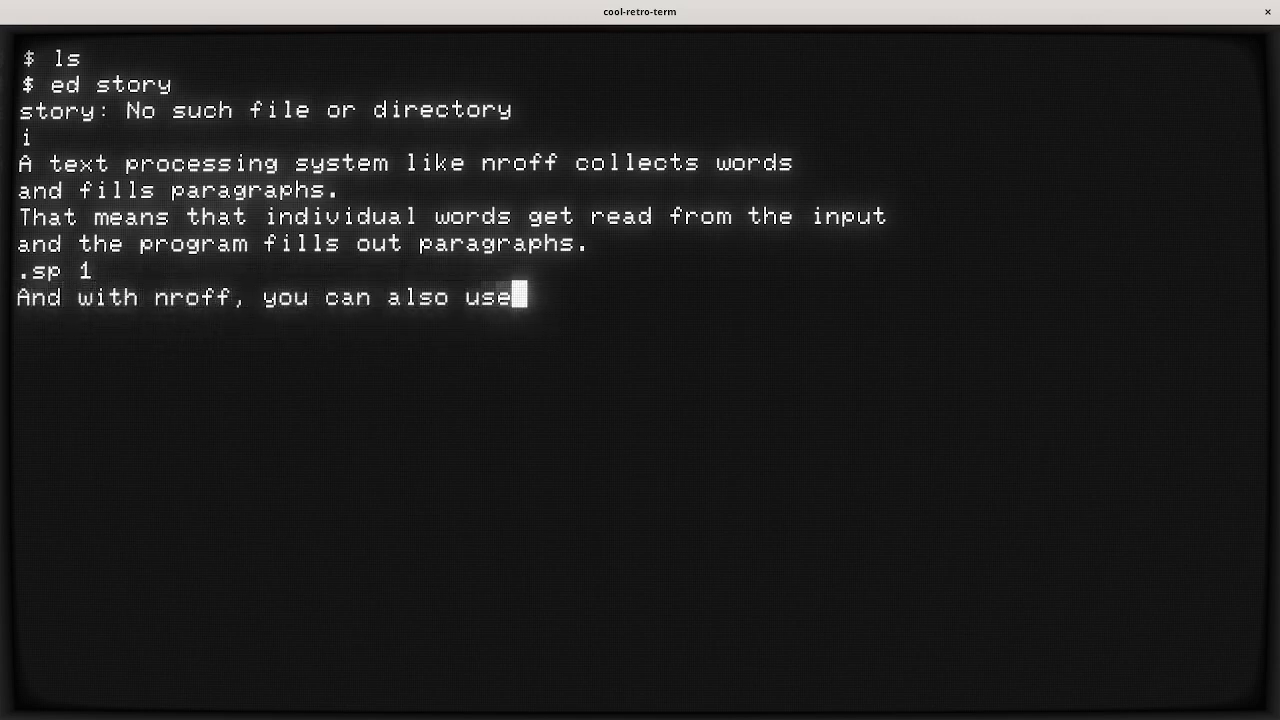
{"action": "type", "text": "these special codes"}
{"action": "type", "text": "to i"}
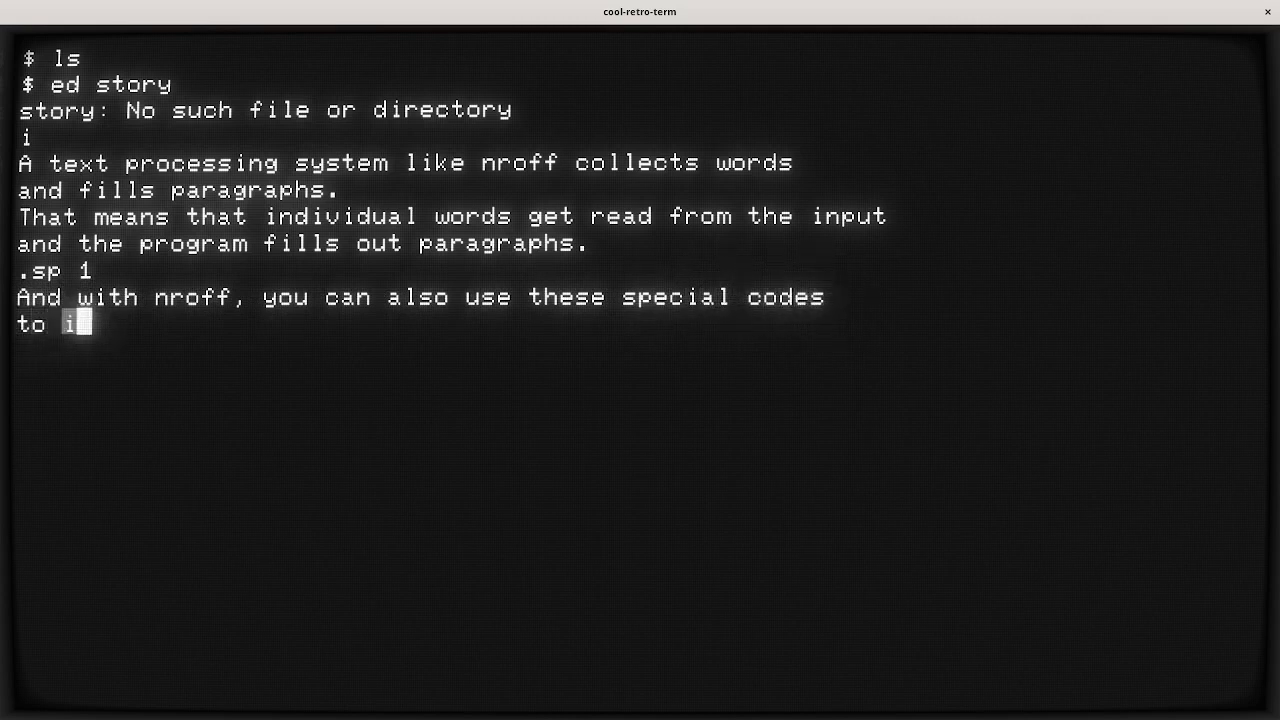
{"action": "type", "text": "ndicate formatting"}
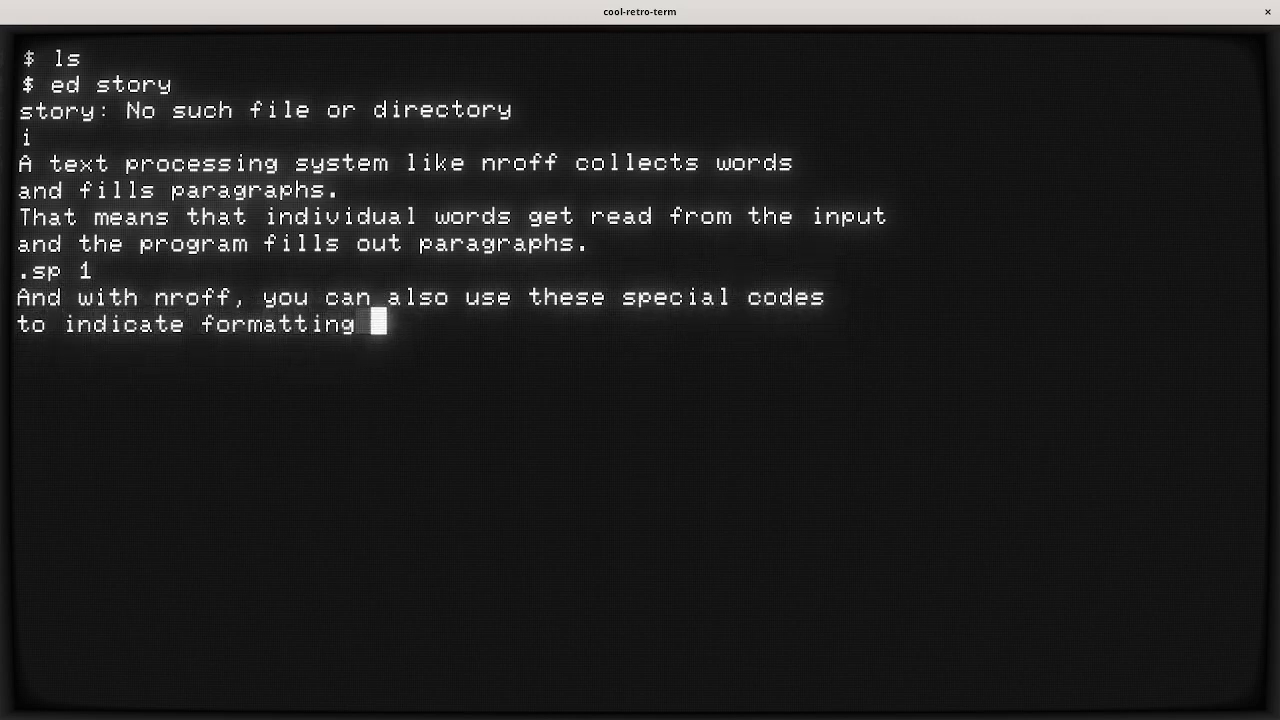
{"action": "type", "text": "like adding"}
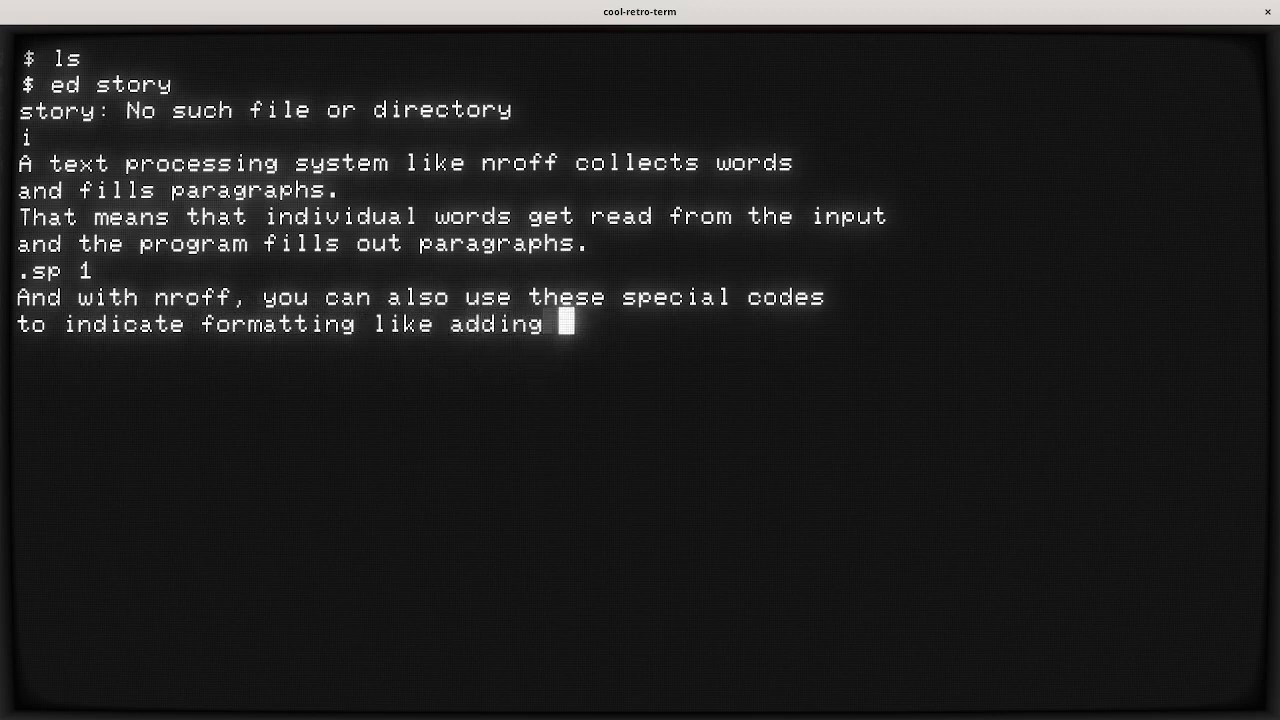
{"action": "type", "text": "space, changing the"}
{"action": "type", "text": "marg"}
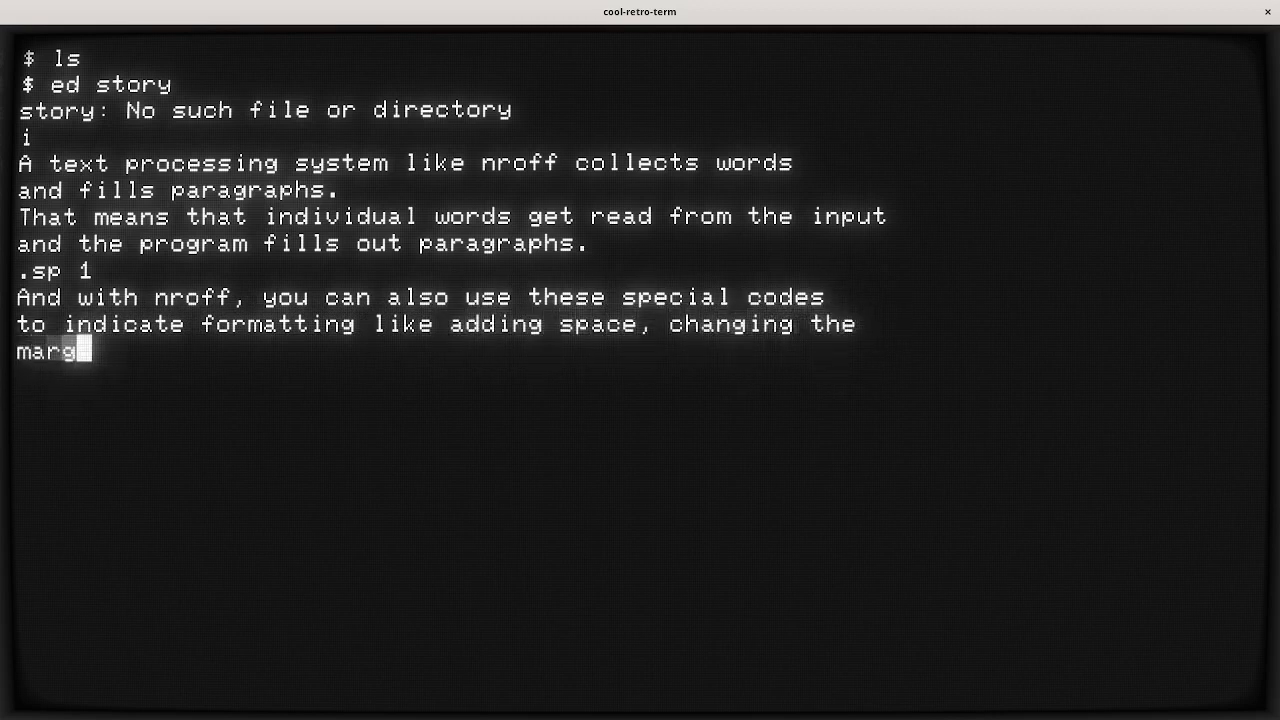
{"action": "type", "text": "ins, and center"}
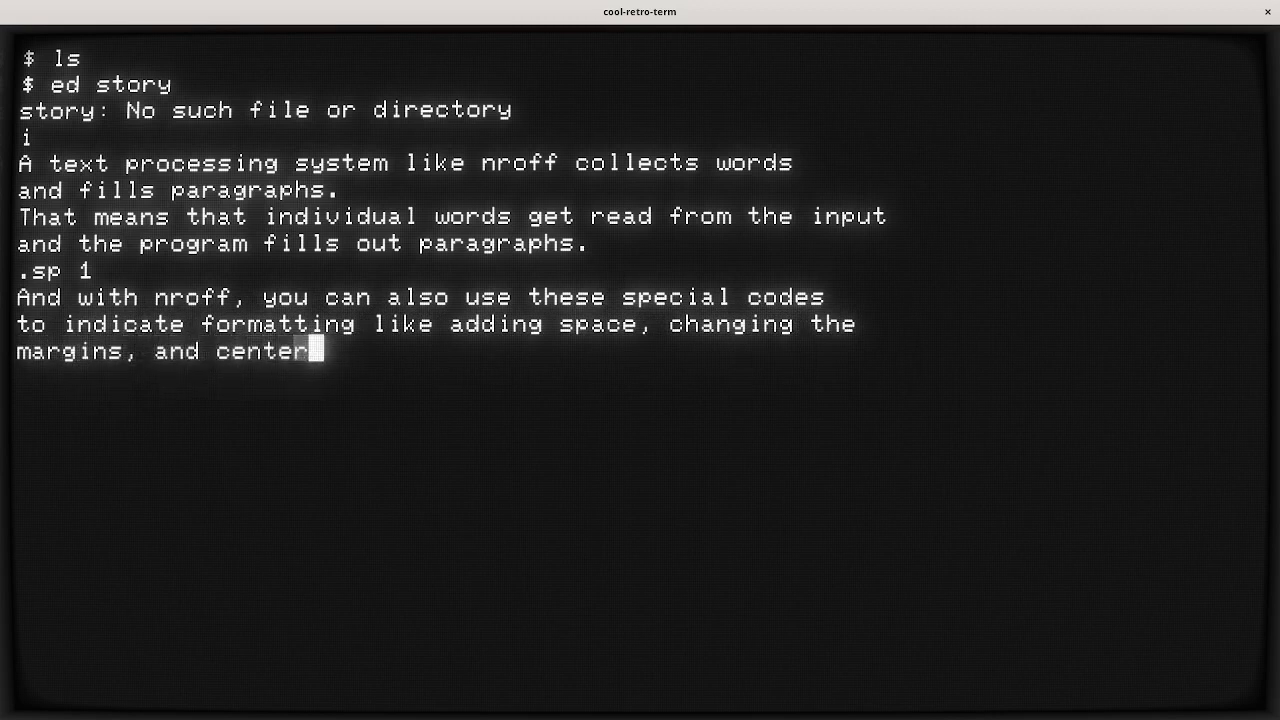
{"action": "type", "text": "ing text."}
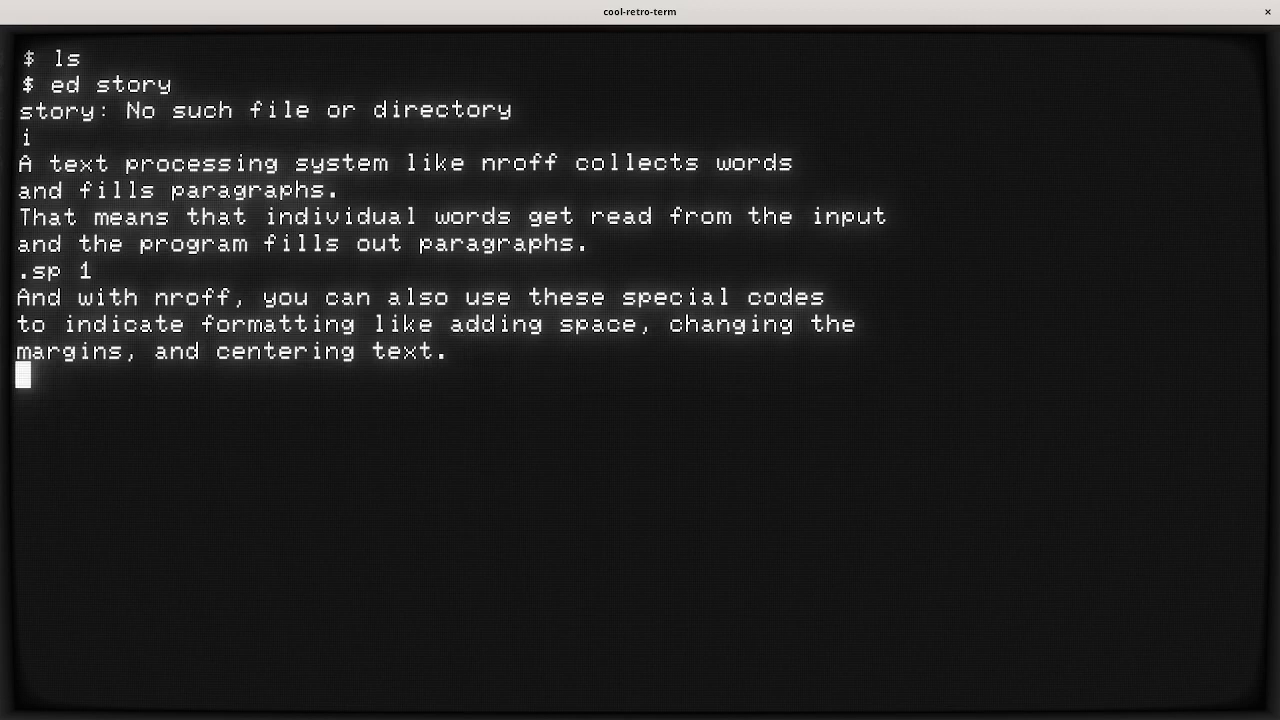
End insert mode with a lone period and print all story lines with ,$p.
{"action": "type", "text": "."}
{"action": "type", "text": "1"}
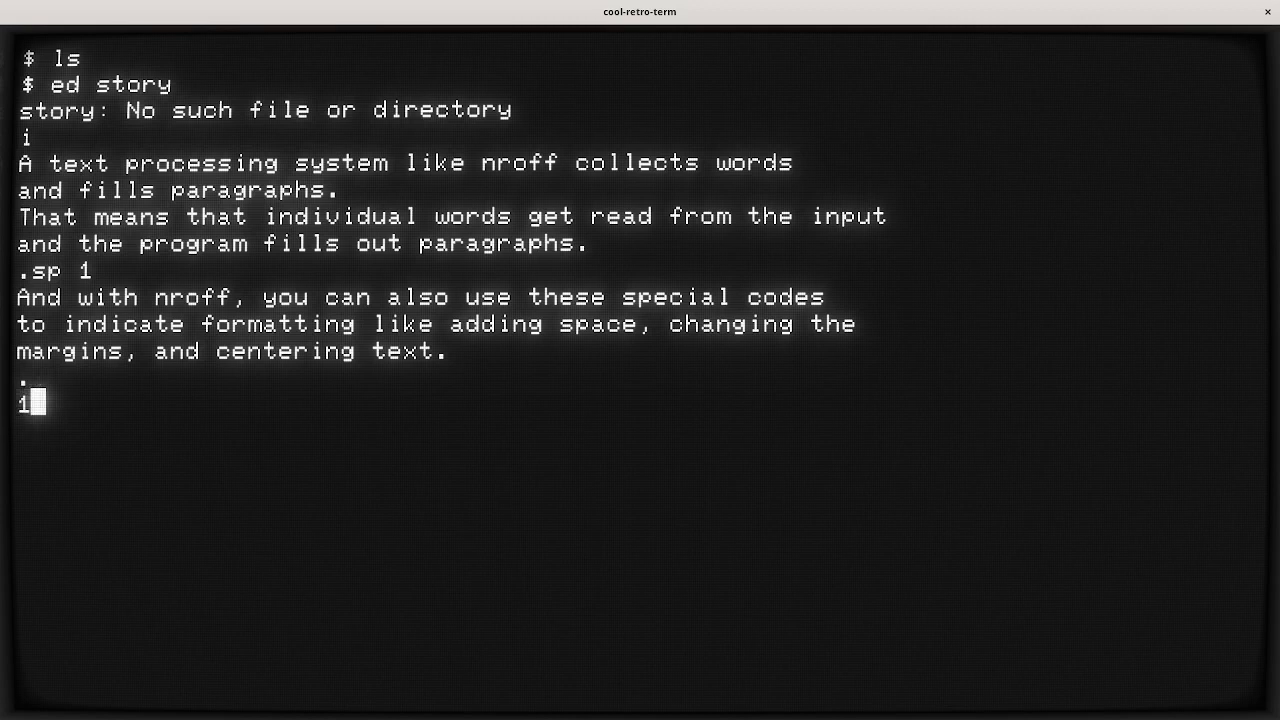
{"action": "type", "text": ","}
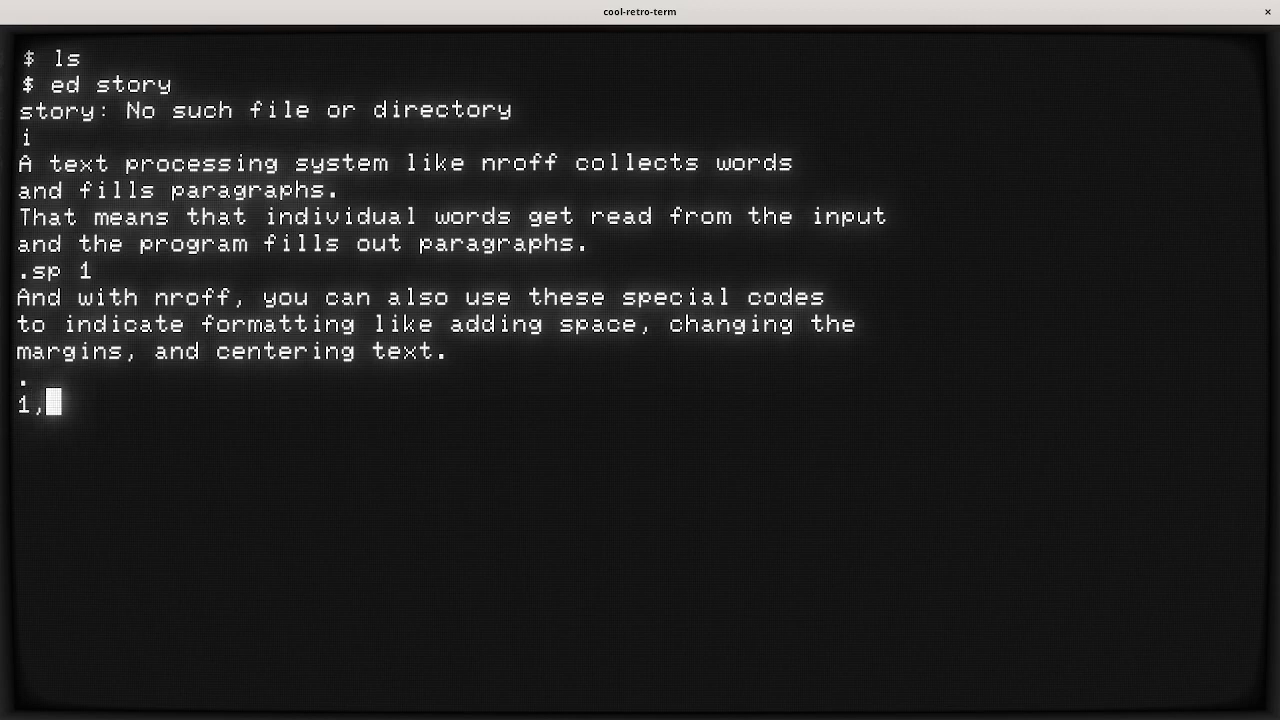
{"action": "type", "text": "$"}
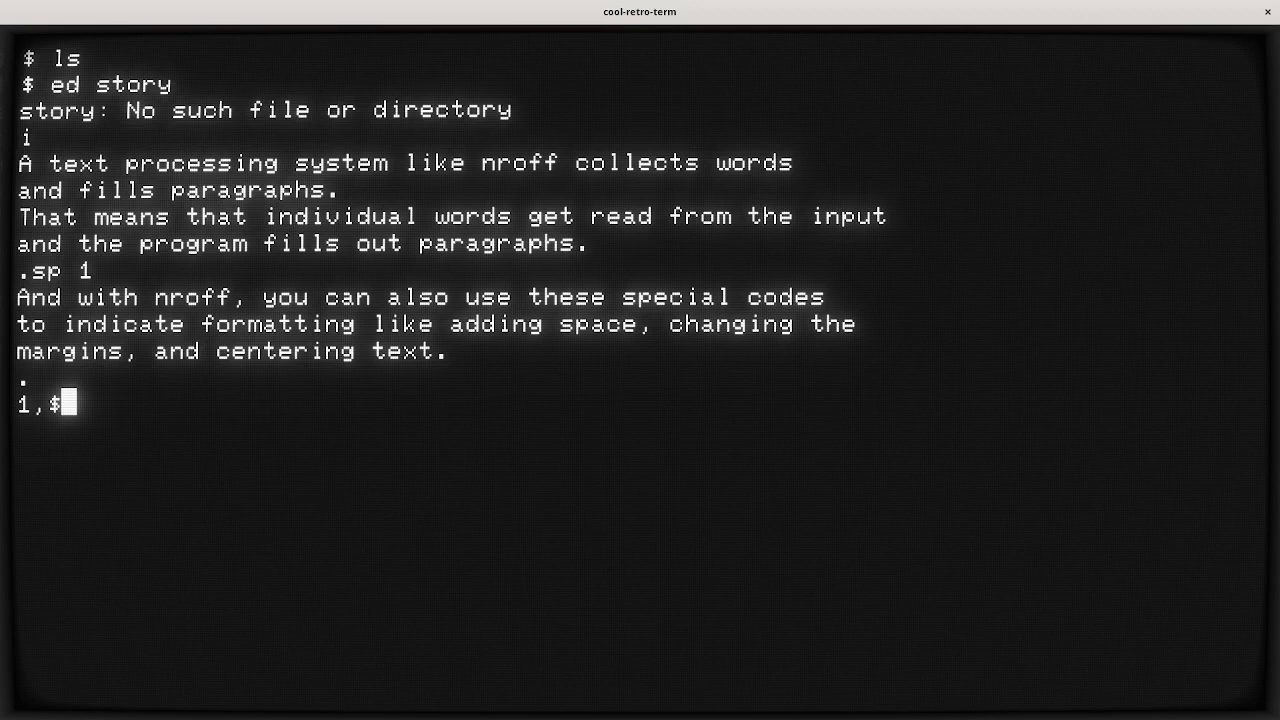
{"action": "type", "text": "p"}
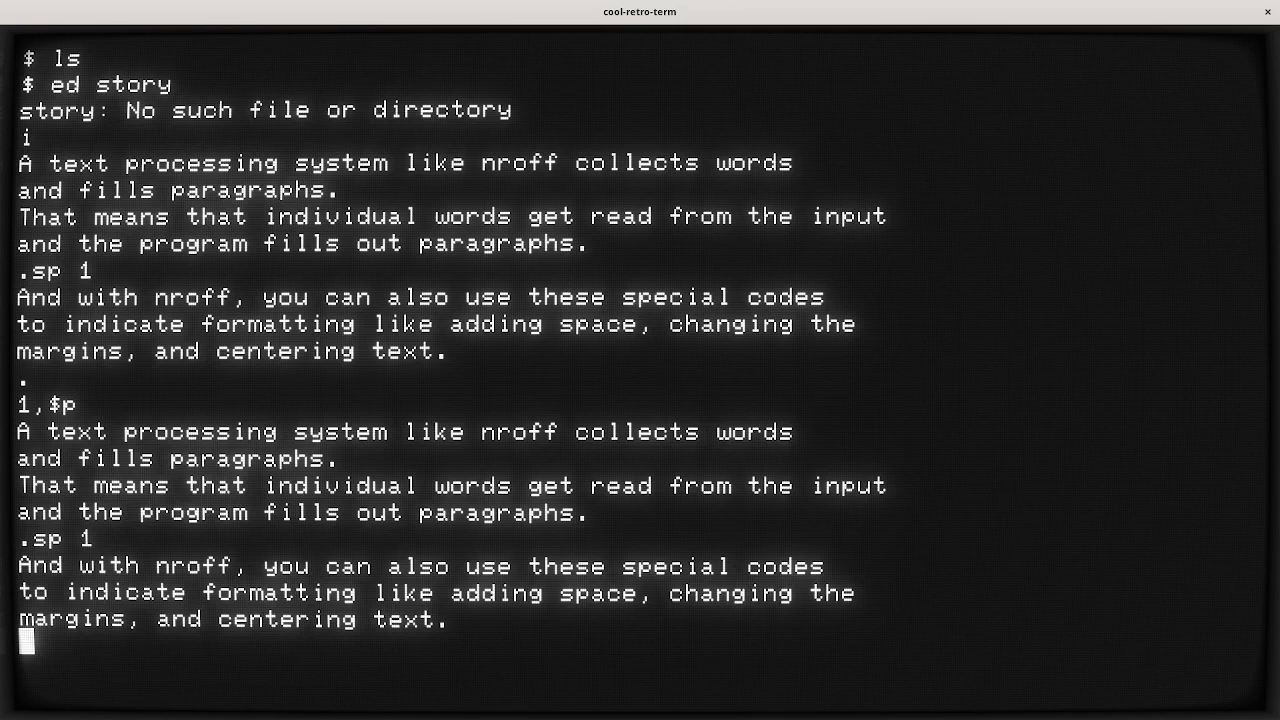
Print the eight story lines numbered with 1,$n, then print again.
{"action": "type", "text": "1,"}
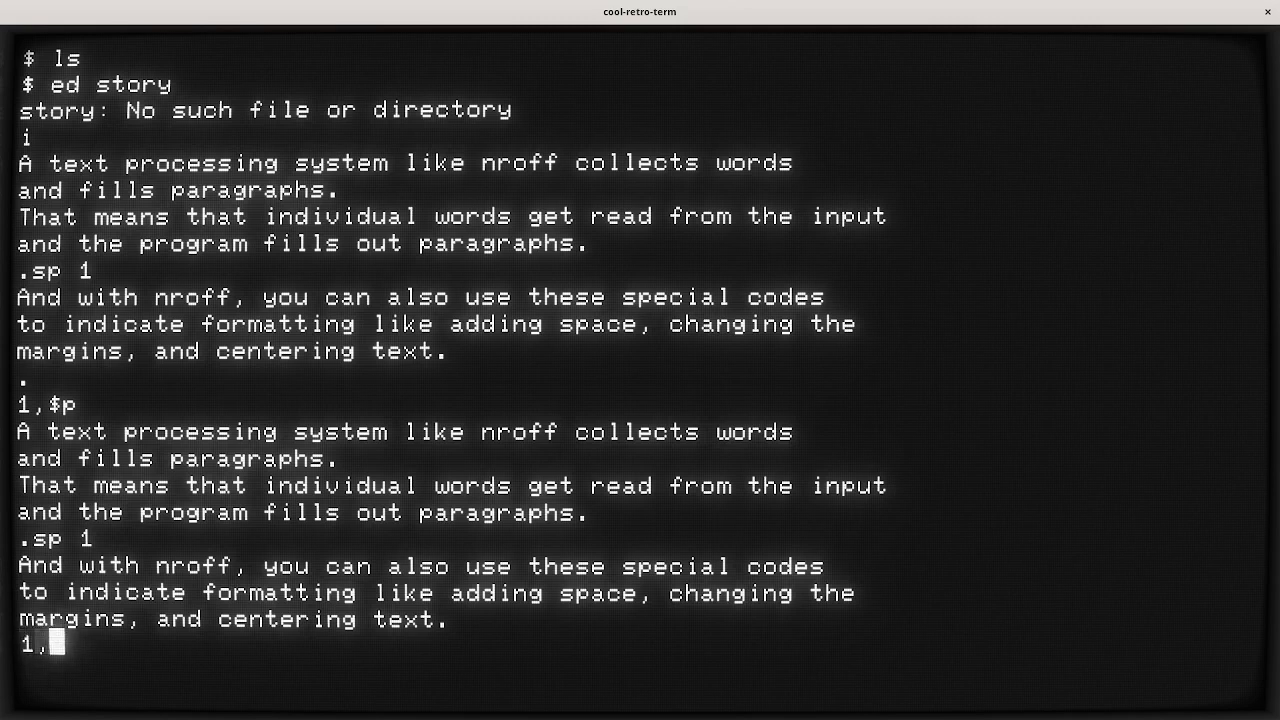
{"action": "type", "text": "$n"}
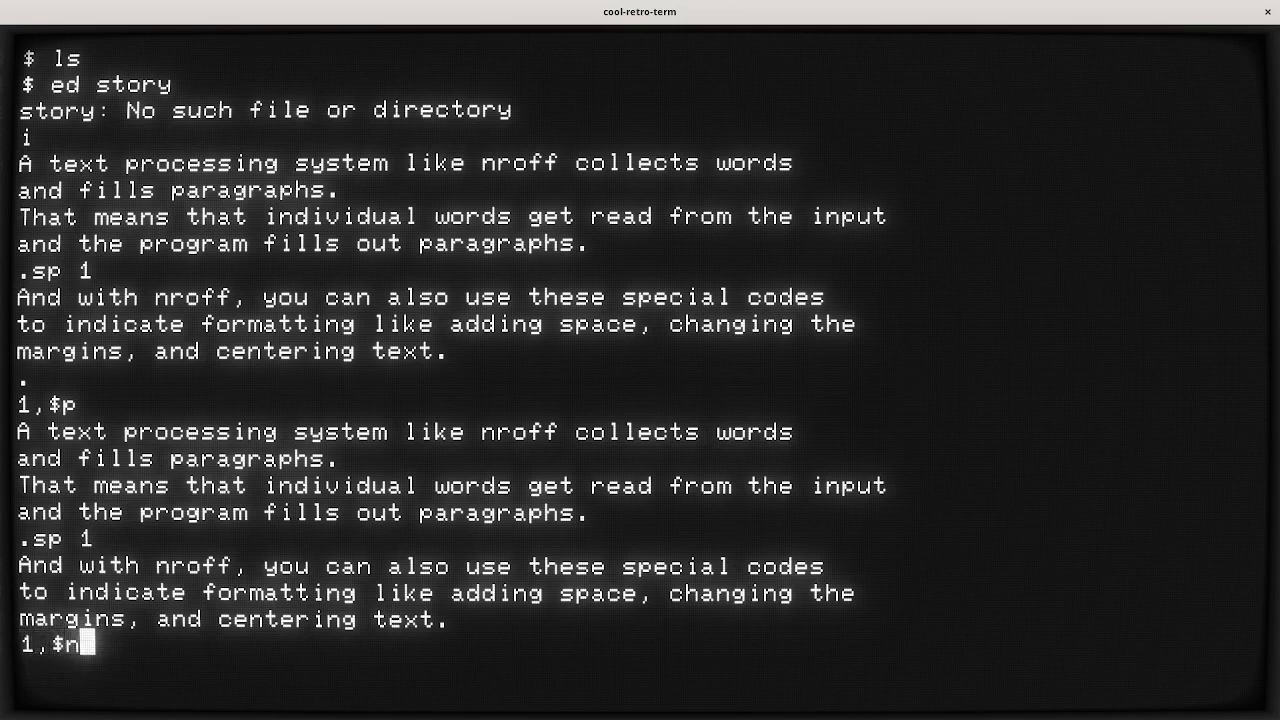
{"action": "key", "text": "Return"}
{"action": "type", "text": "%"}
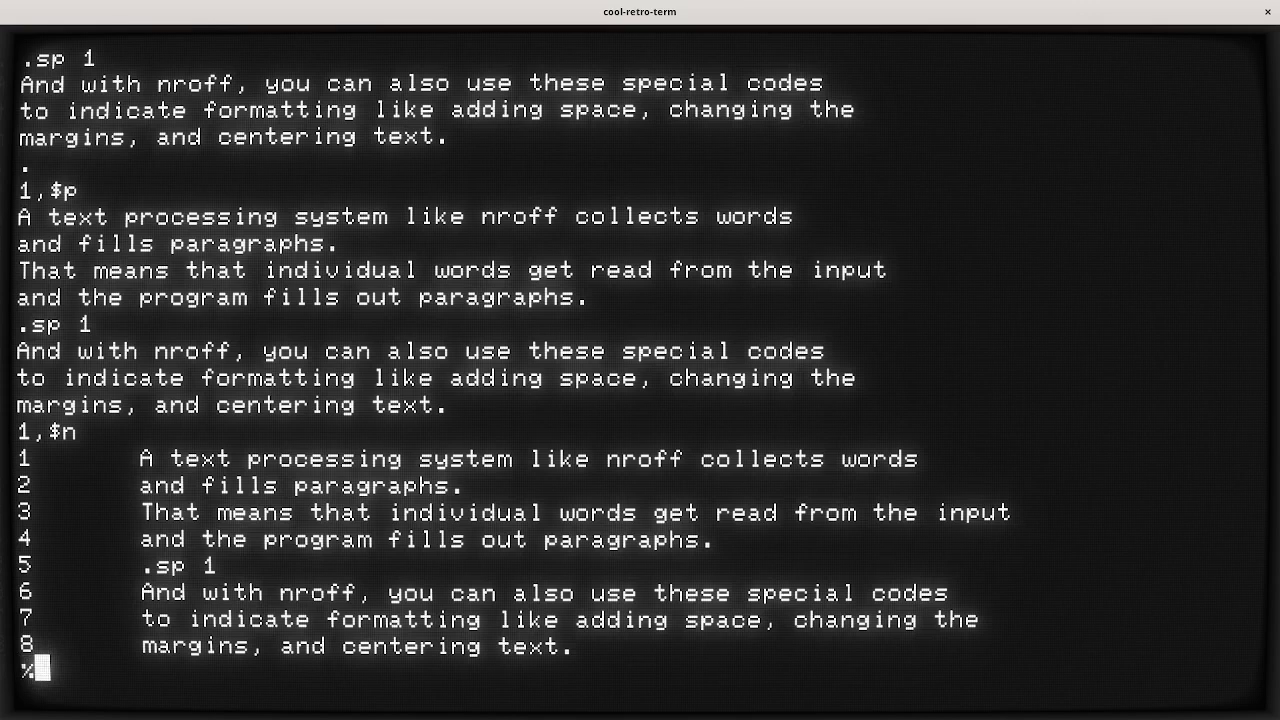
{"action": "type", "text": "p"}
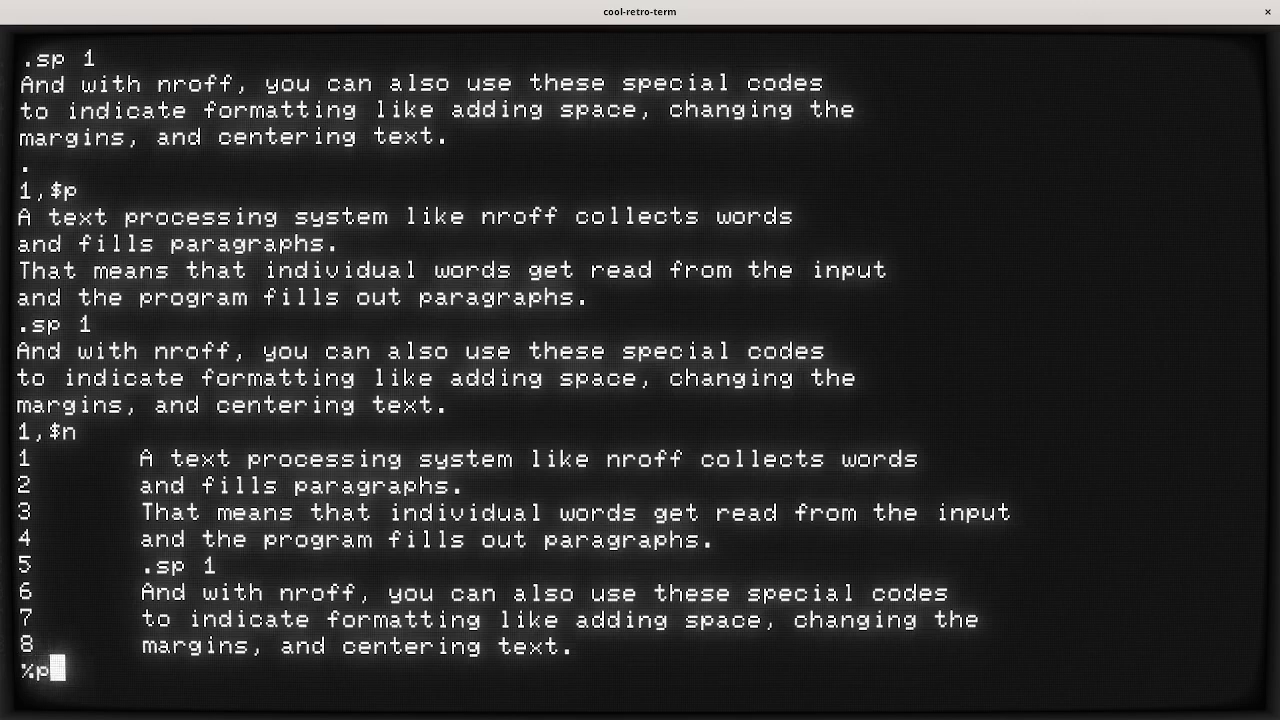
{"action": "key", "text": "Return"}
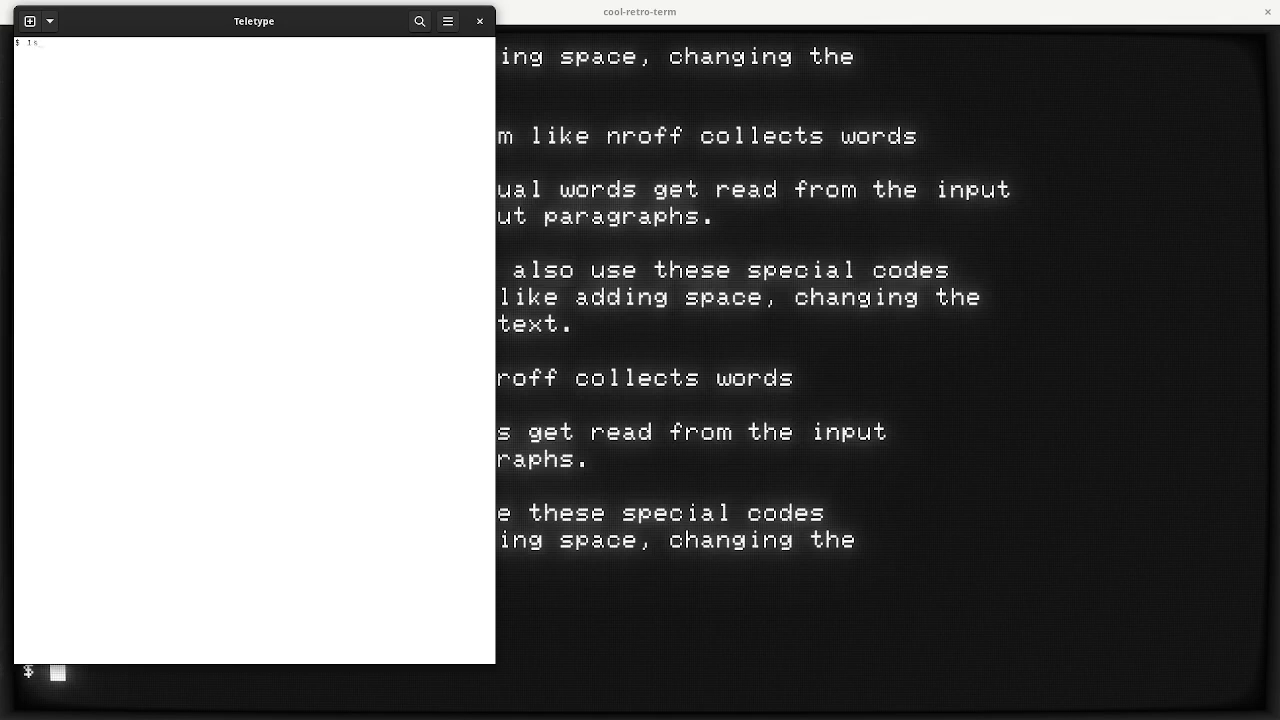
List the directory, then enter nroff story to format the story file.
{"action": "key", "text": "Return"}
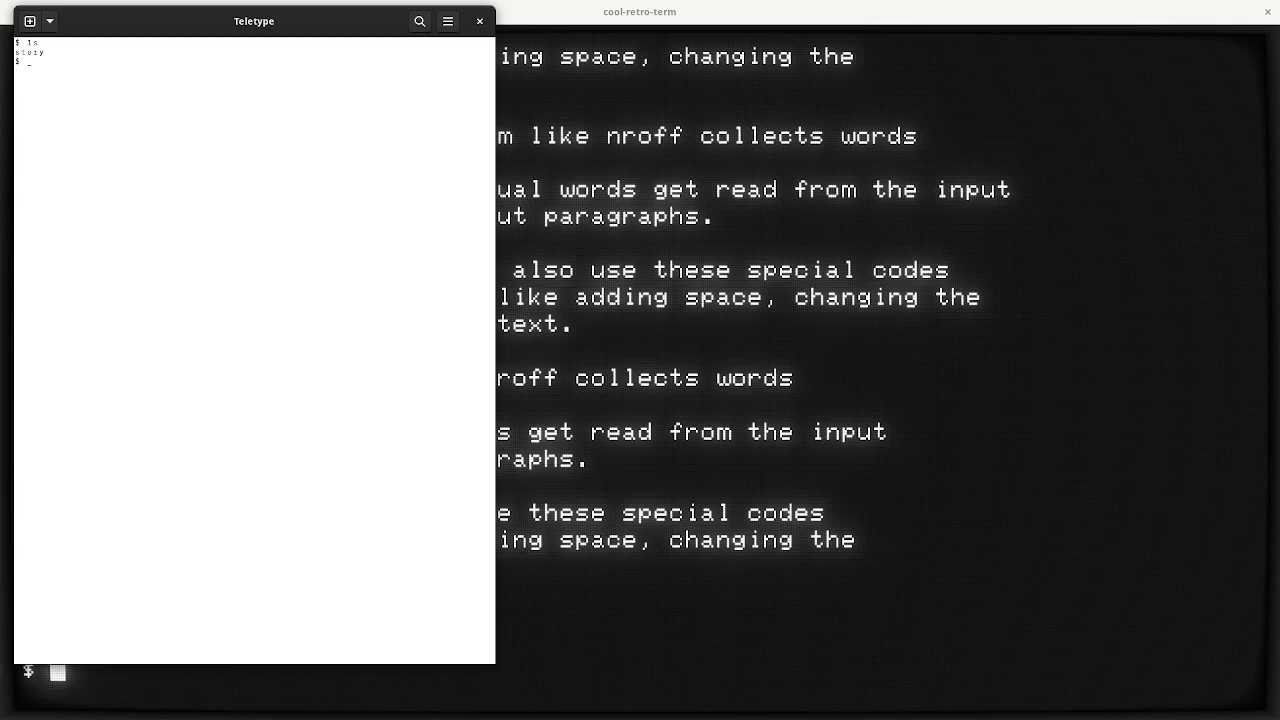
{"action": "type", "text": "nroff"}
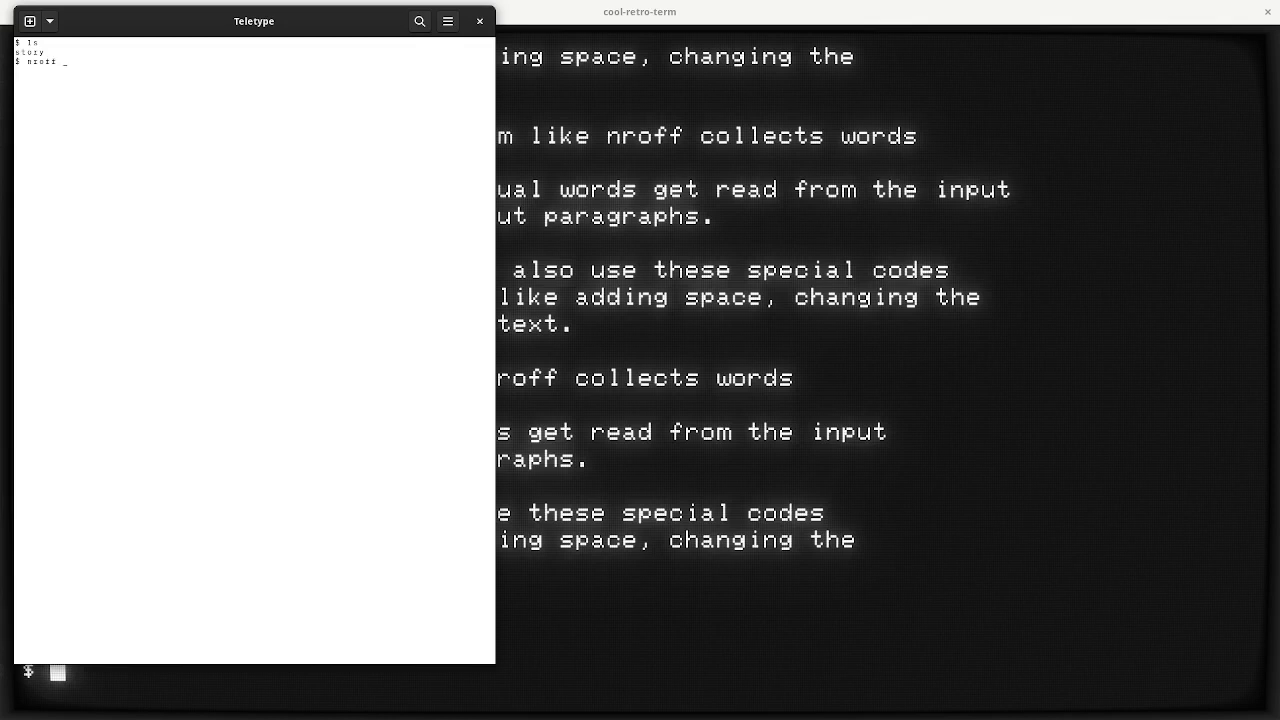
{"action": "type", "text": "st"}
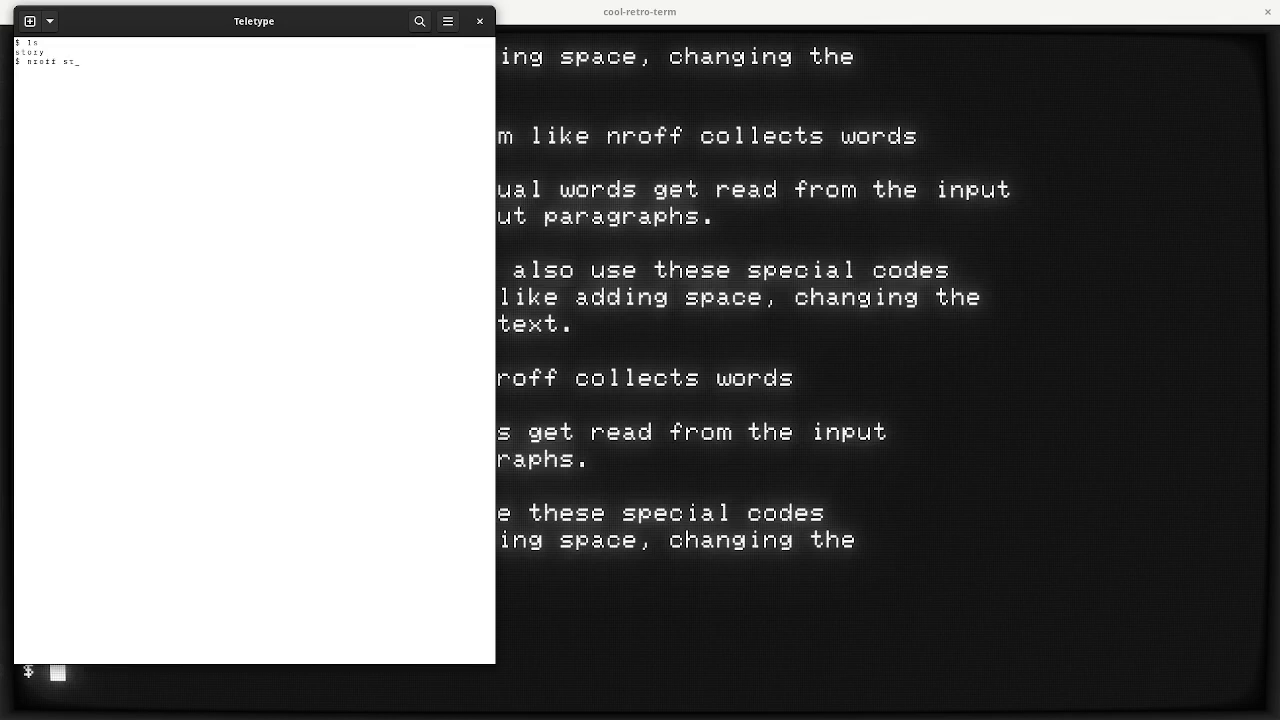
{"action": "type", "text": "ory"}
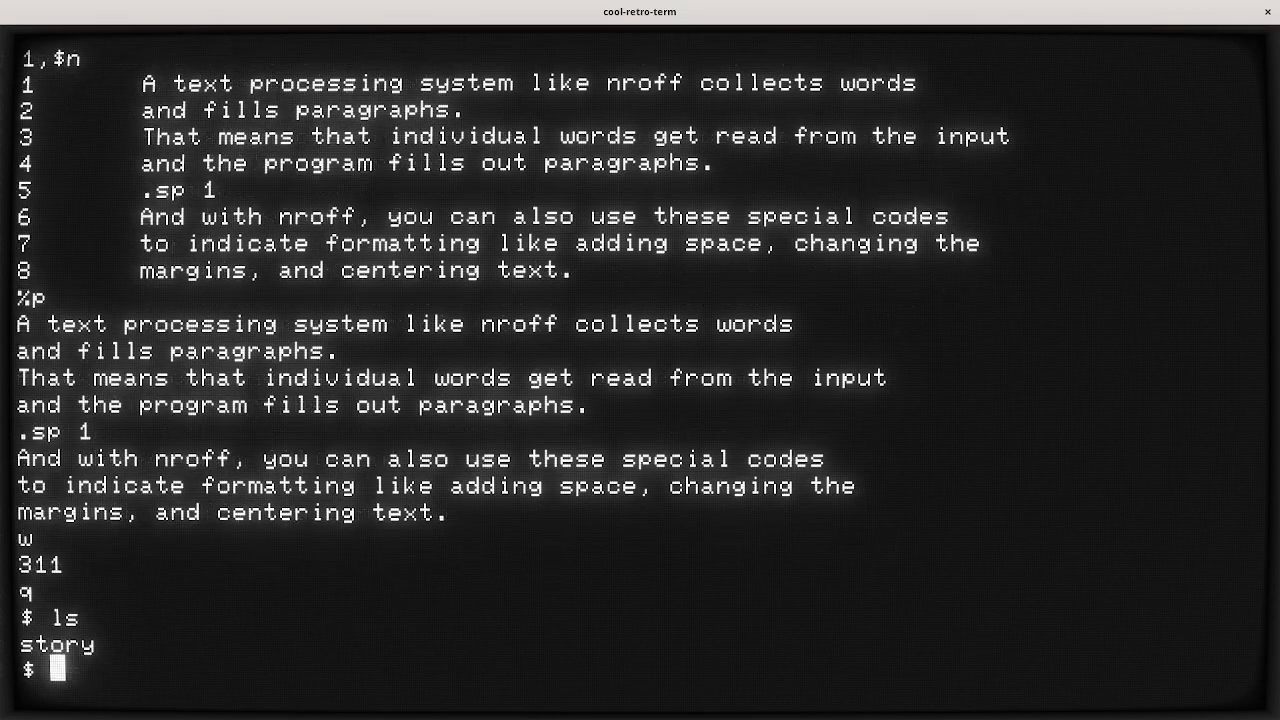
Start ed on a new page file and insert a .sp 6 line for six lines of top space.
{"action": "type", "text": "ed page"}
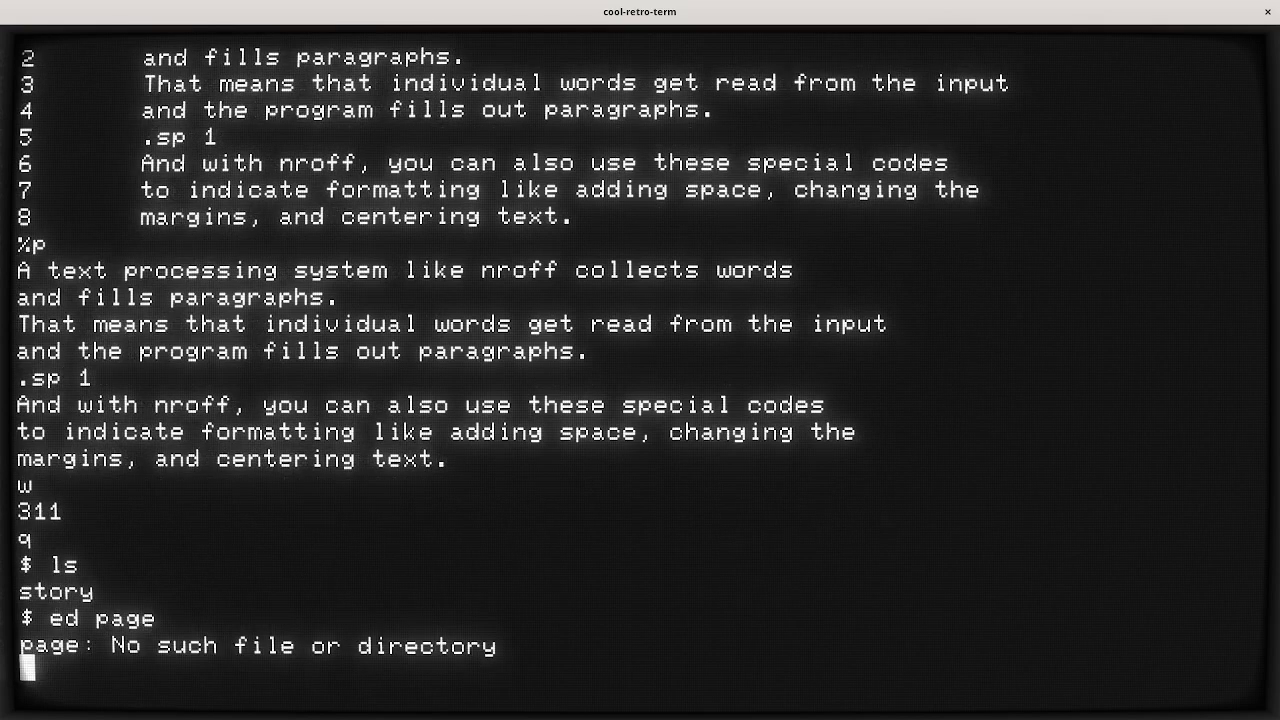
{"action": "type", "text": "i"}
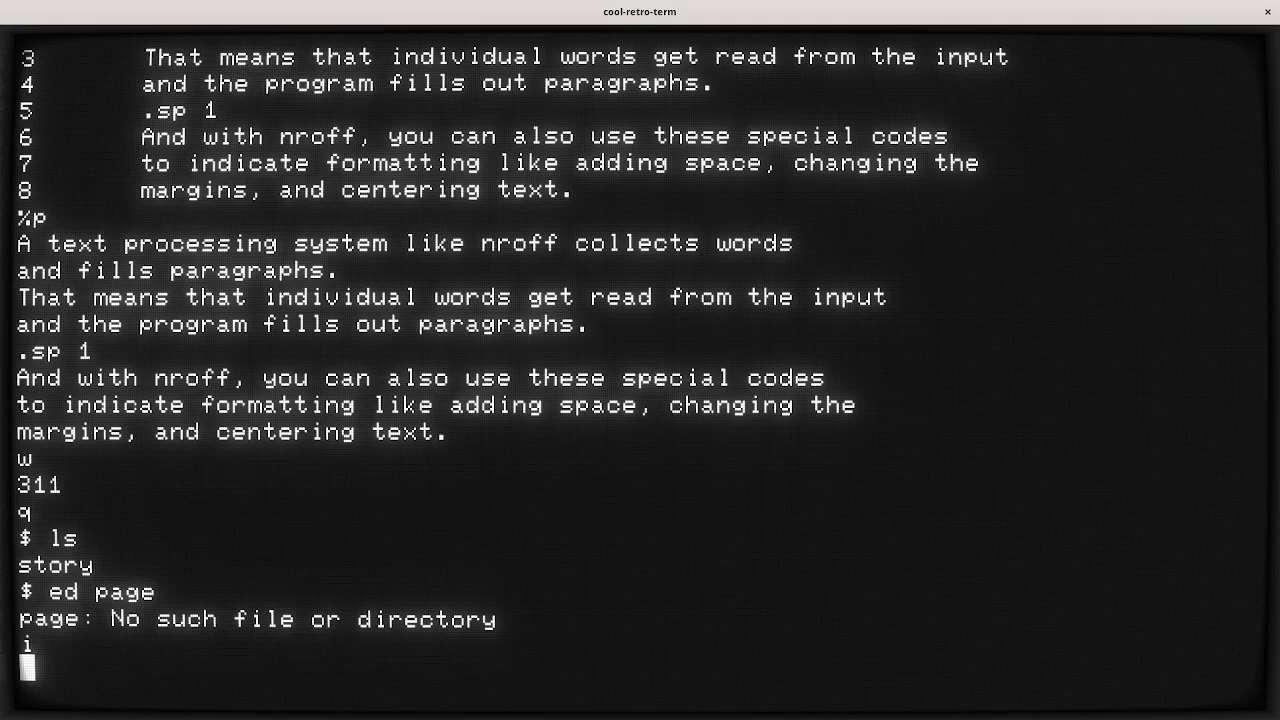
{"action": "type", "text": "."}
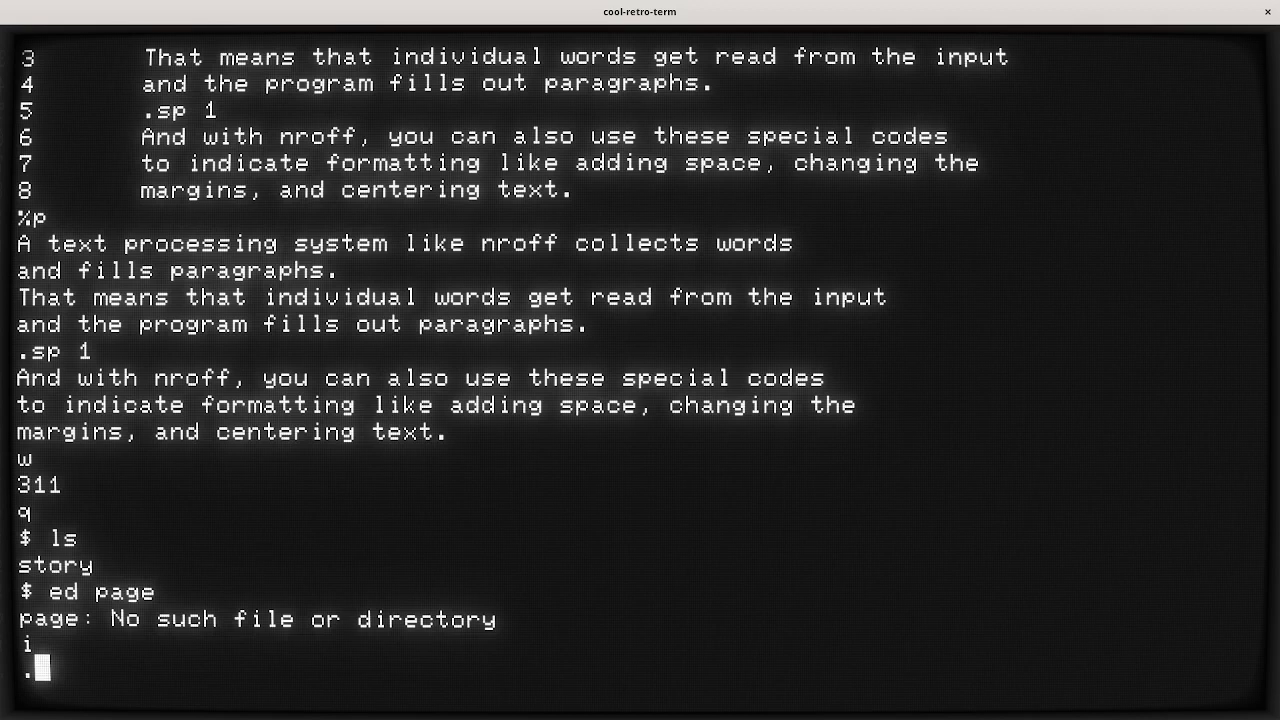
{"action": "type", "text": "sp"}
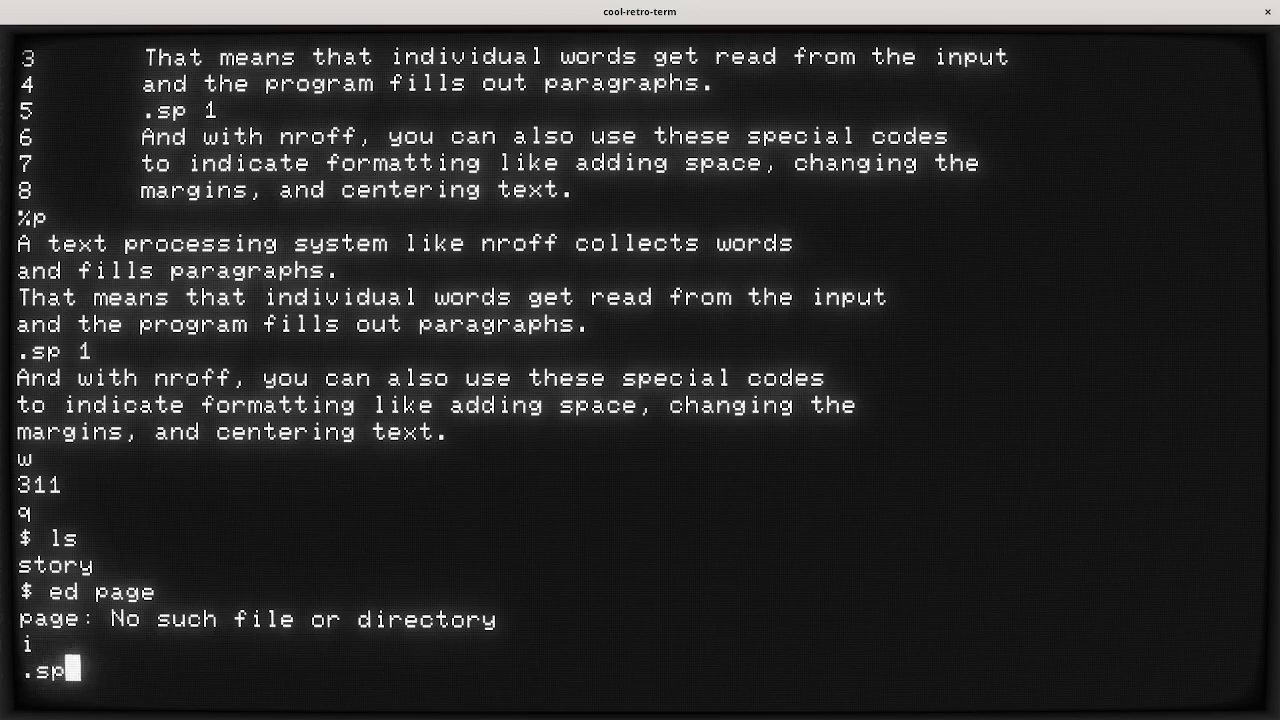
{"action": "type", "text": "6"}
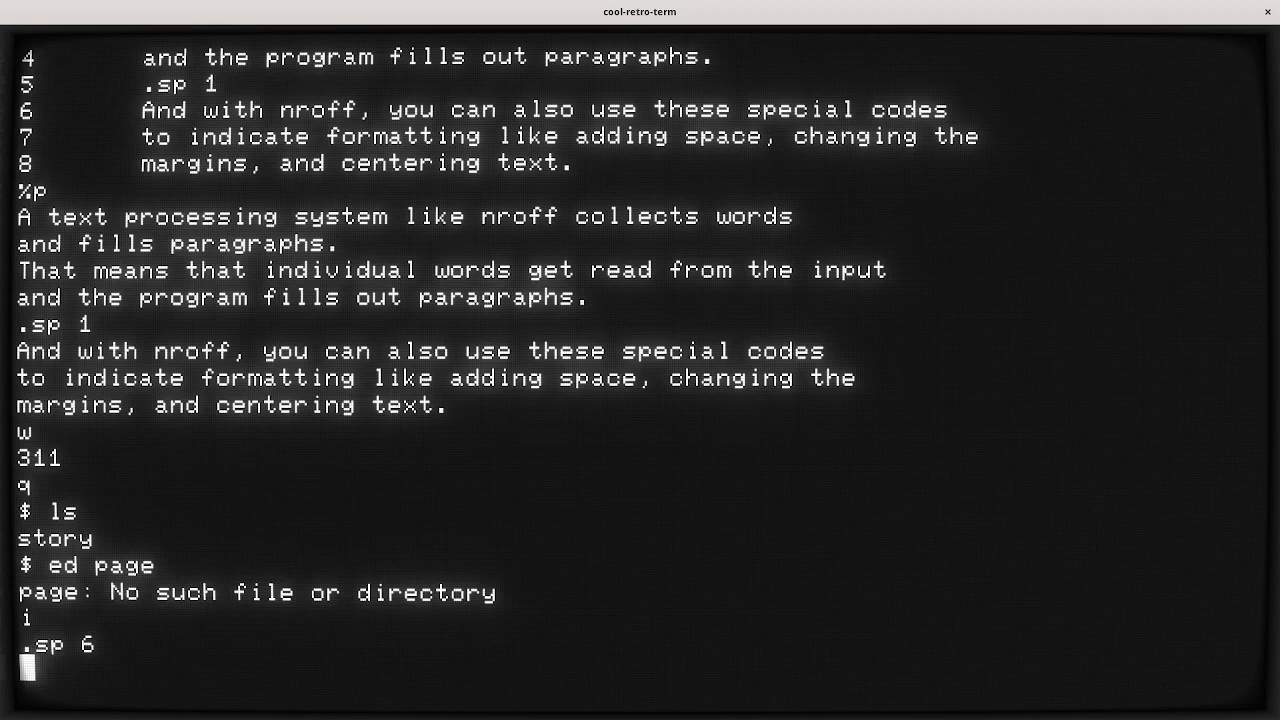
Add .ll 60 and .po 10 lines setting line length 60 and page offset 10.
{"action": "type", "text": ".l"}
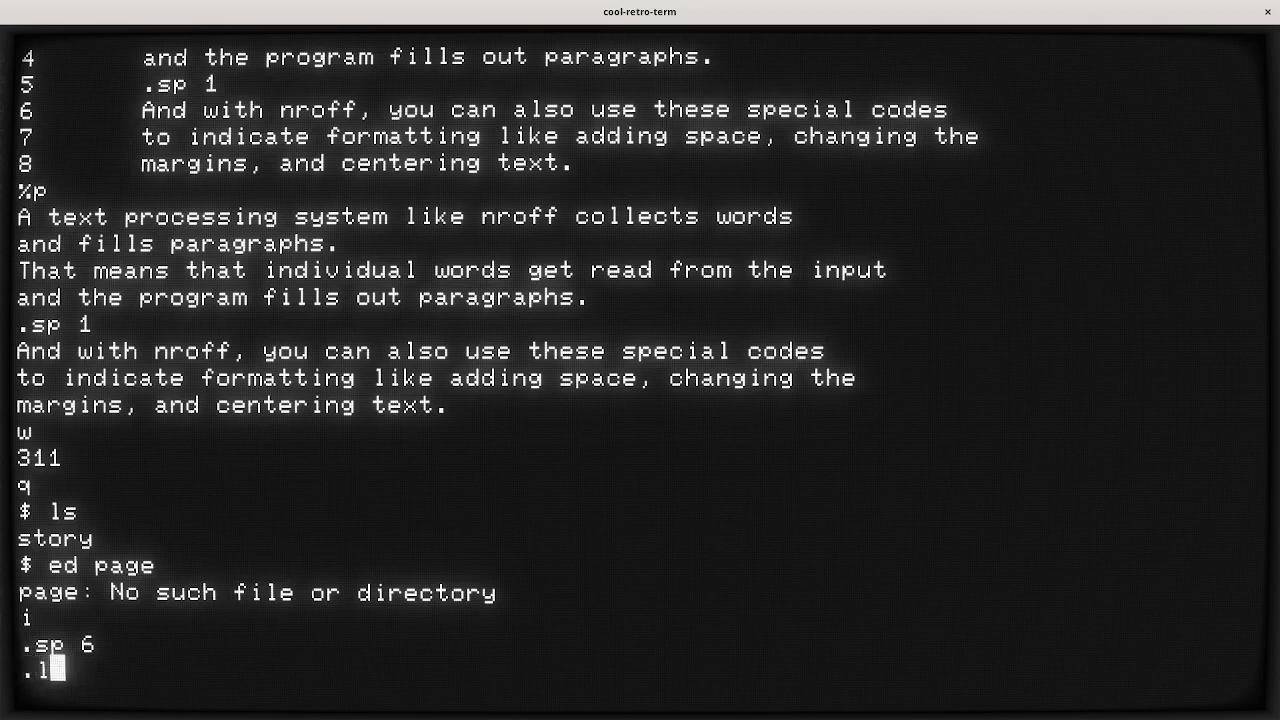
{"action": "type", "text": "l"}
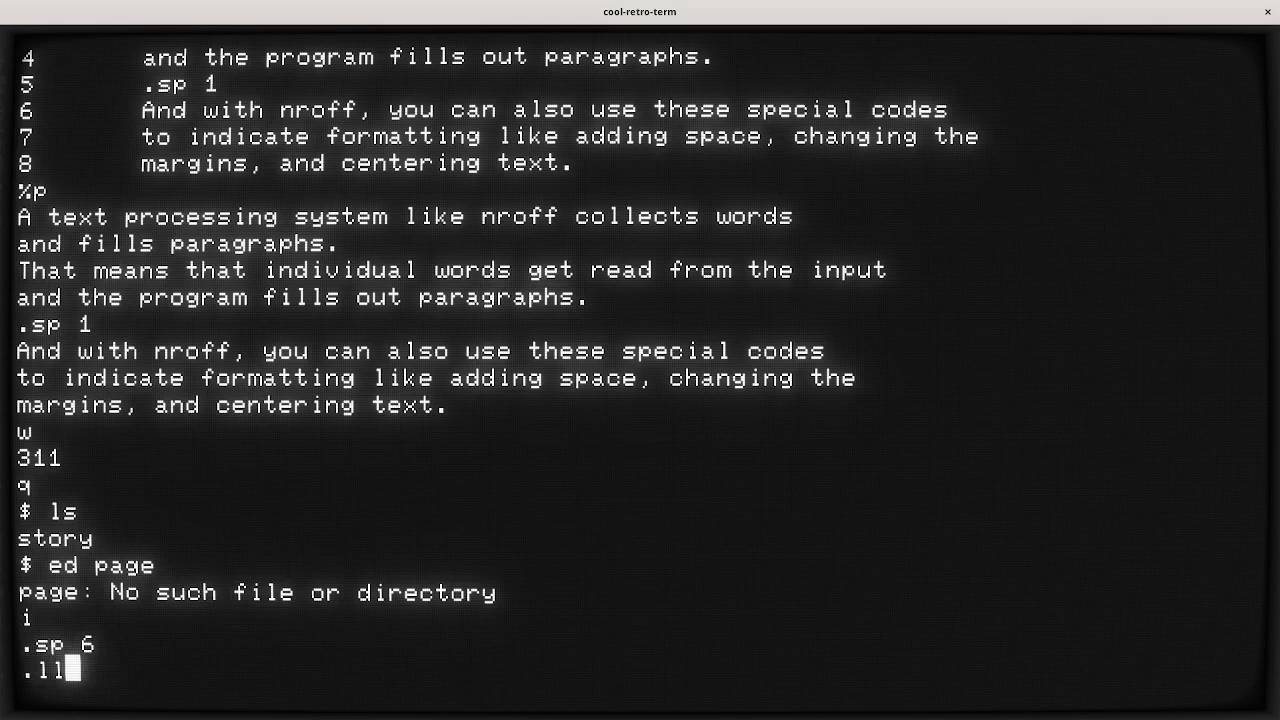
{"action": "type", "text": "60"}
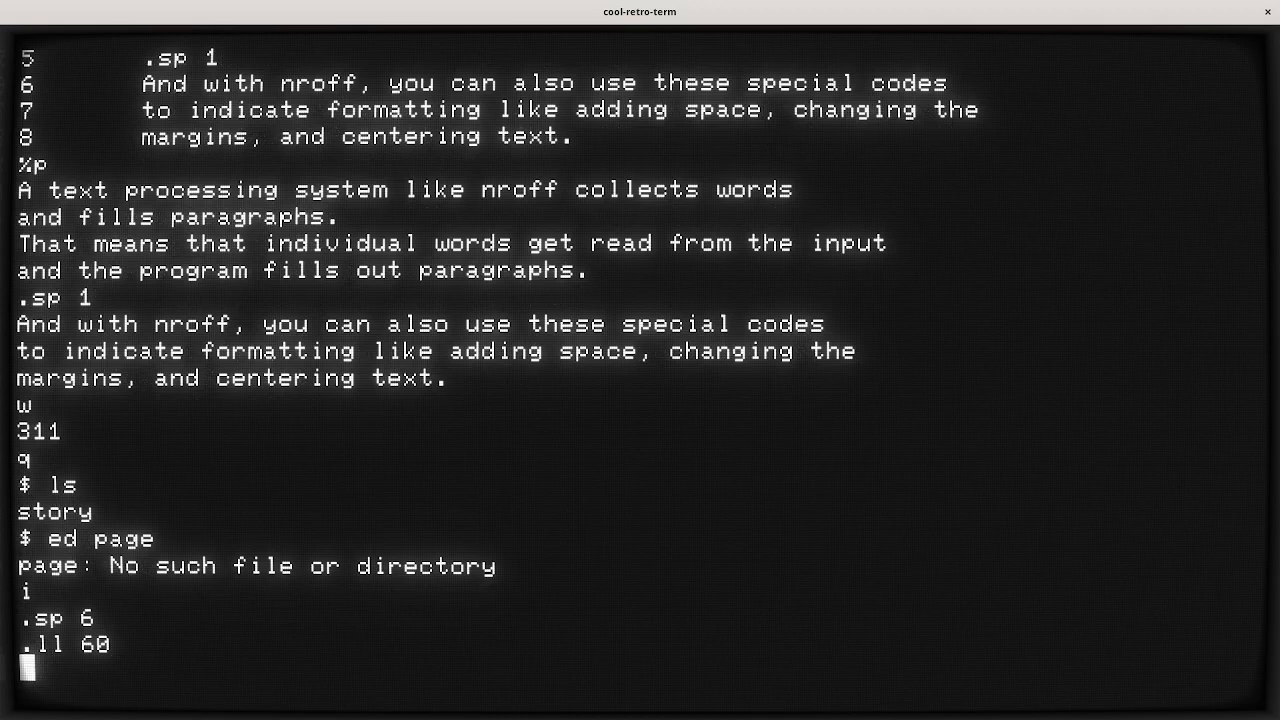
{"action": "type", "text": ".po"}
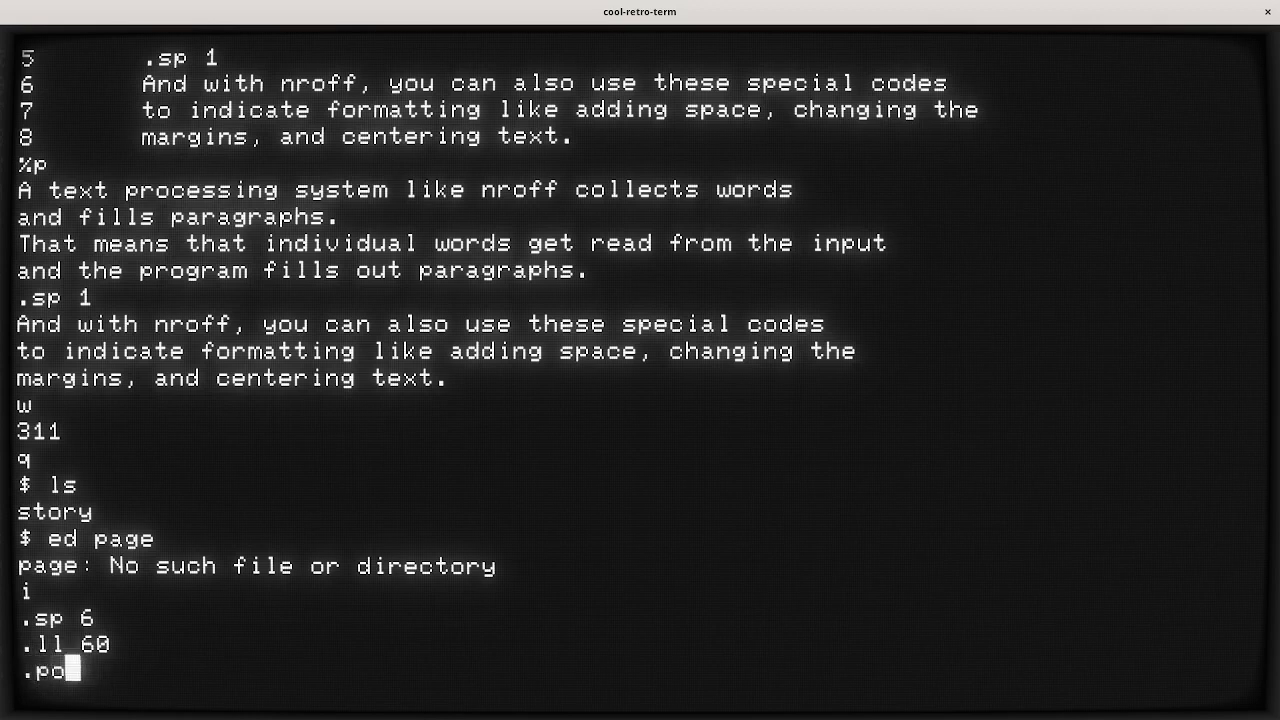
{"action": "type", "text": "1"}
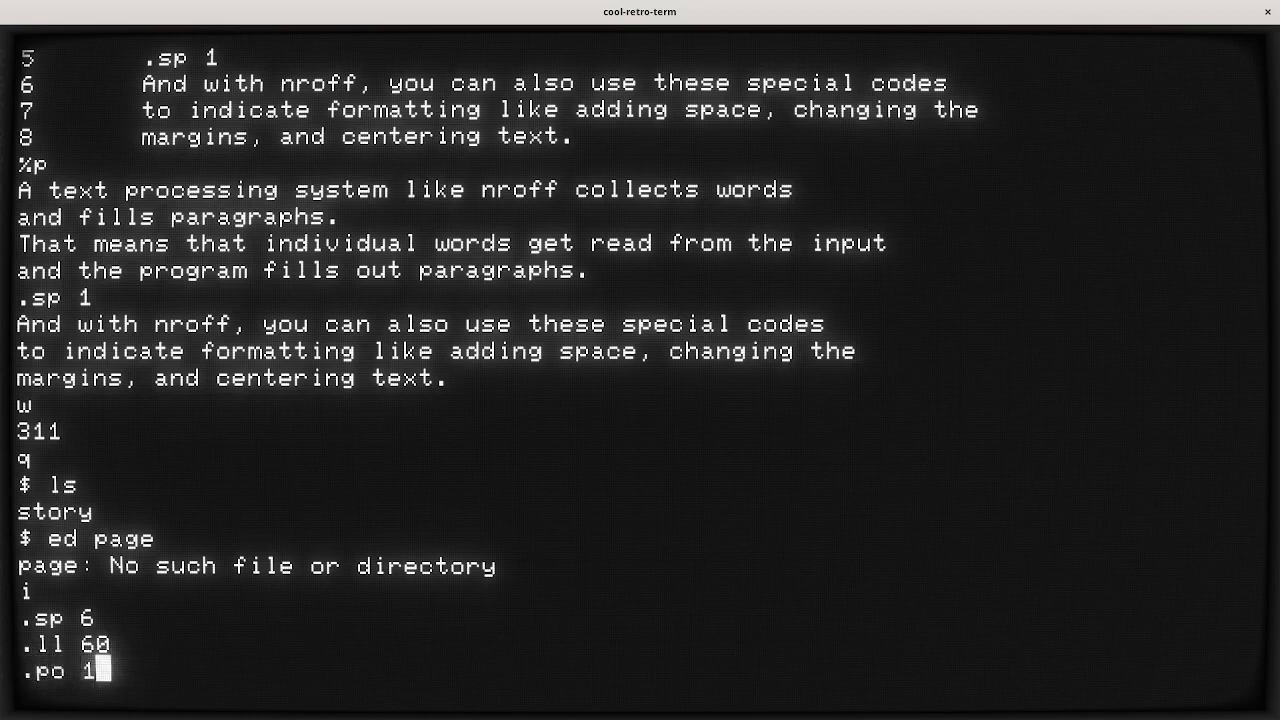
{"action": "type", "text": "0"}
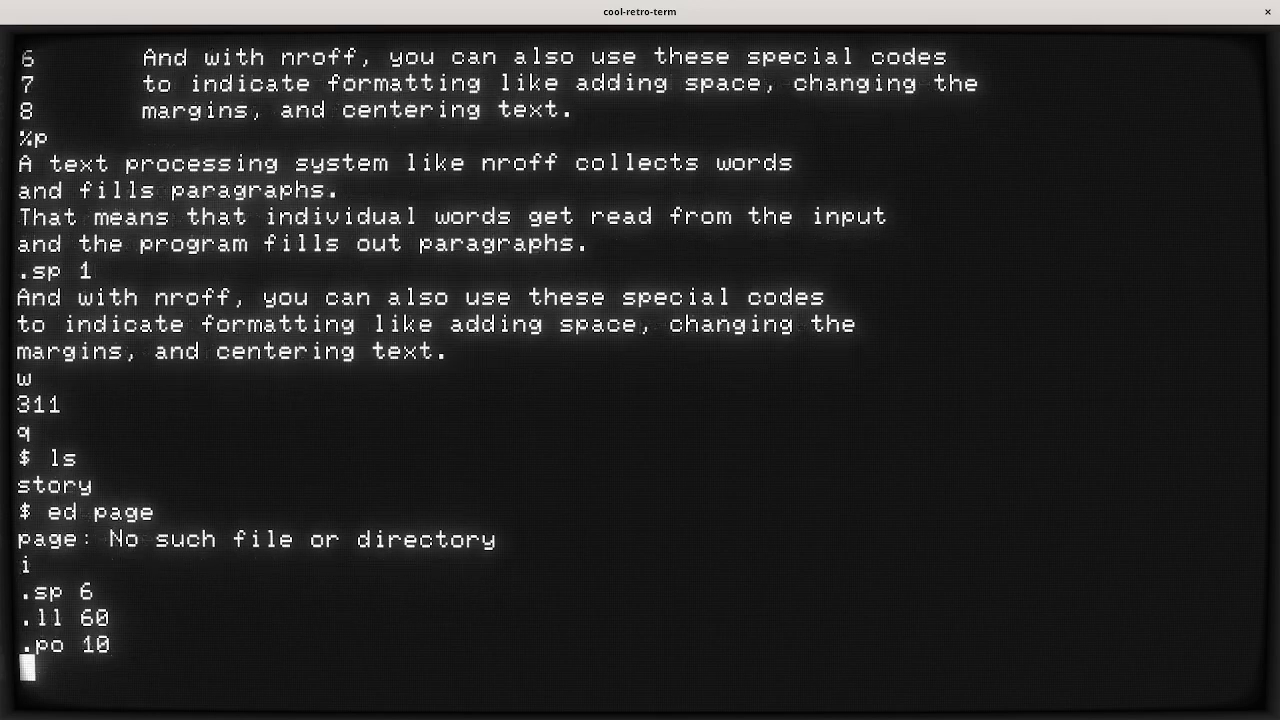
End insert mode and write the page setup file to disk.
{"action": "type", "text": "."}
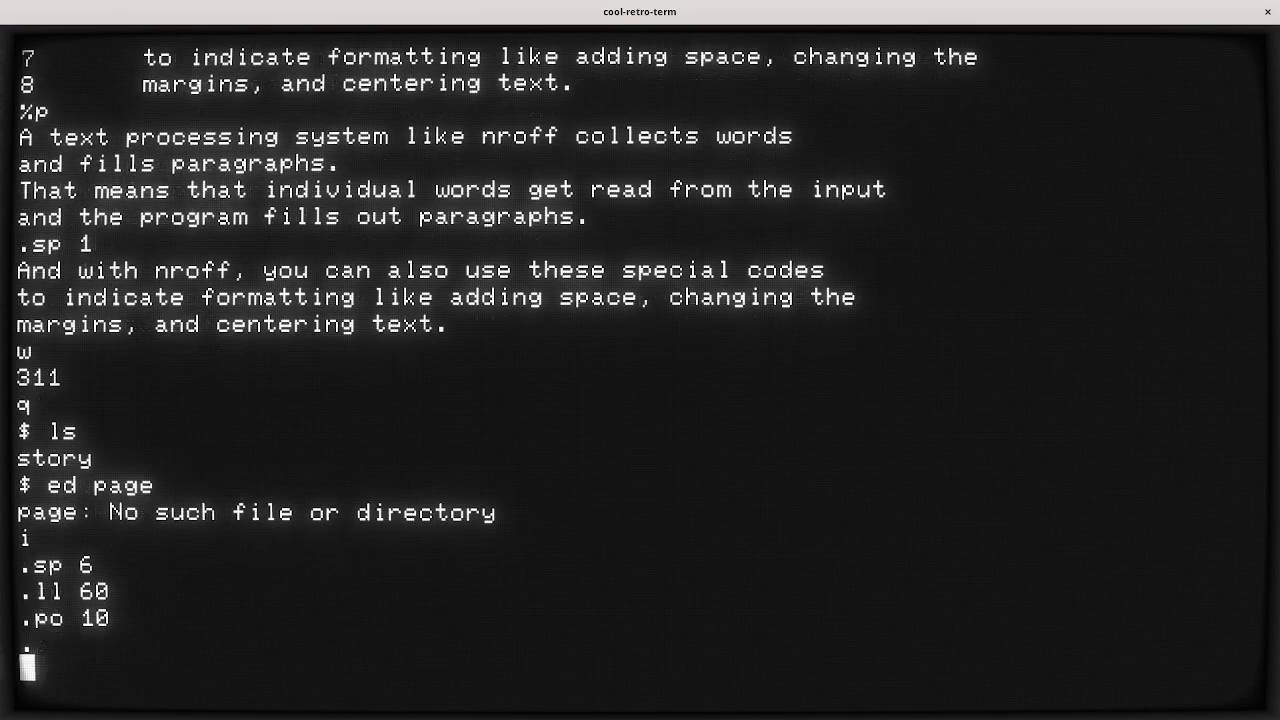
{"action": "type", "text": "."}
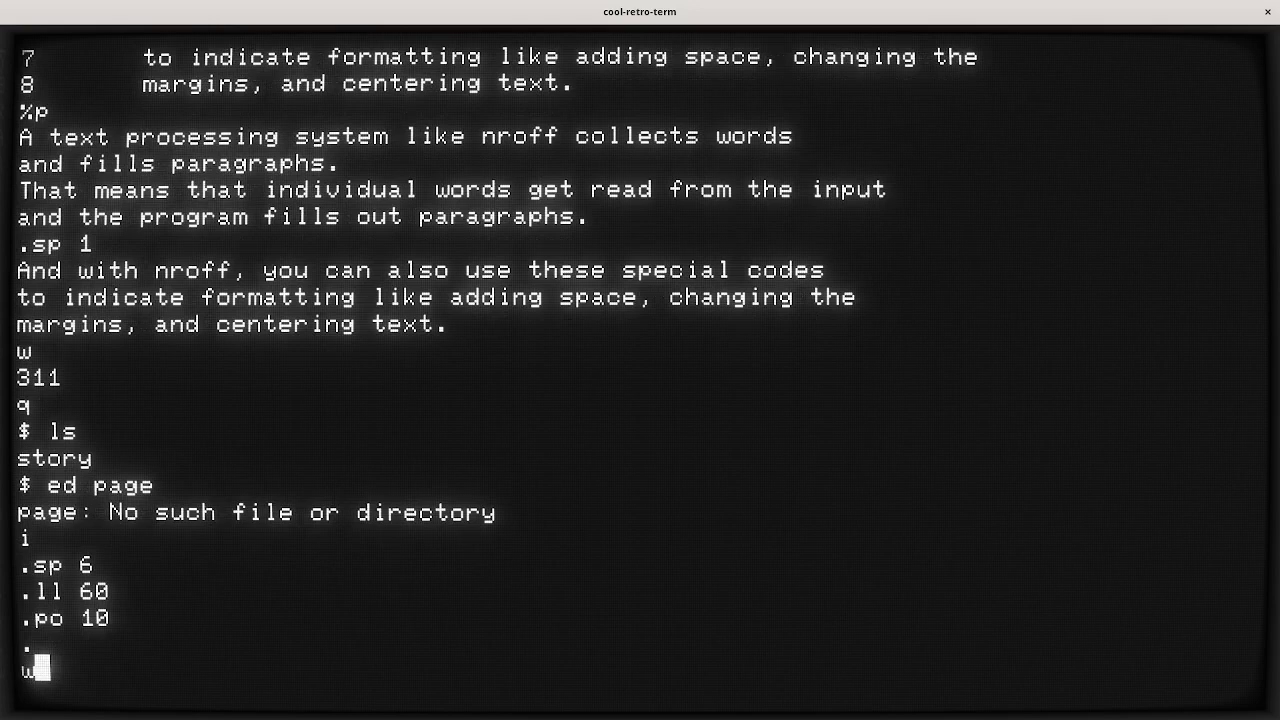
{"action": "key", "text": "Return"}
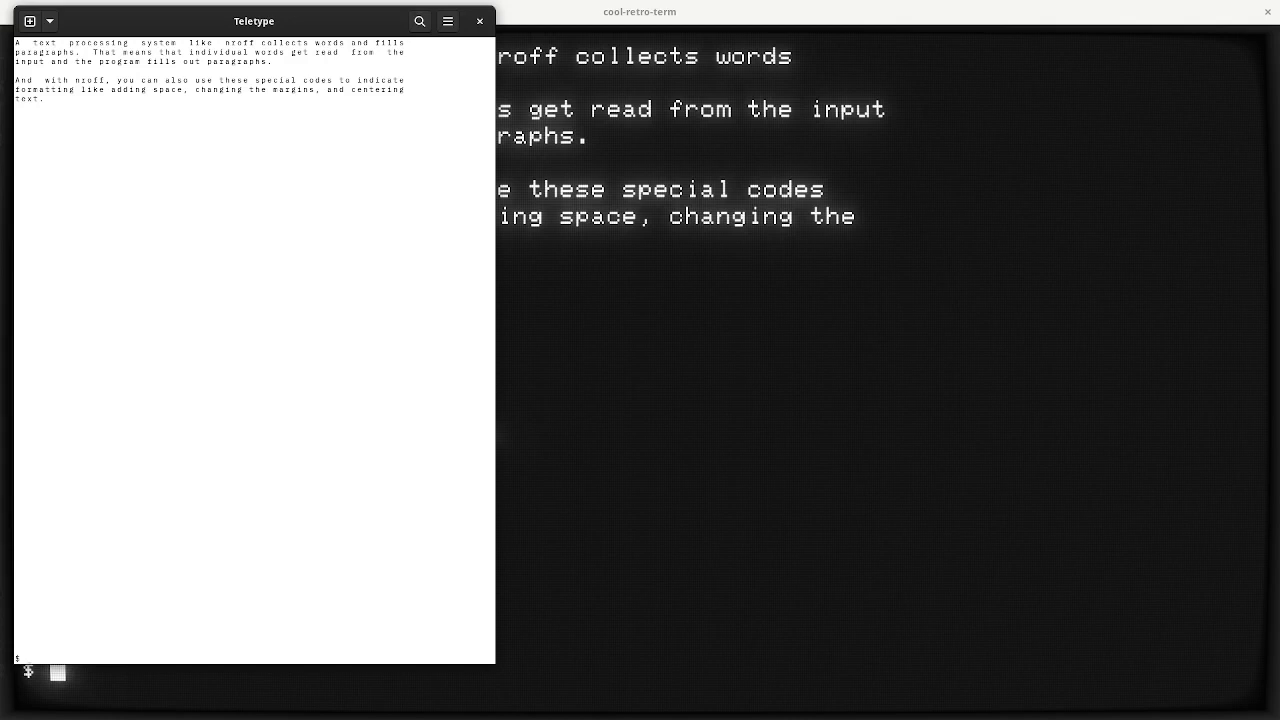
Run nroff on the story file to print it as two filled paragraphs.
{"action": "type", "text": "nroff"}
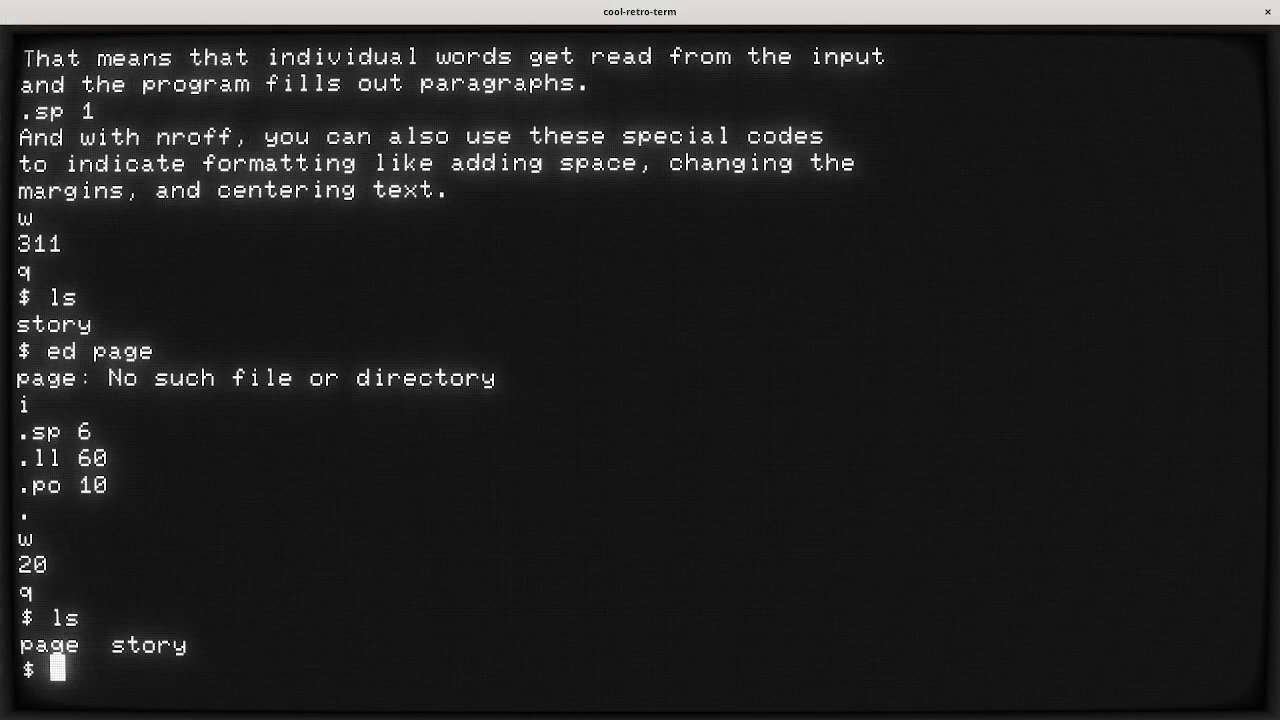
Start ed on a new pp file and insert the .de pp macro definition line.
{"action": "type", "text": "ed"}
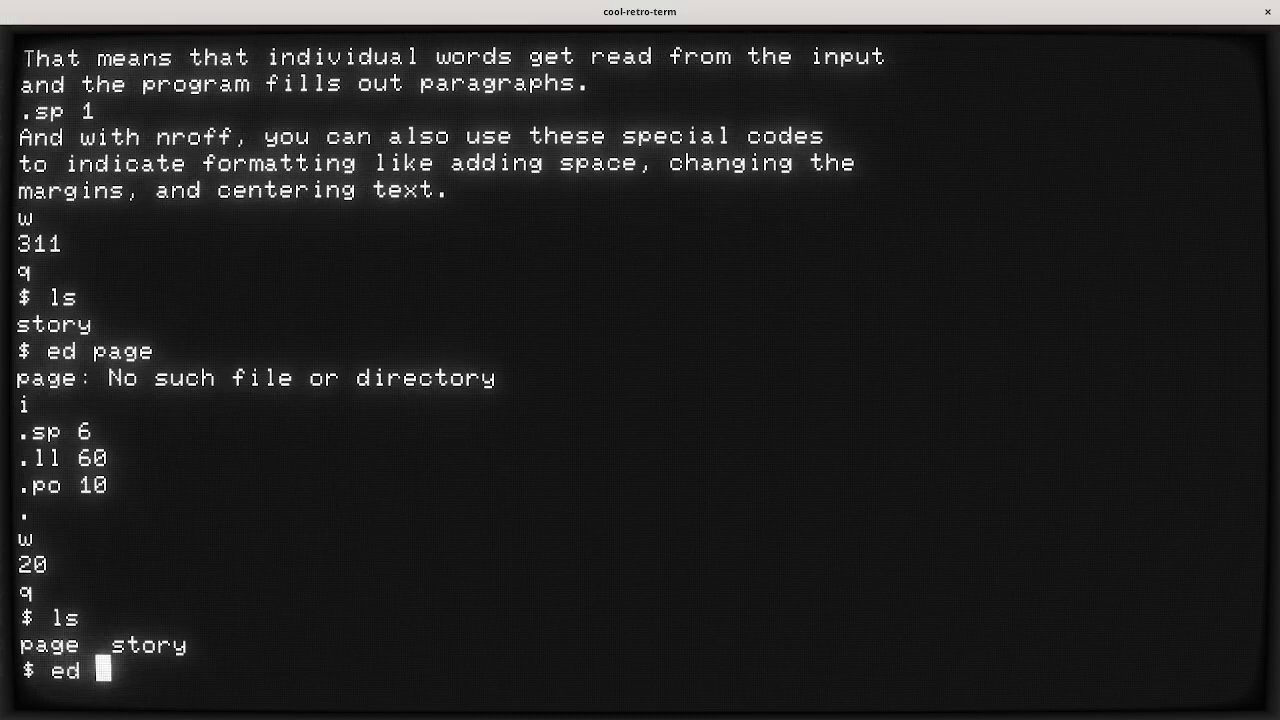
{"action": "type", "text": "pp"}
{"action": "type", "text": "i"}
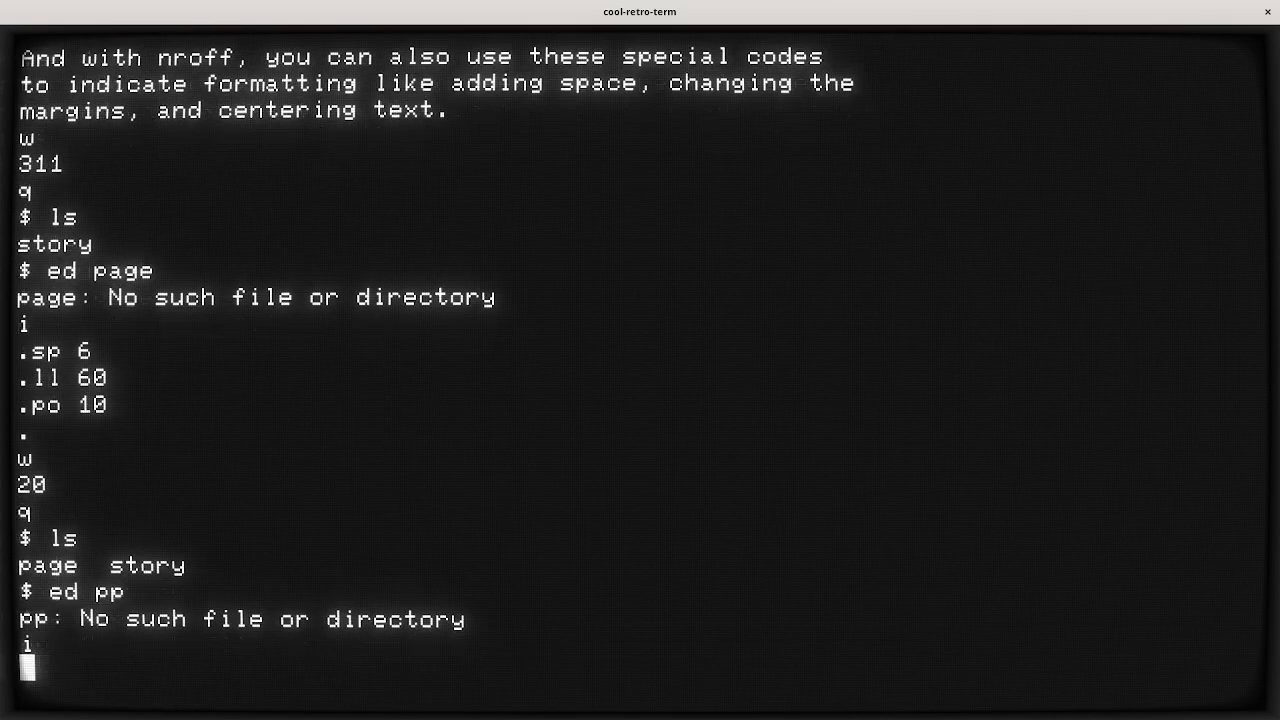
{"action": "type", "text": ".d"}
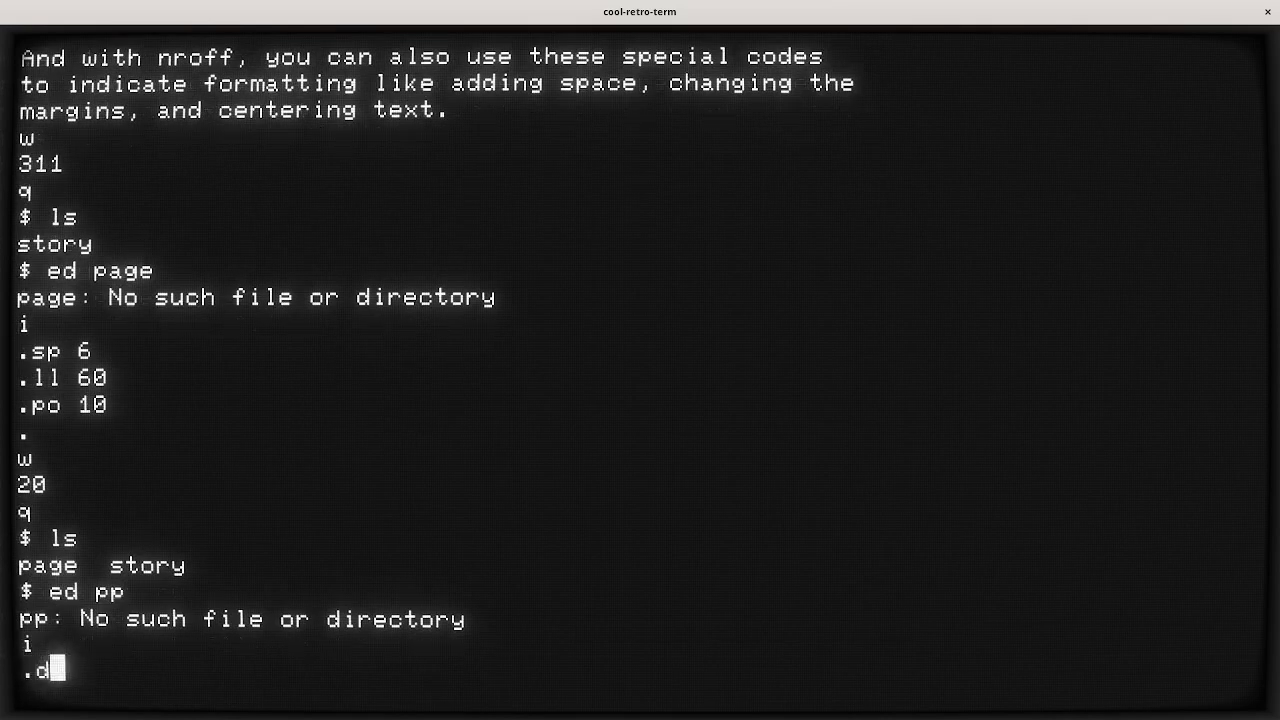
{"action": "type", "text": "e"}
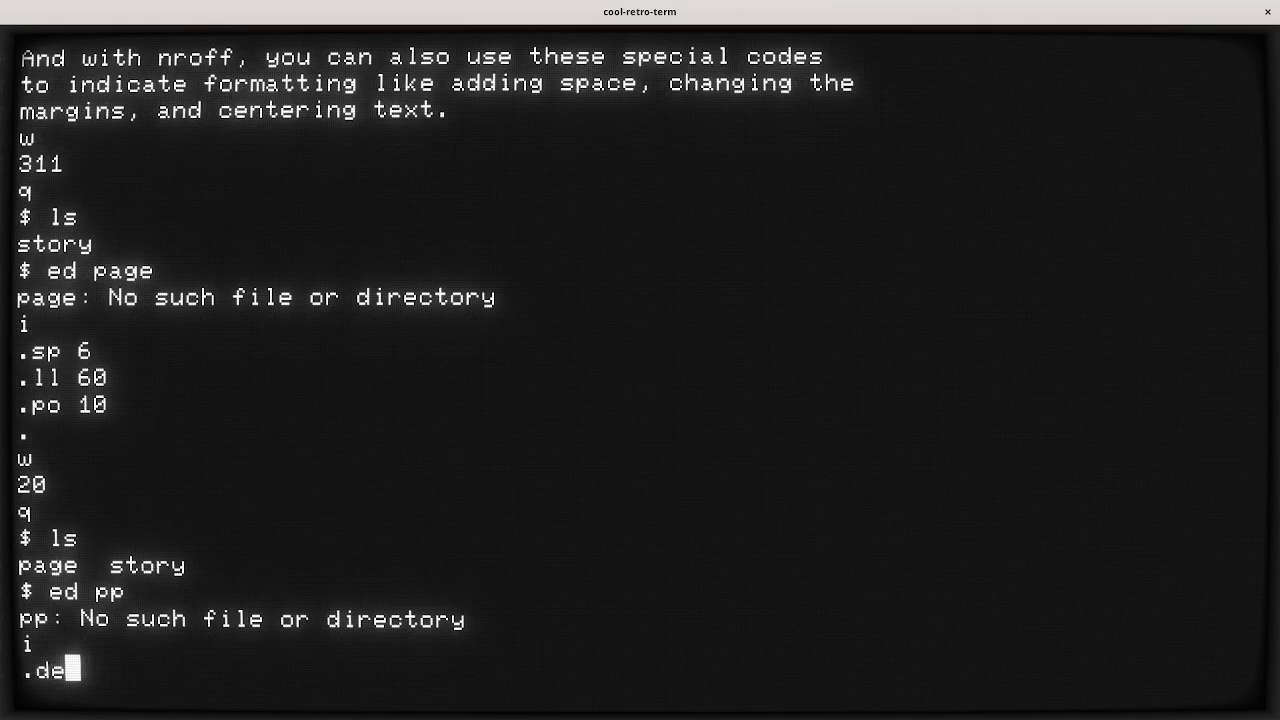
{"action": "type", "text": "p"}
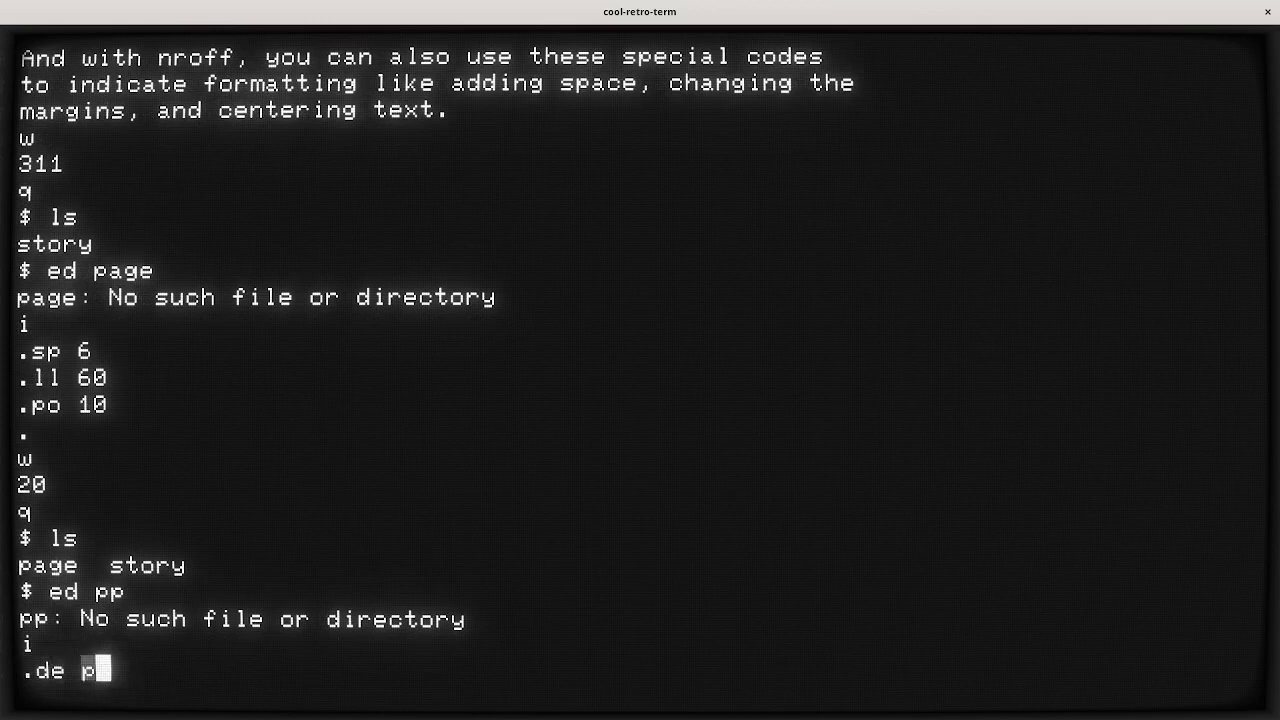
{"action": "type", "text": "p"}
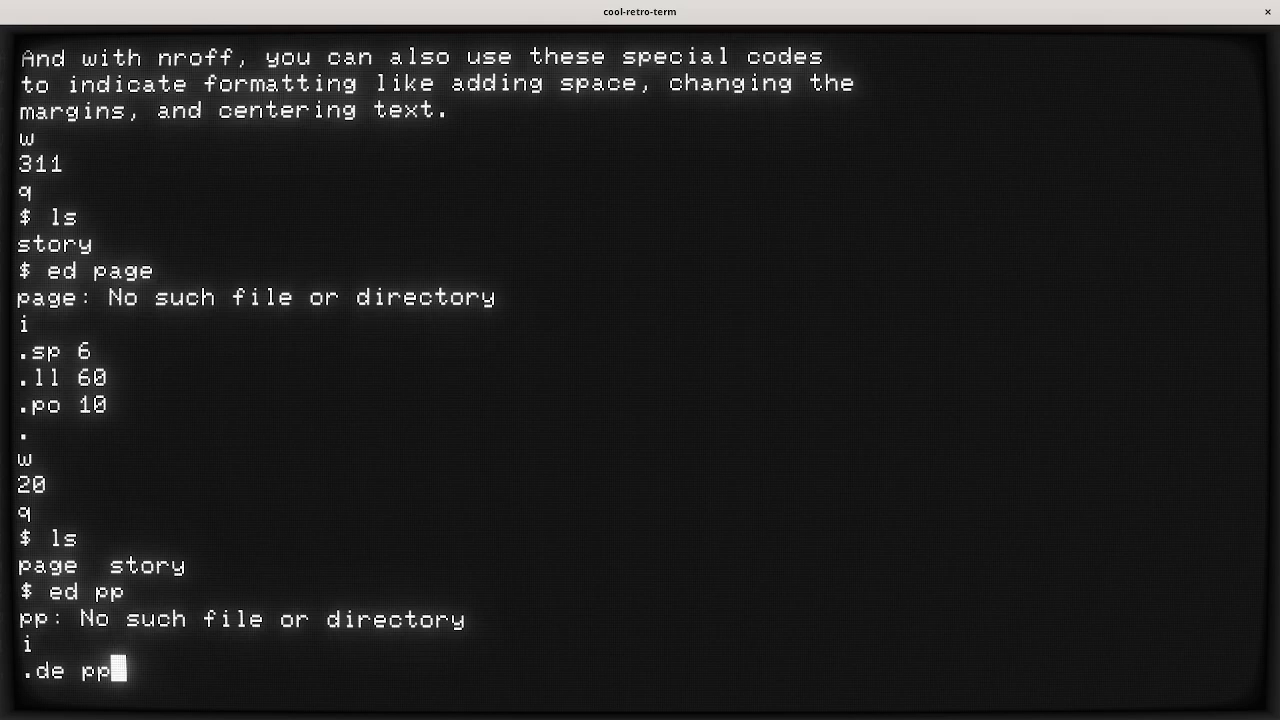
{"action": "key", "text": "Return"}
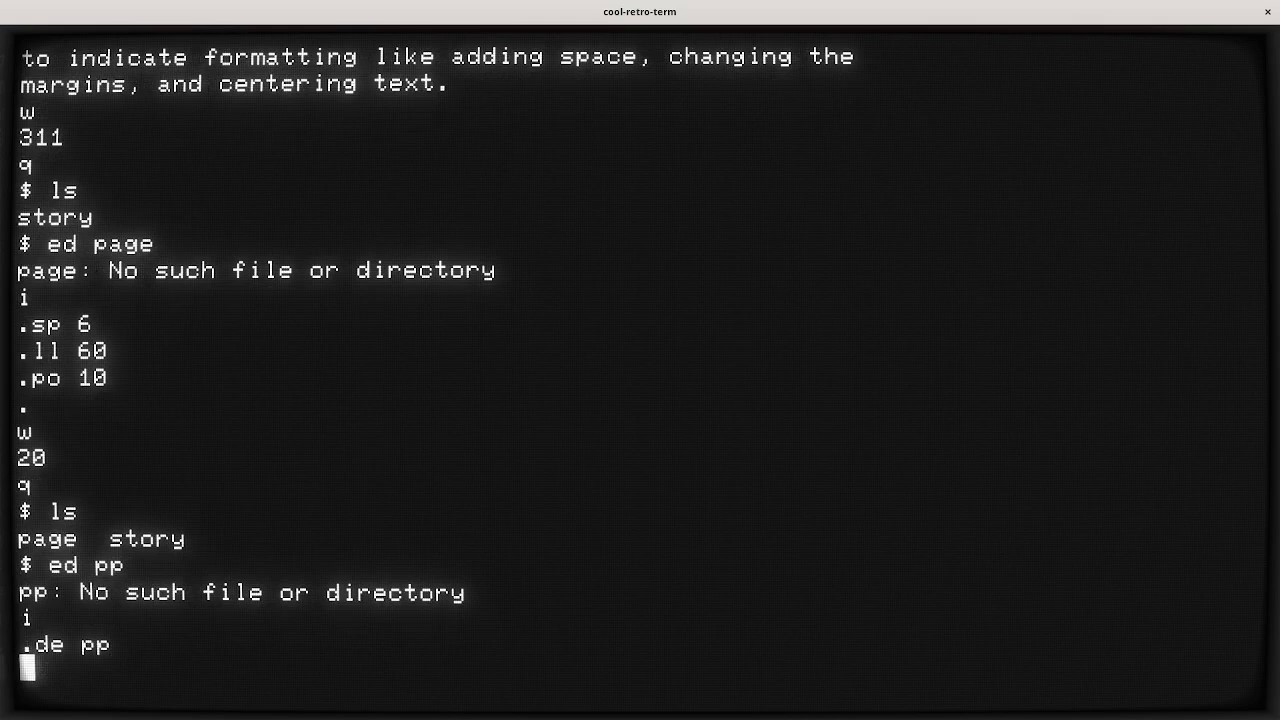
Give the pp macro body .sp 1 and .ti 4, closing the definition with '..'.
{"action": "type", "text": ".sp 1"}
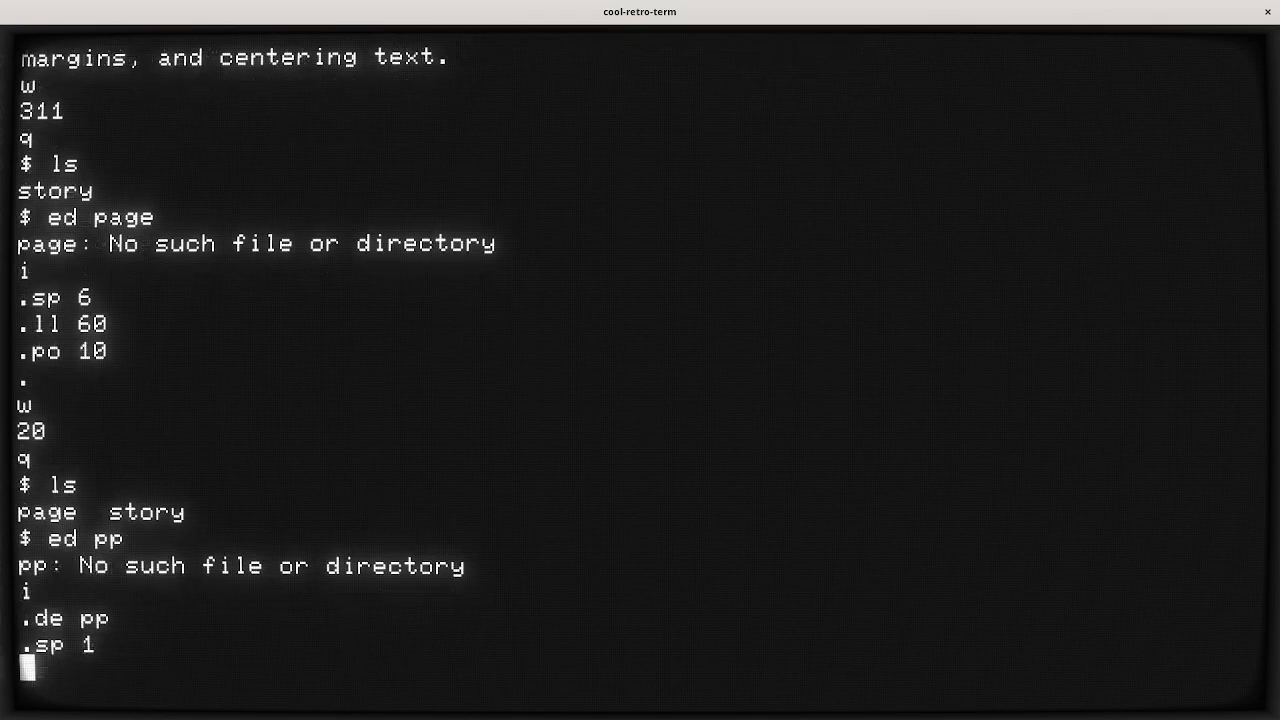
{"action": "type", "text": ".ti"}
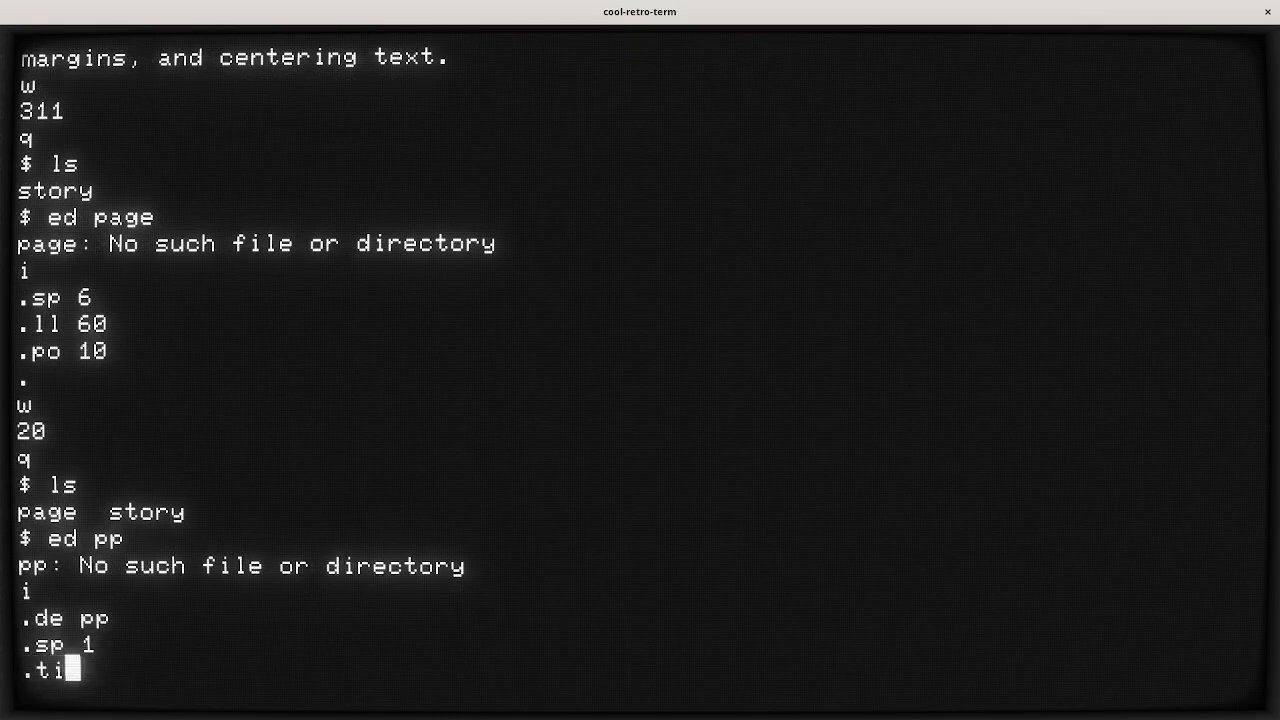
{"action": "type", "text": "\" \""}
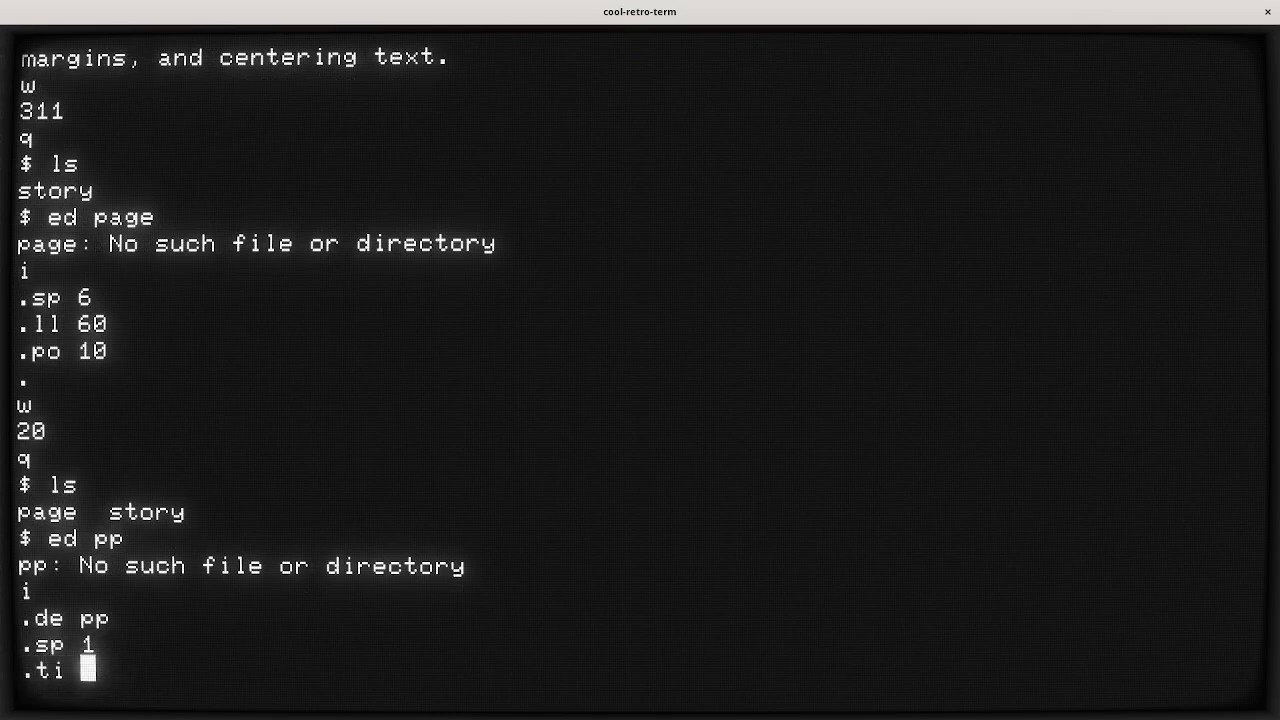
{"action": "type", "text": "4"}
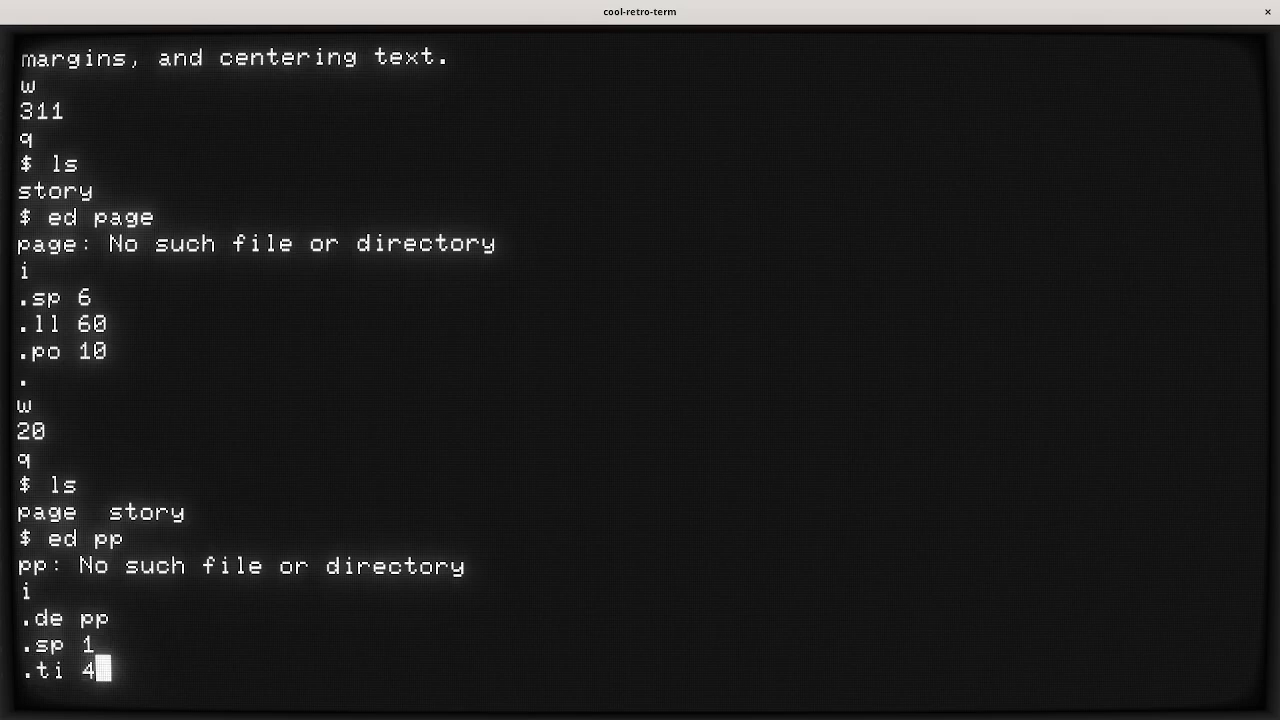
{"action": "key", "text": "Return"}
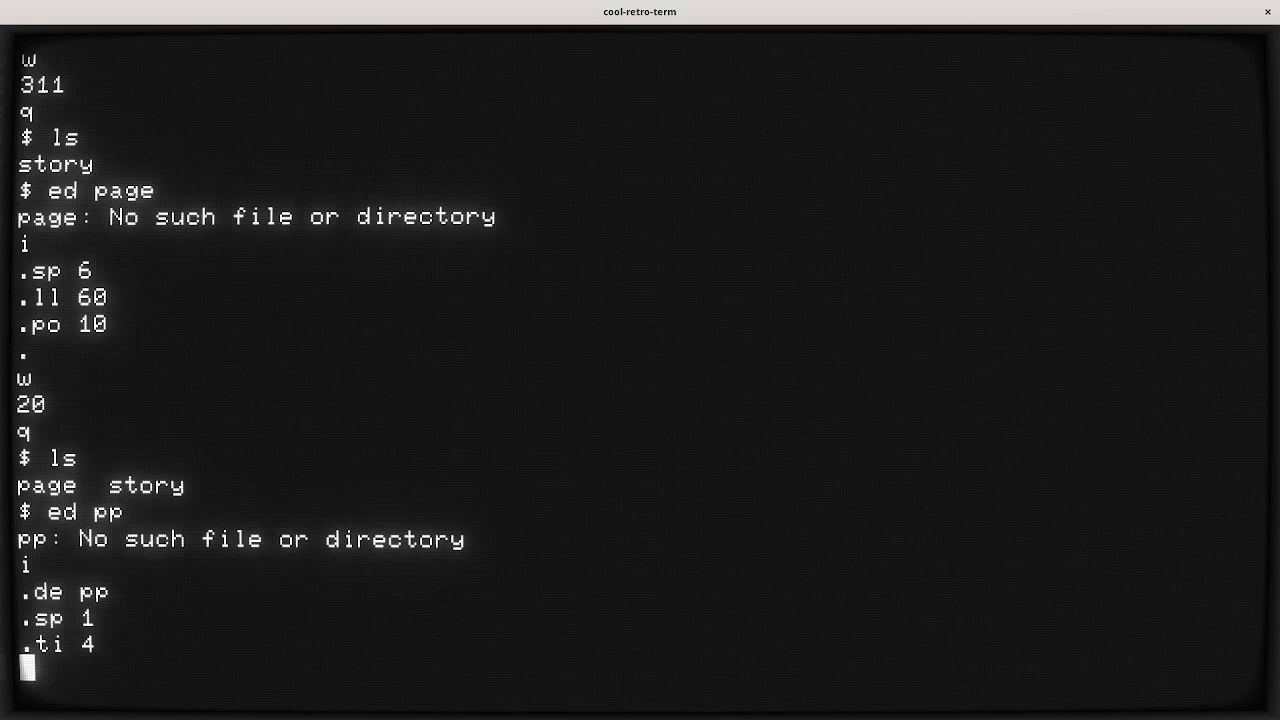
{"action": "type", "text": ".."}
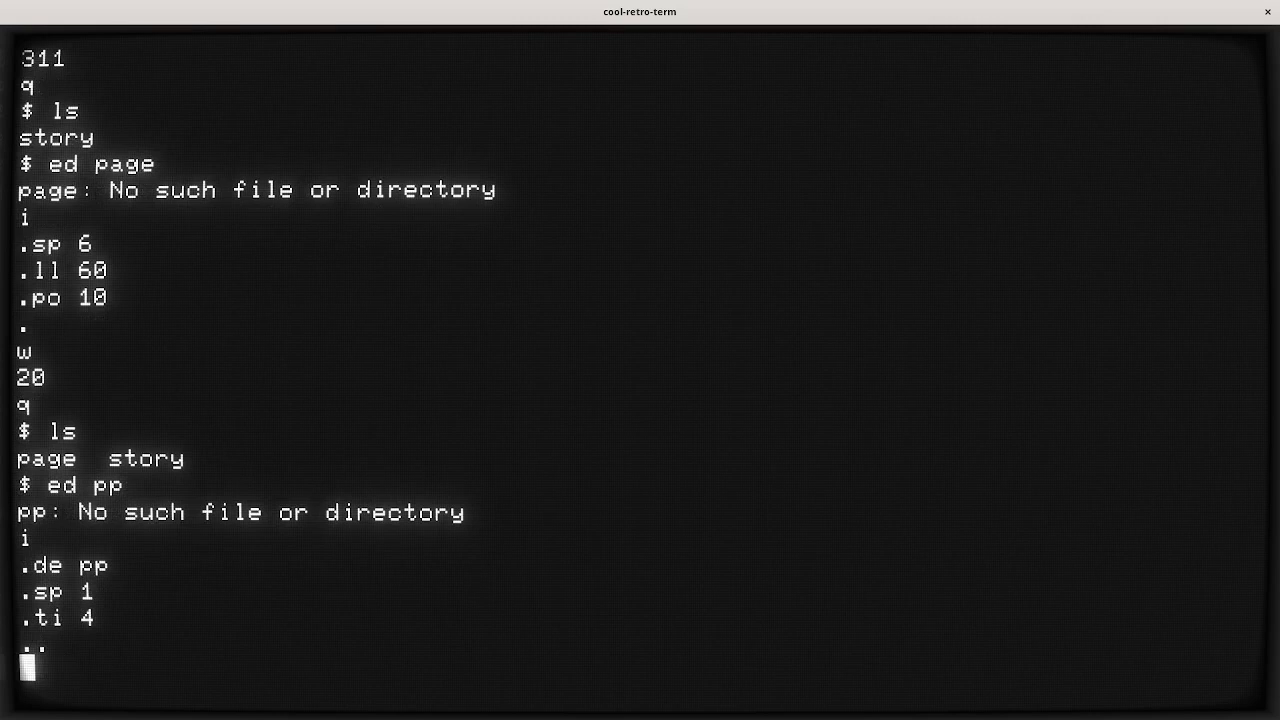
End insert mode and print the whole pp macro file to check it.
{"action": "type", "text": "."}
{"action": "type", "text": "%"}
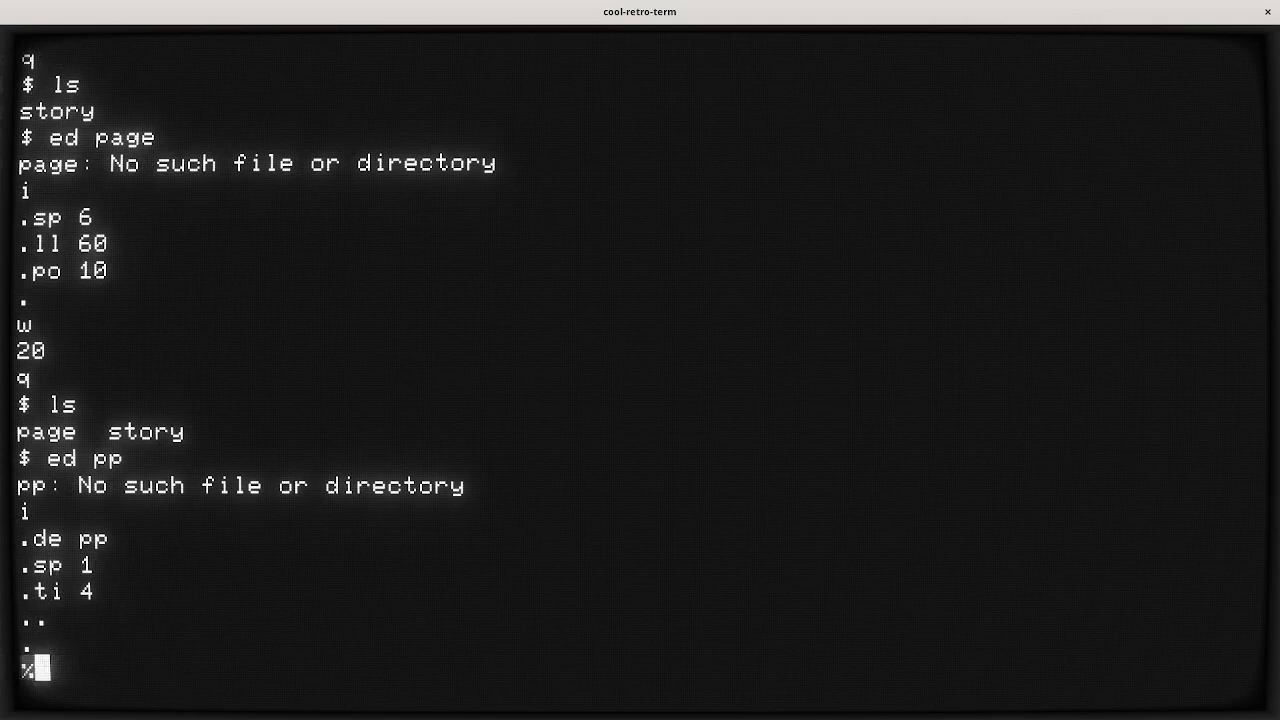
{"action": "type", "text": "p"}
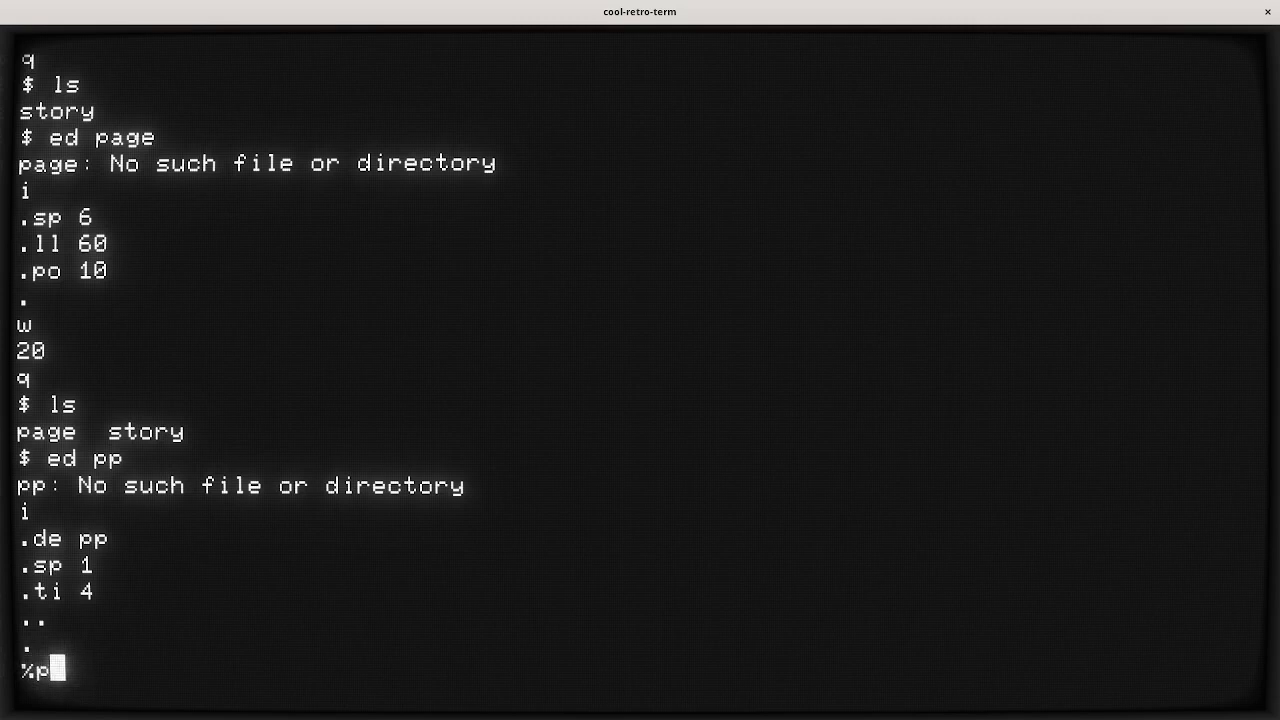
{"action": "key", "text": "Return"}
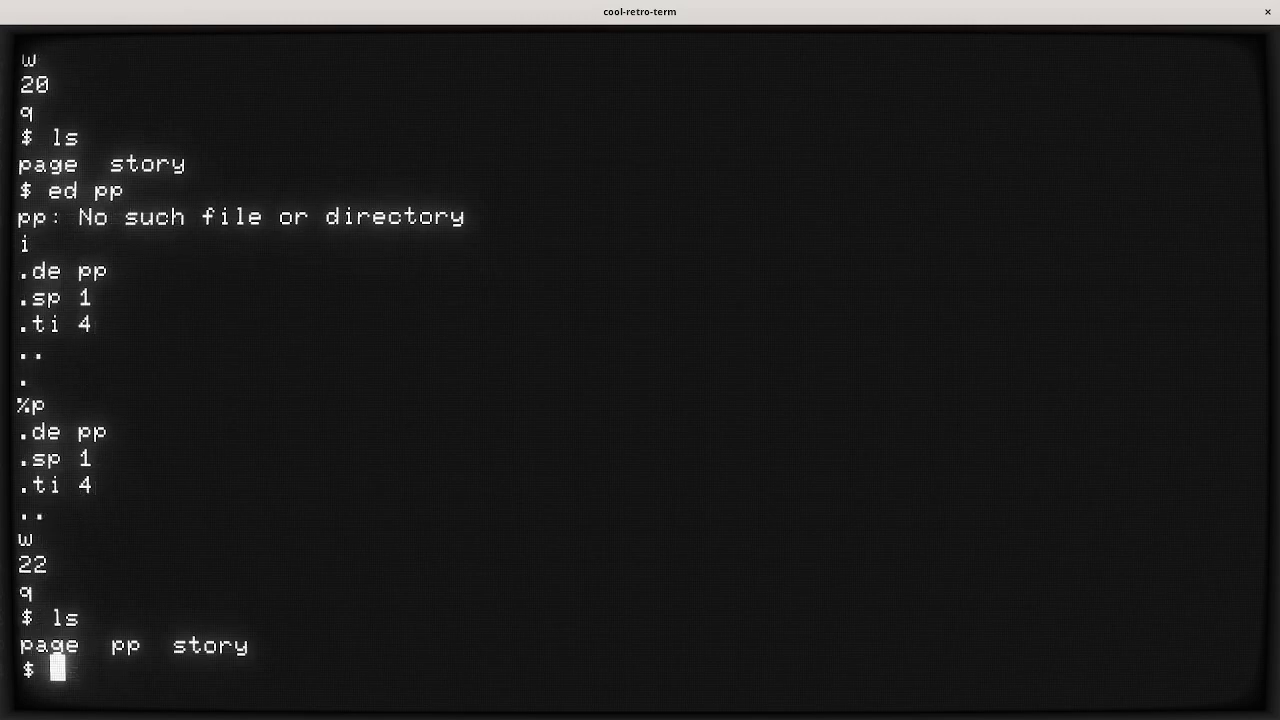
Reopen the story file in ed and print all its lines with %p.
{"action": "type", "text": "ed story"}
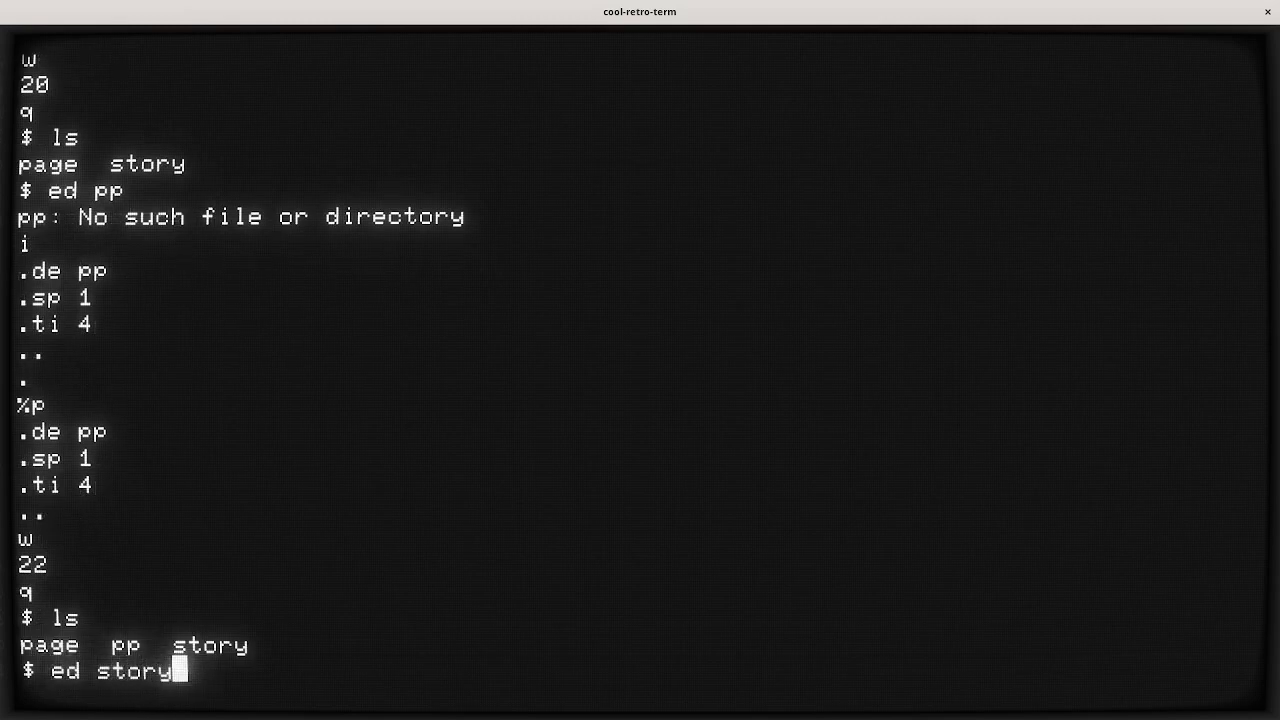
{"action": "key", "text": "Return"}
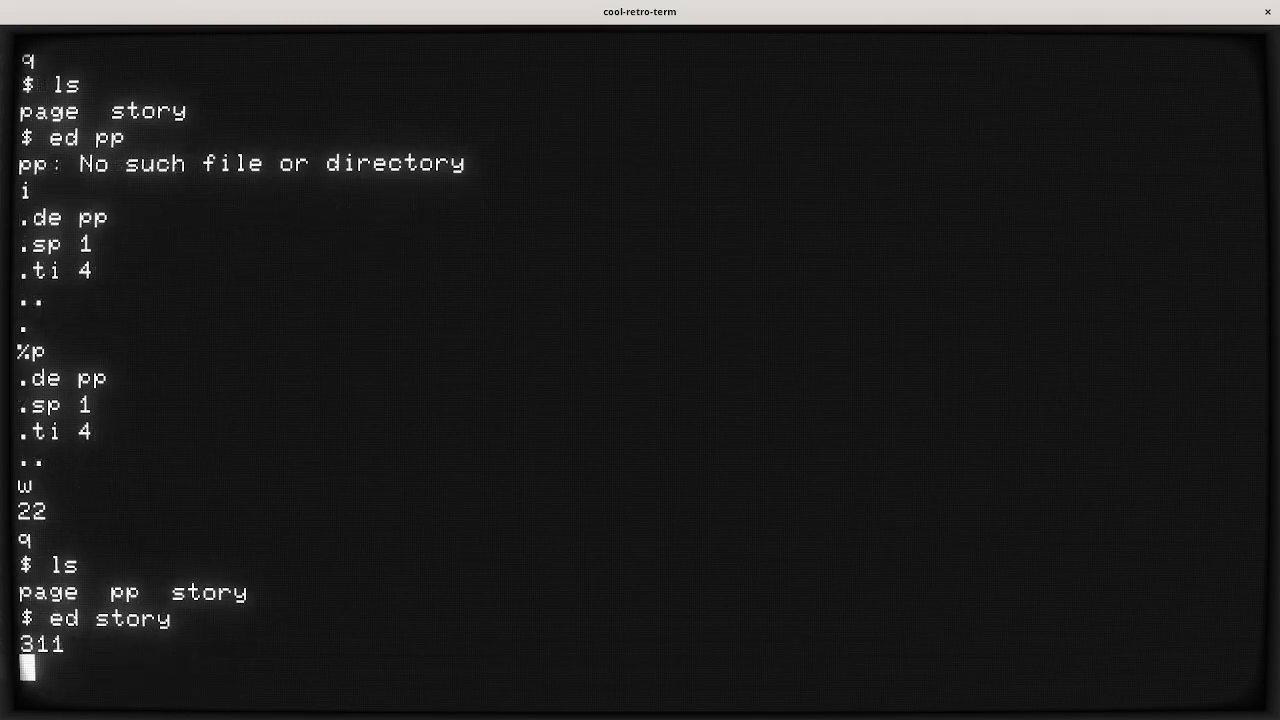
{"action": "type", "text": "%p"}
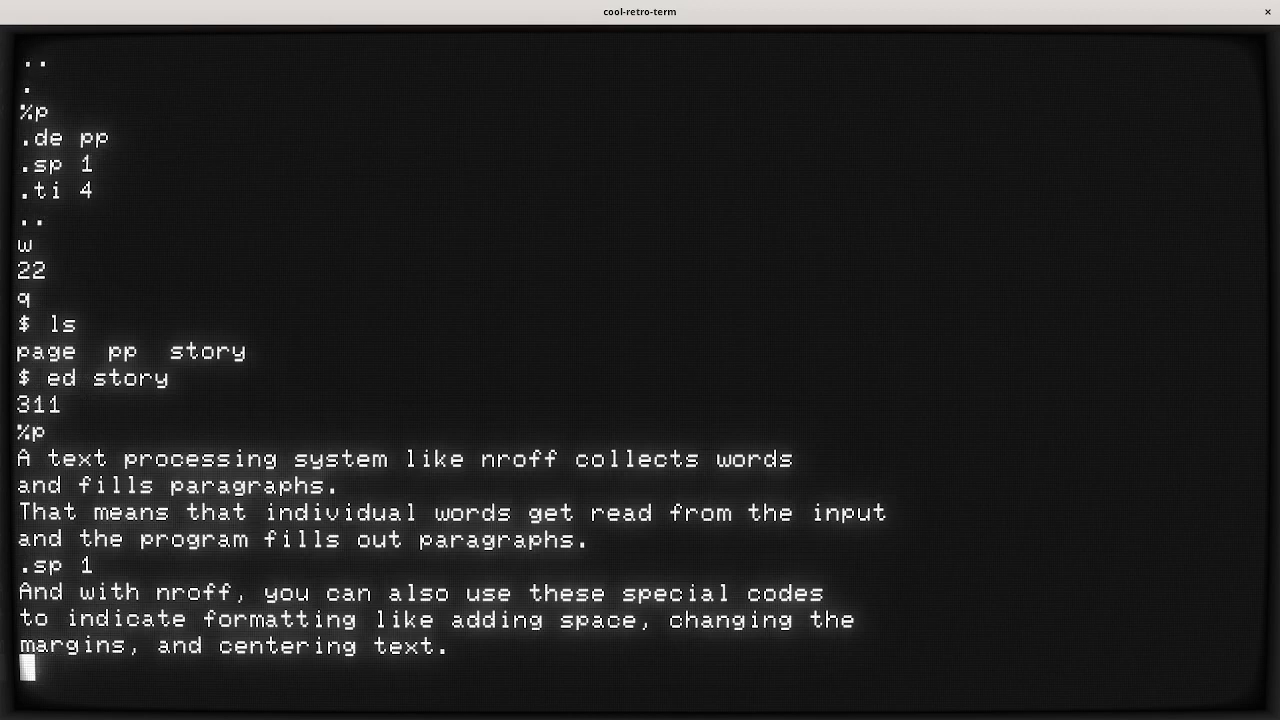
Insert a .pp line before line 1 of the story and end insert mode.
{"action": "type", "text": "1i"}
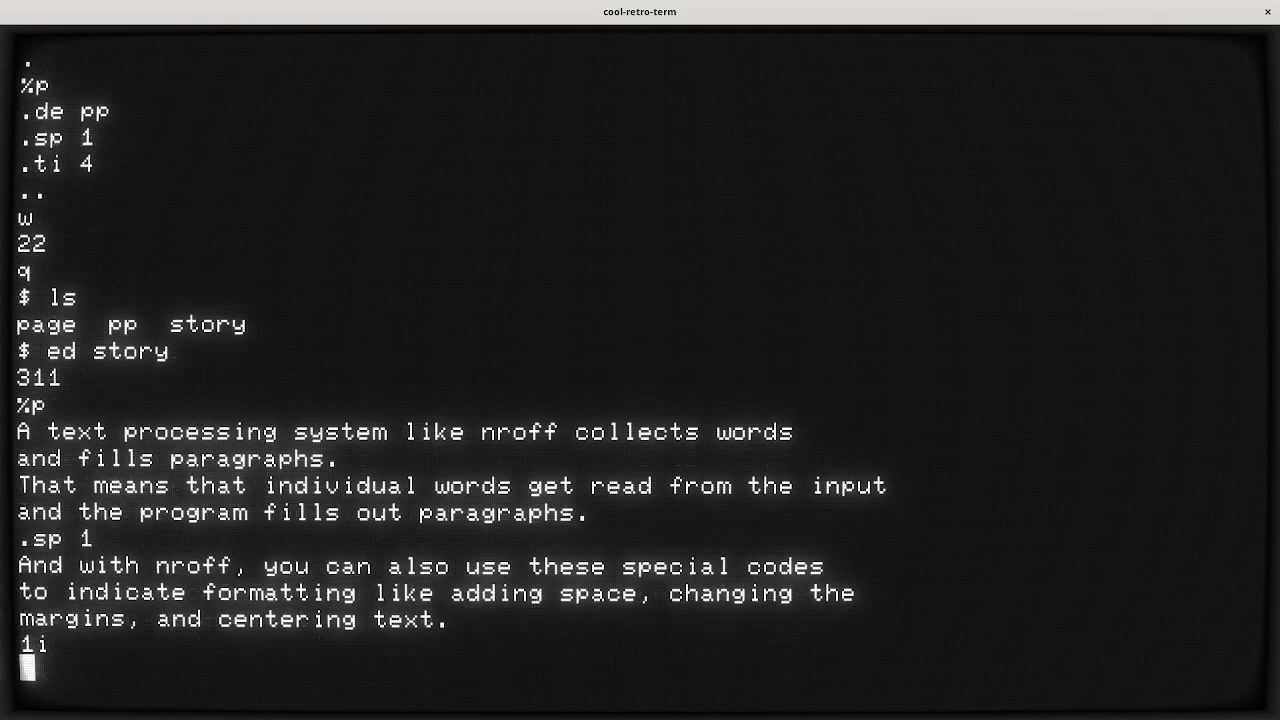
{"action": "type", "text": ".pp"}
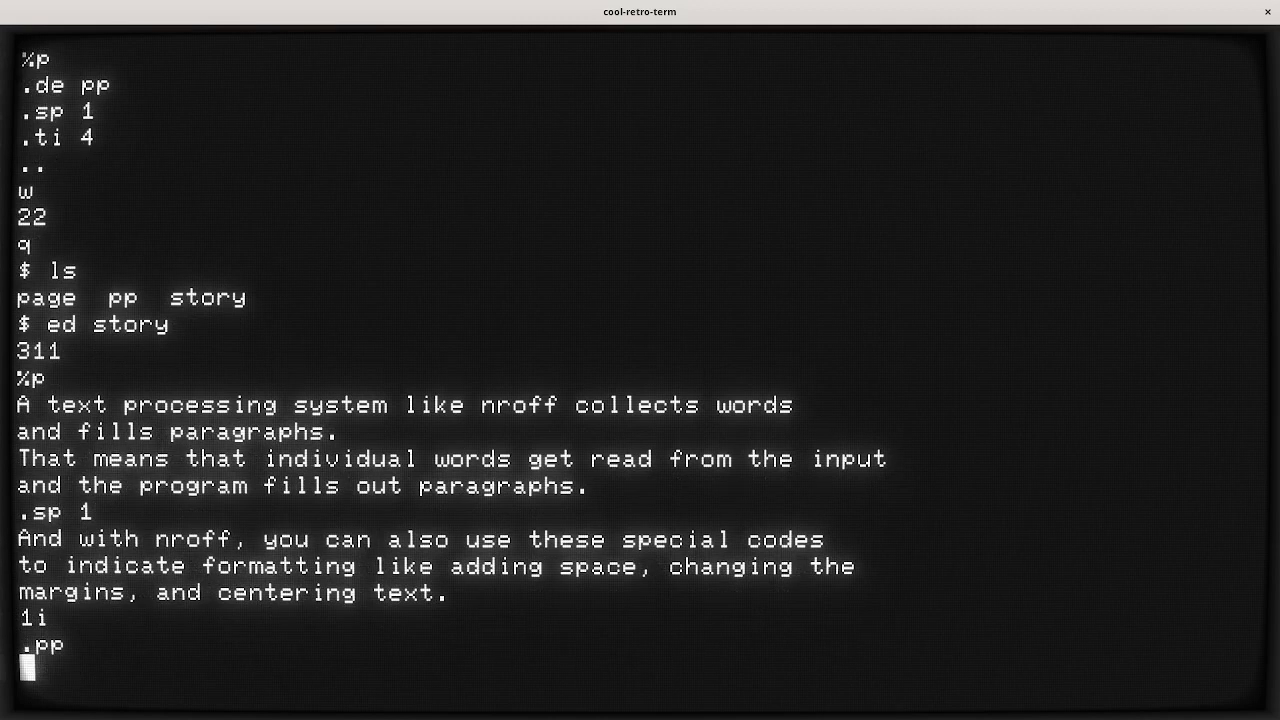
{"action": "type", "text": "."}
{"action": "type", "text": "%n"}
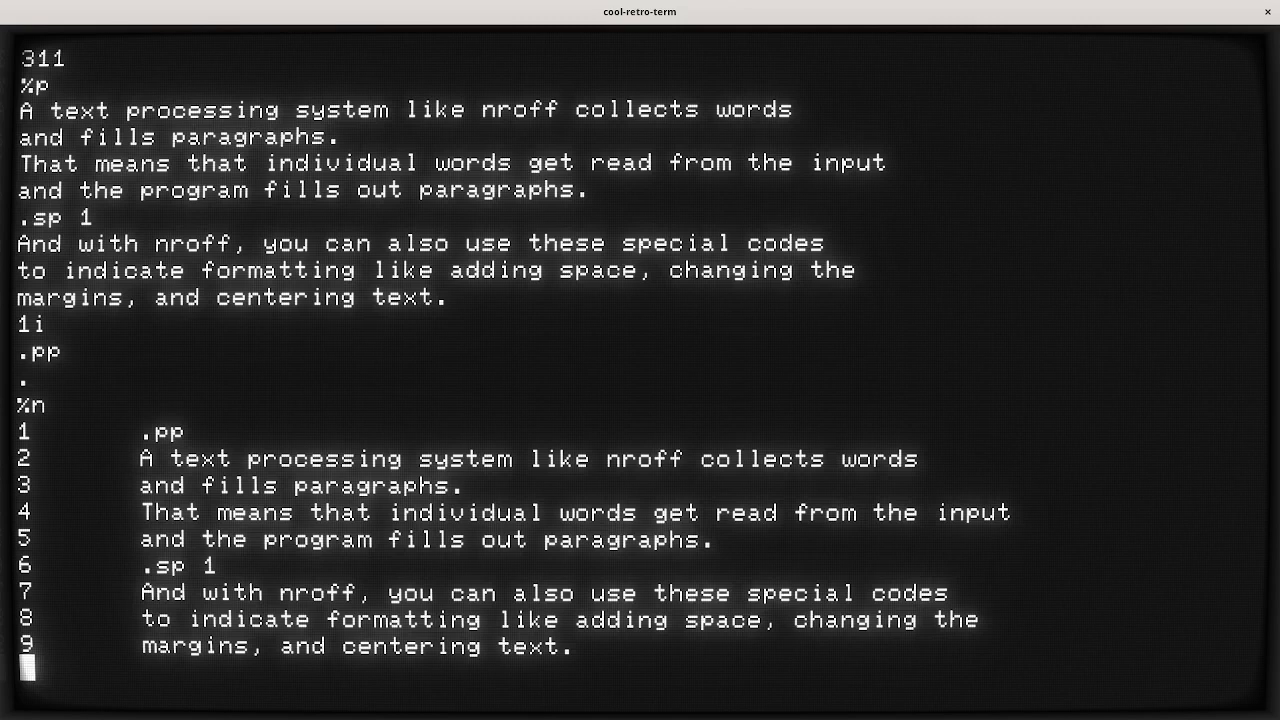
{"action": "type", "text": "6c"}
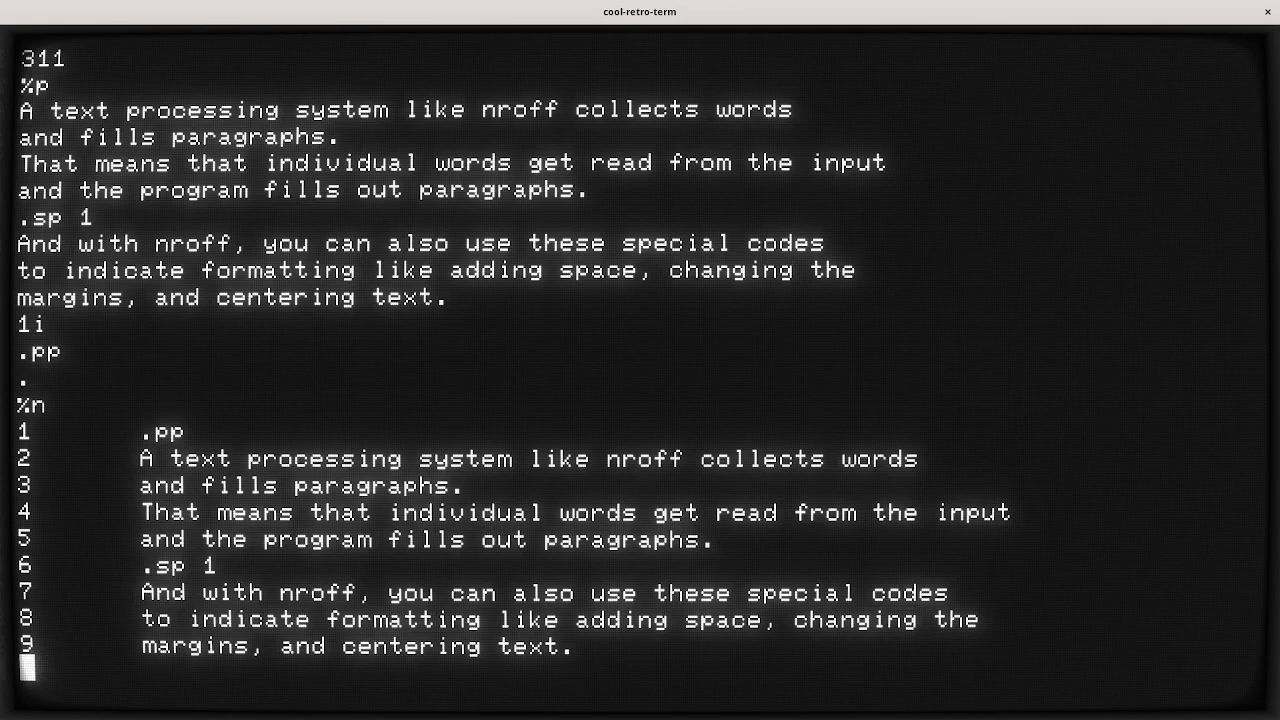
{"action": "type", "text": "4"}
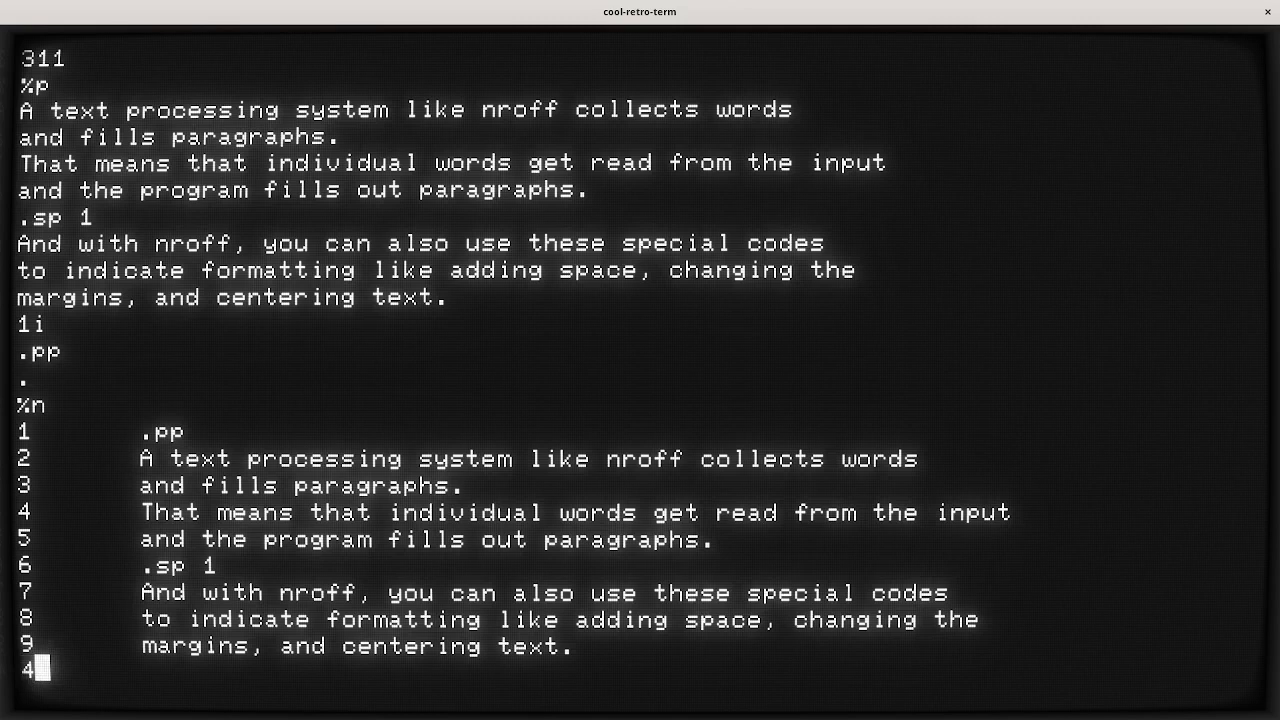
Substitute the ^.sp 1 line with .pp over lines 4-8 using 4,8s/^\.sp 1/.pp/.
{"action": "type", "text": ",8"}
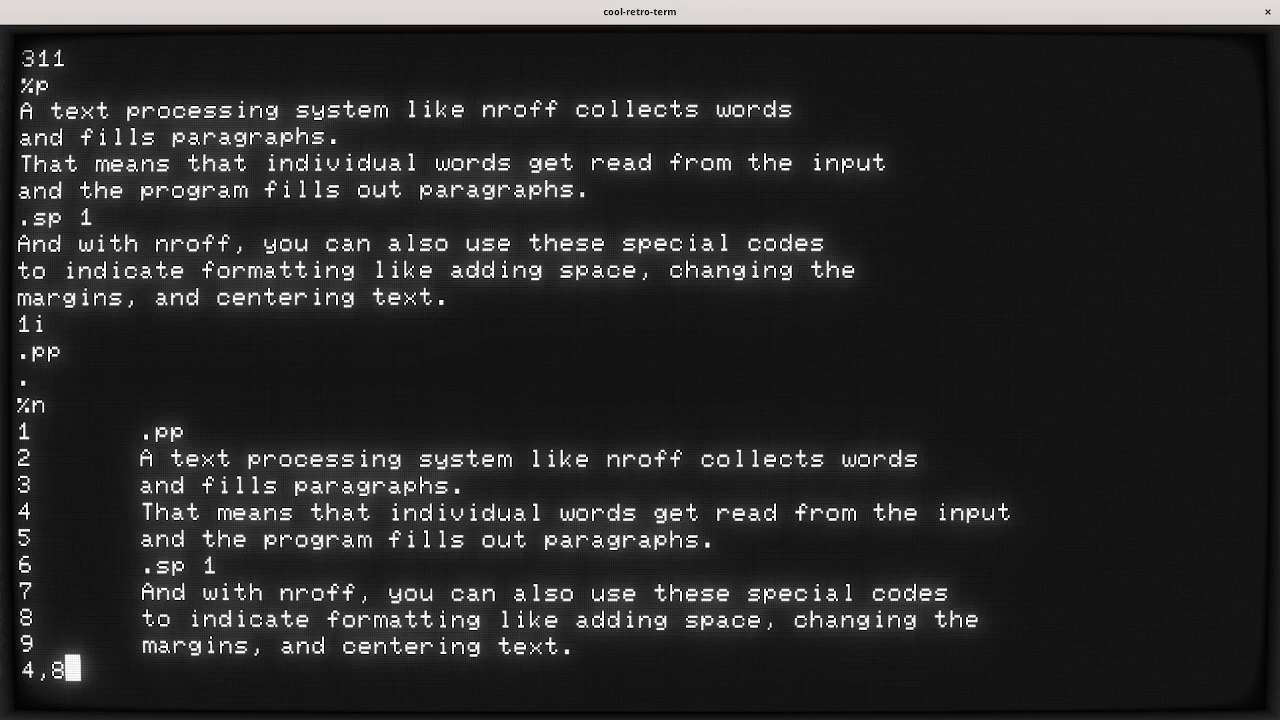
{"action": "type", "text": "s"}
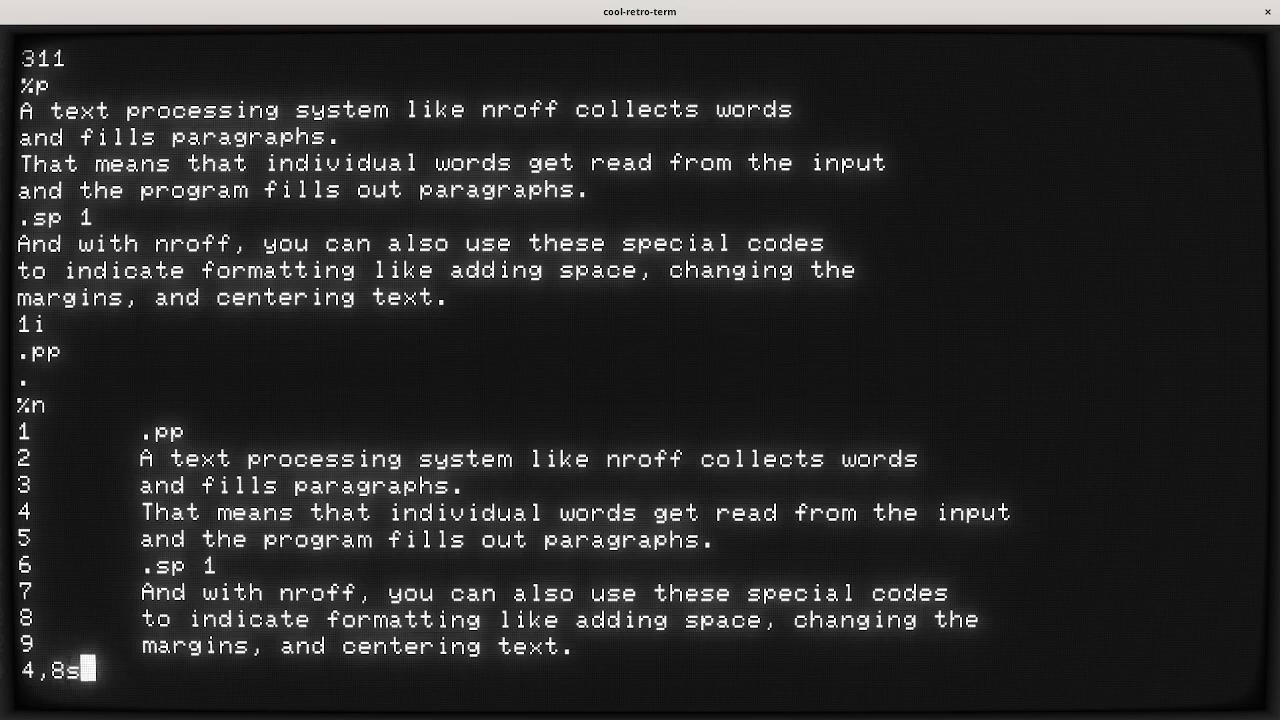
{"action": "type", "text": "/"}
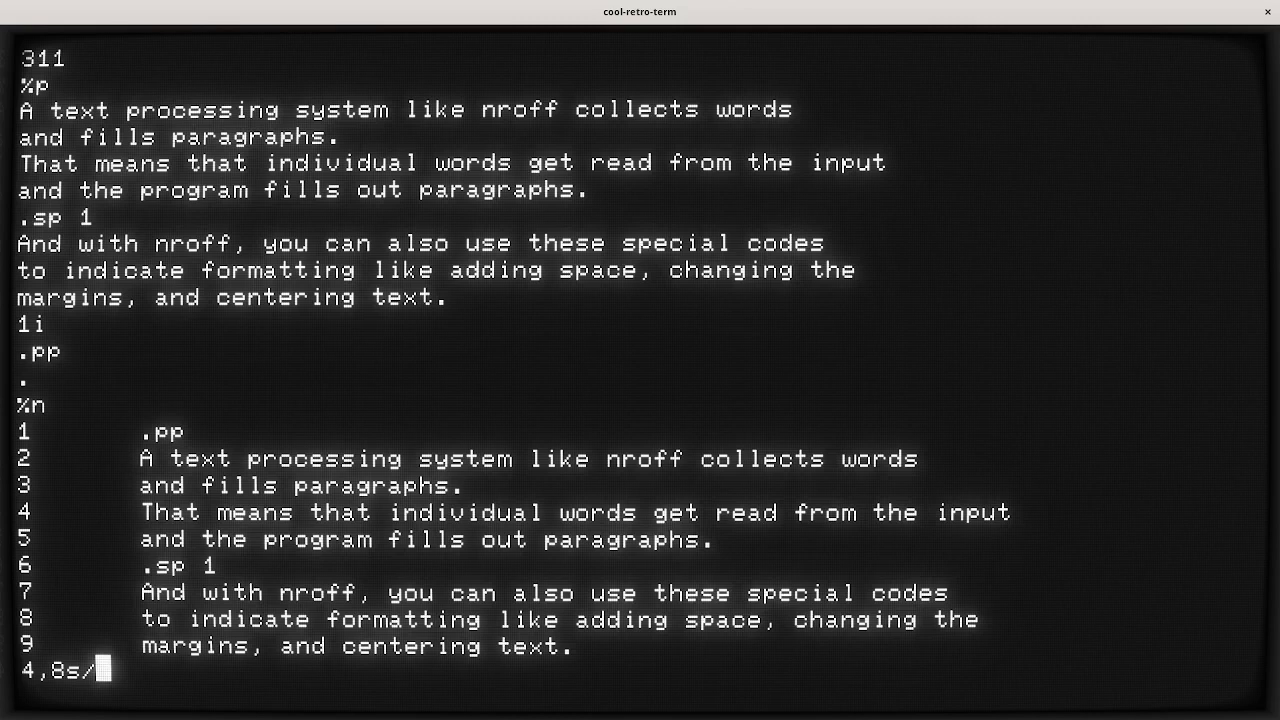
{"action": "type", "text": "^\\."}
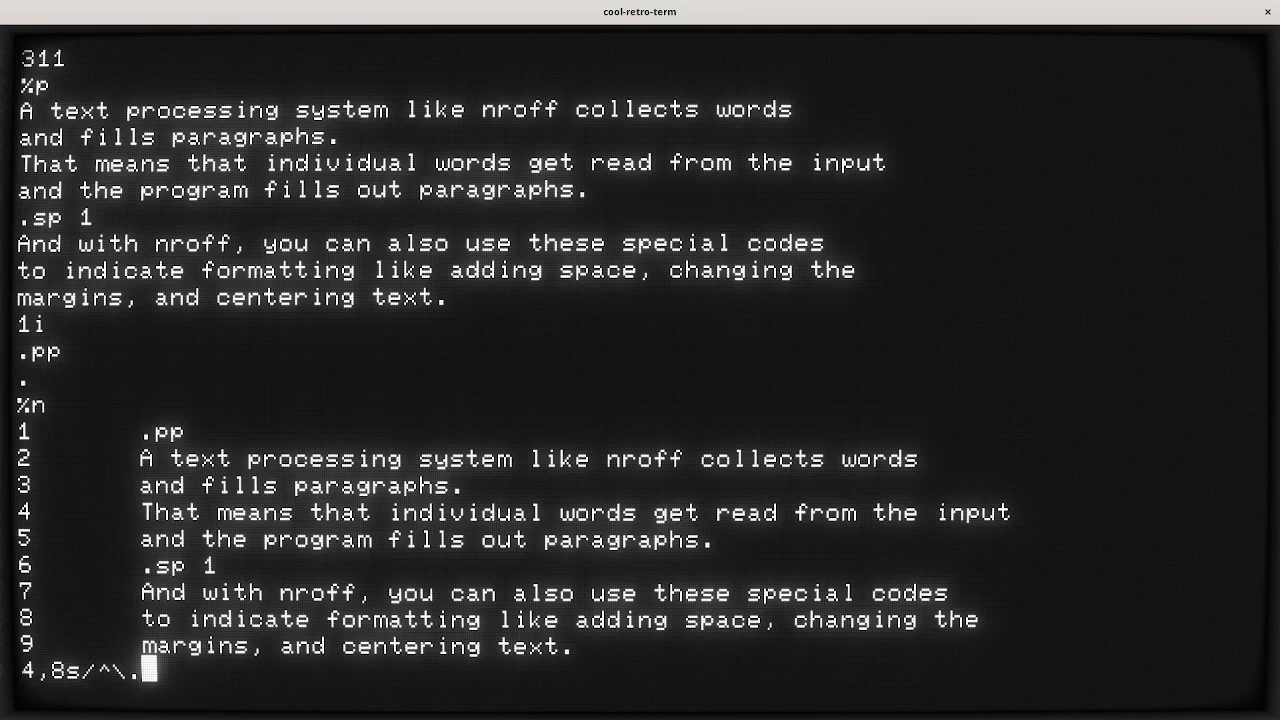
{"action": "type", "text": "sp"}
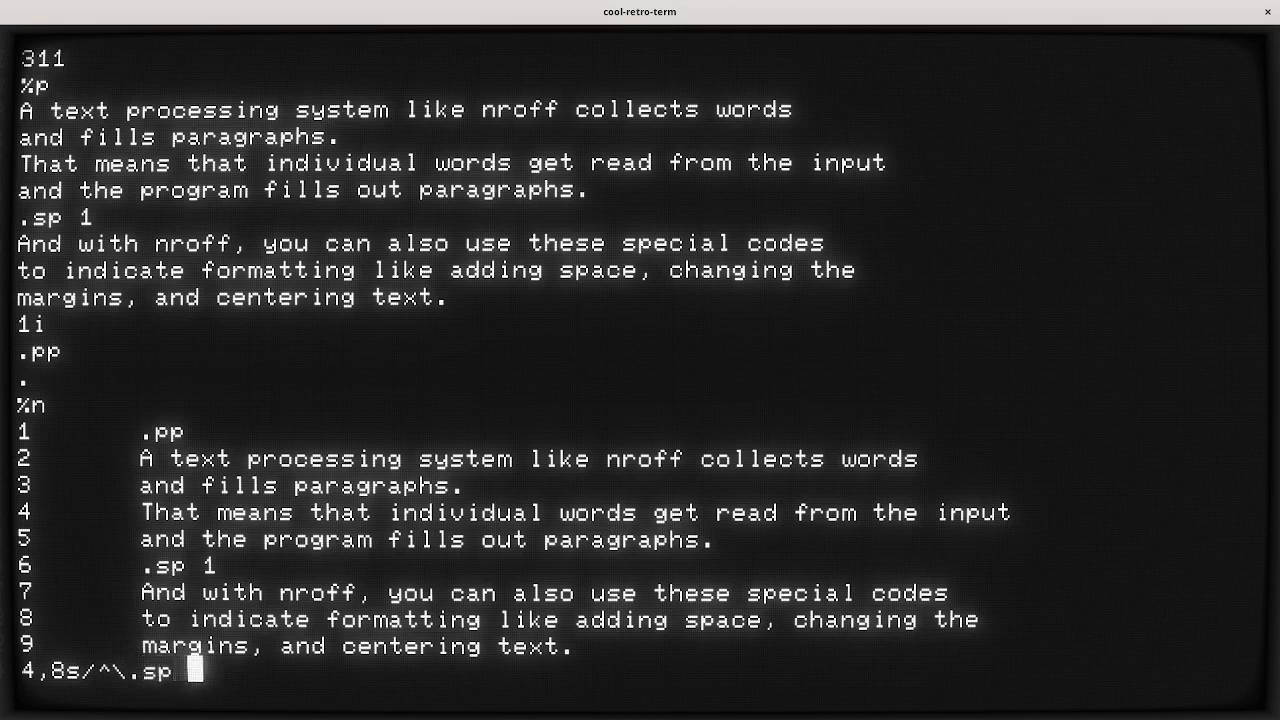
{"action": "type", "text": "1"}
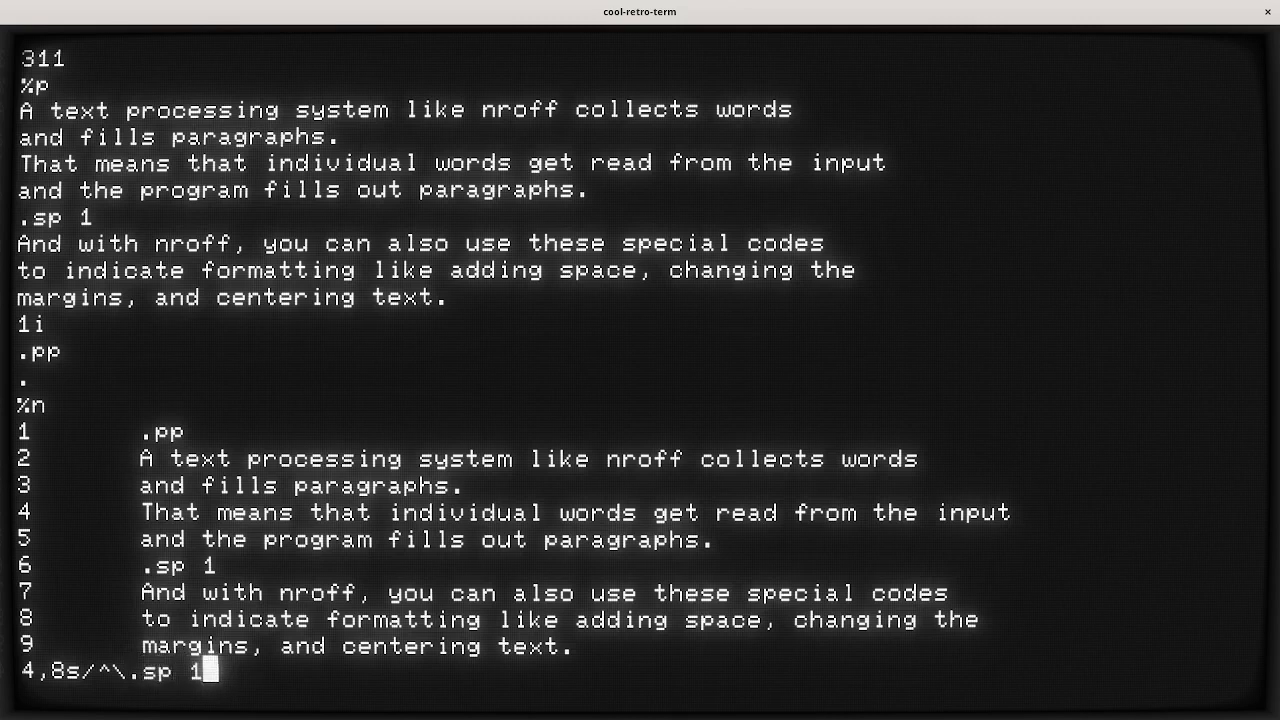
{"action": "type", "text": "/"}
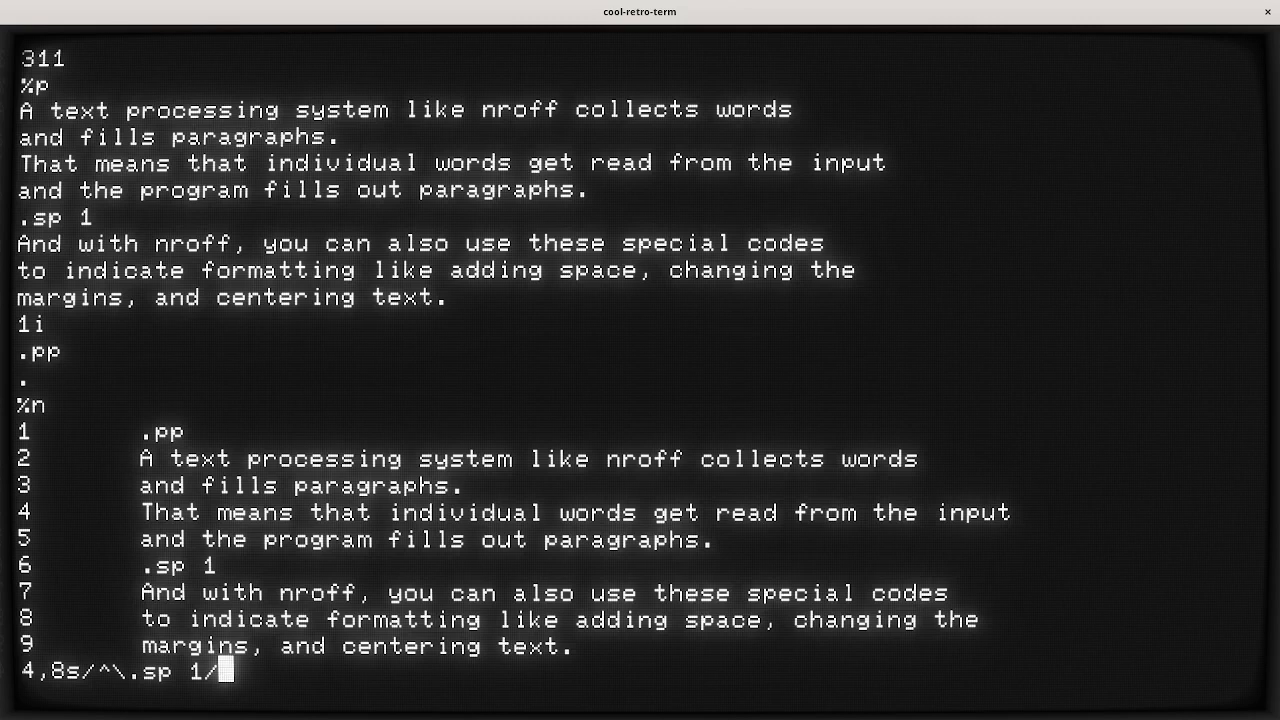
{"action": "type", "text": ".p"}
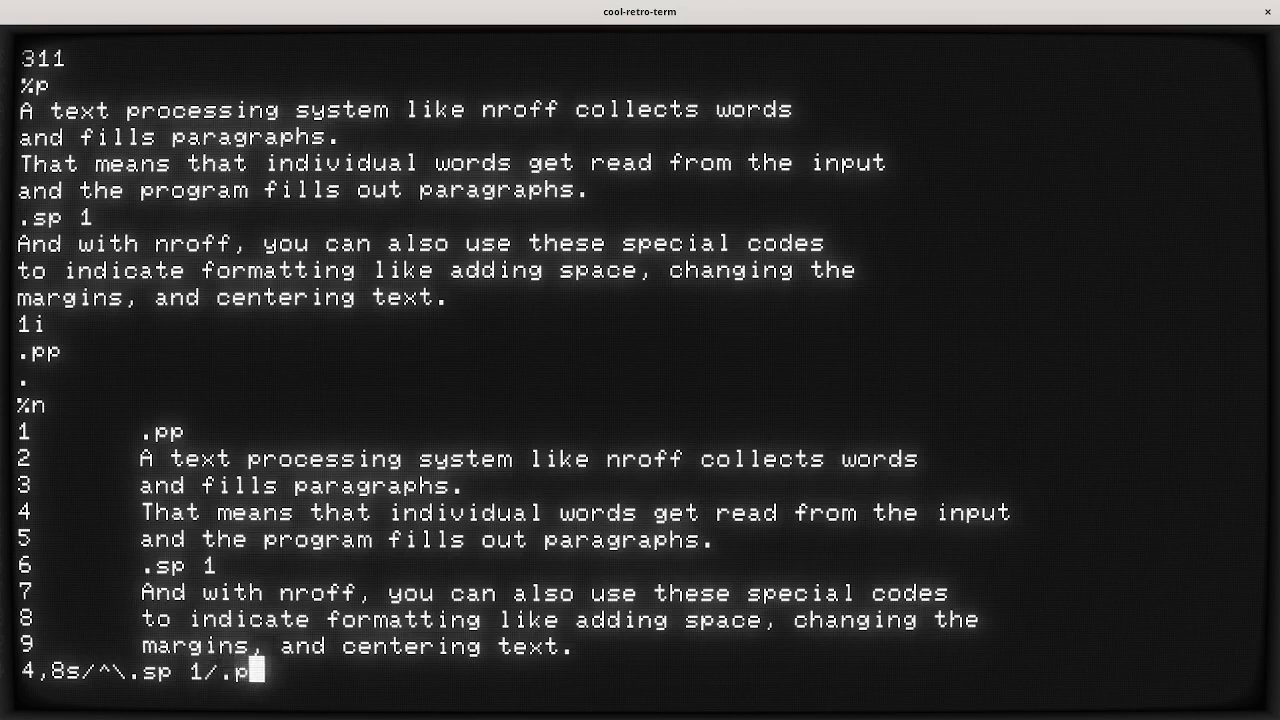
{"action": "type", "text": "p"}
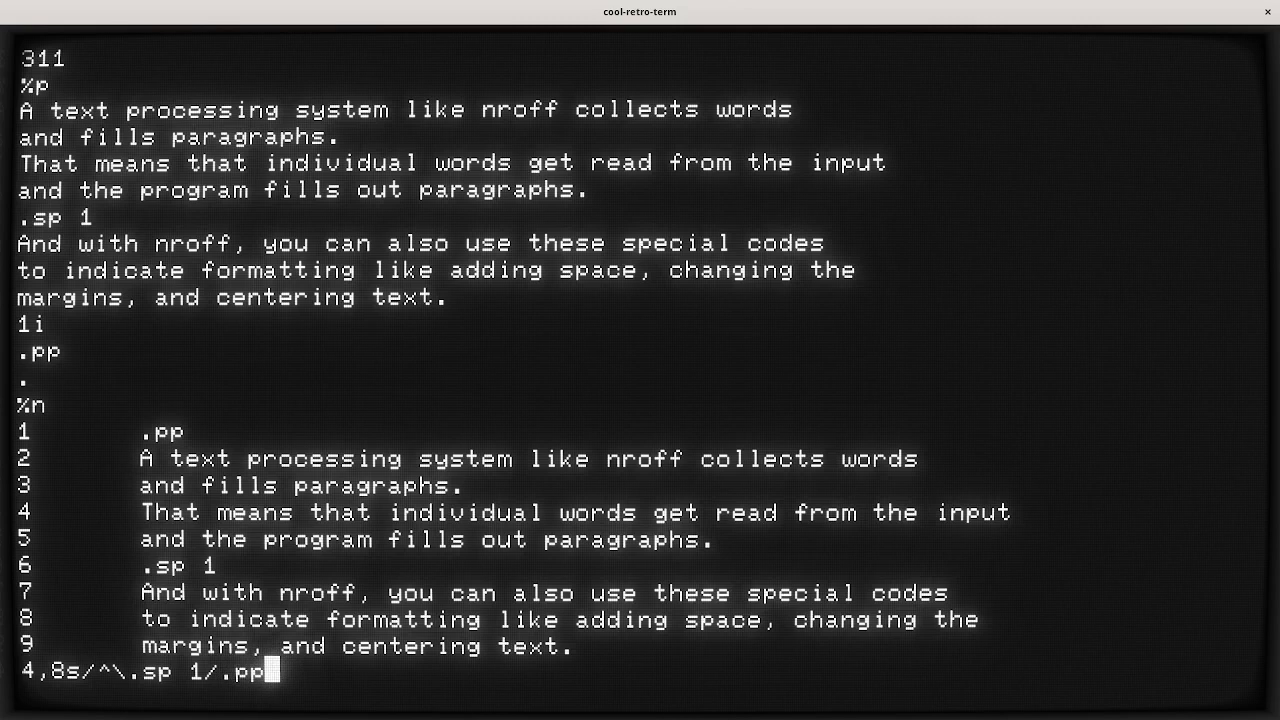
{"action": "type", "text": "/"}
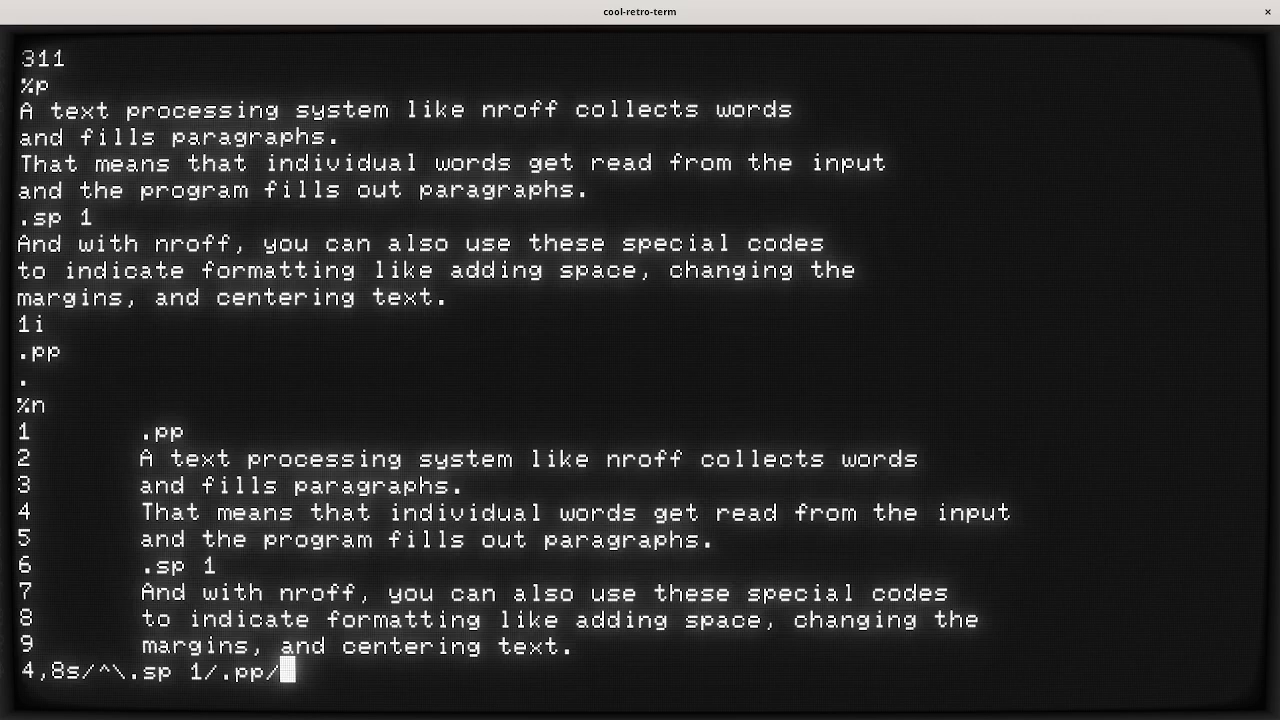
{"action": "key", "text": "Return"}
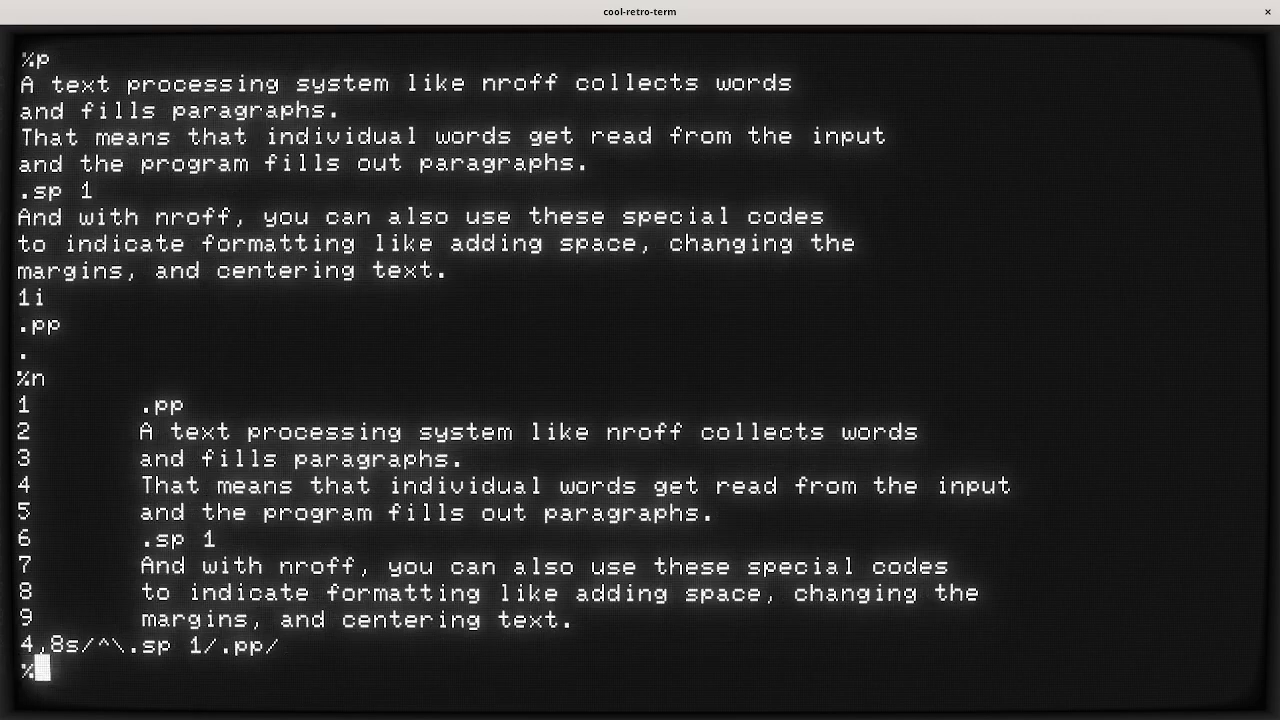
List the whole story with line numbers to check that line 6 reads .pp.
{"action": "type", "text": "n"}
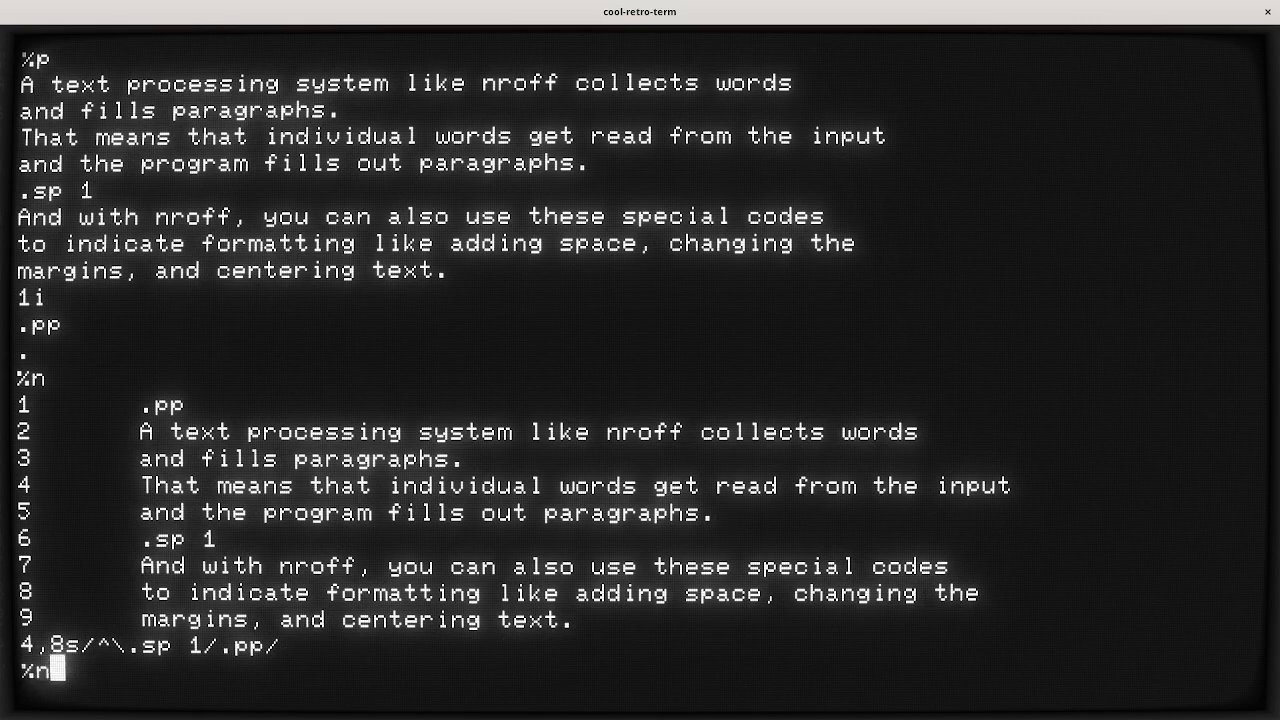
{"action": "key", "text": "Return"}
{"action": "type", "text": "ls"}
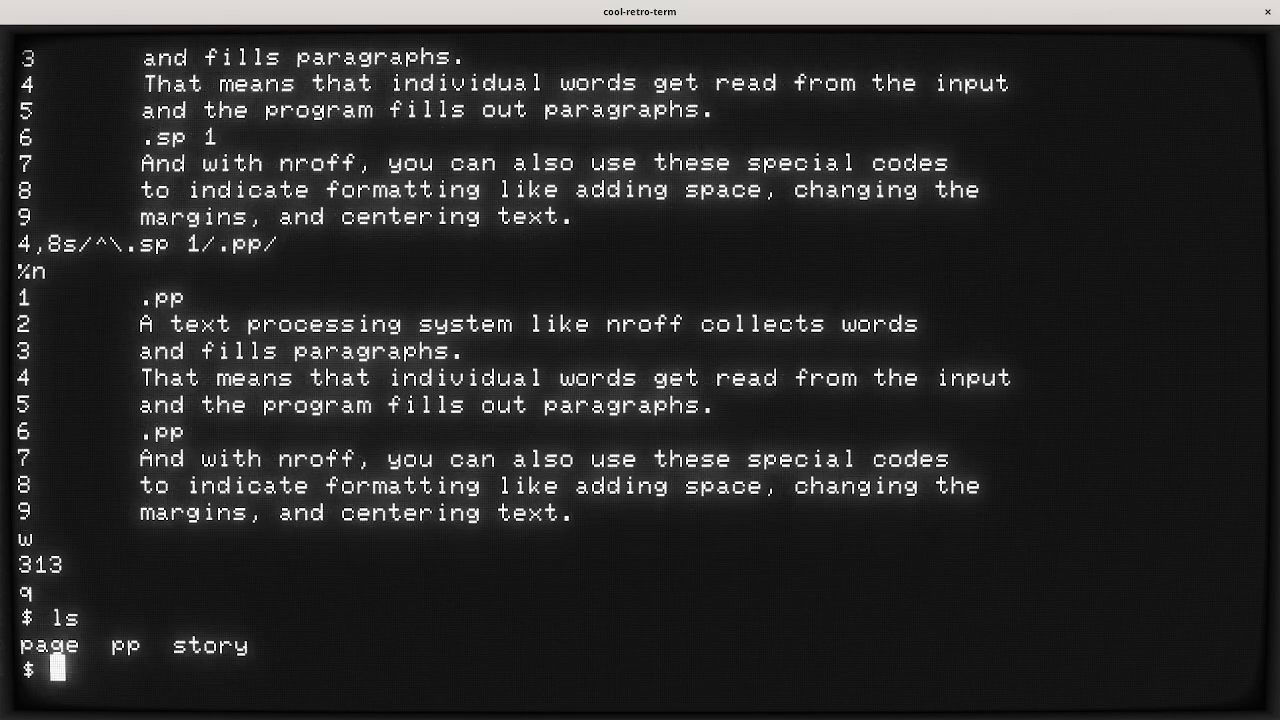
{"action": "type", "text": "c"}
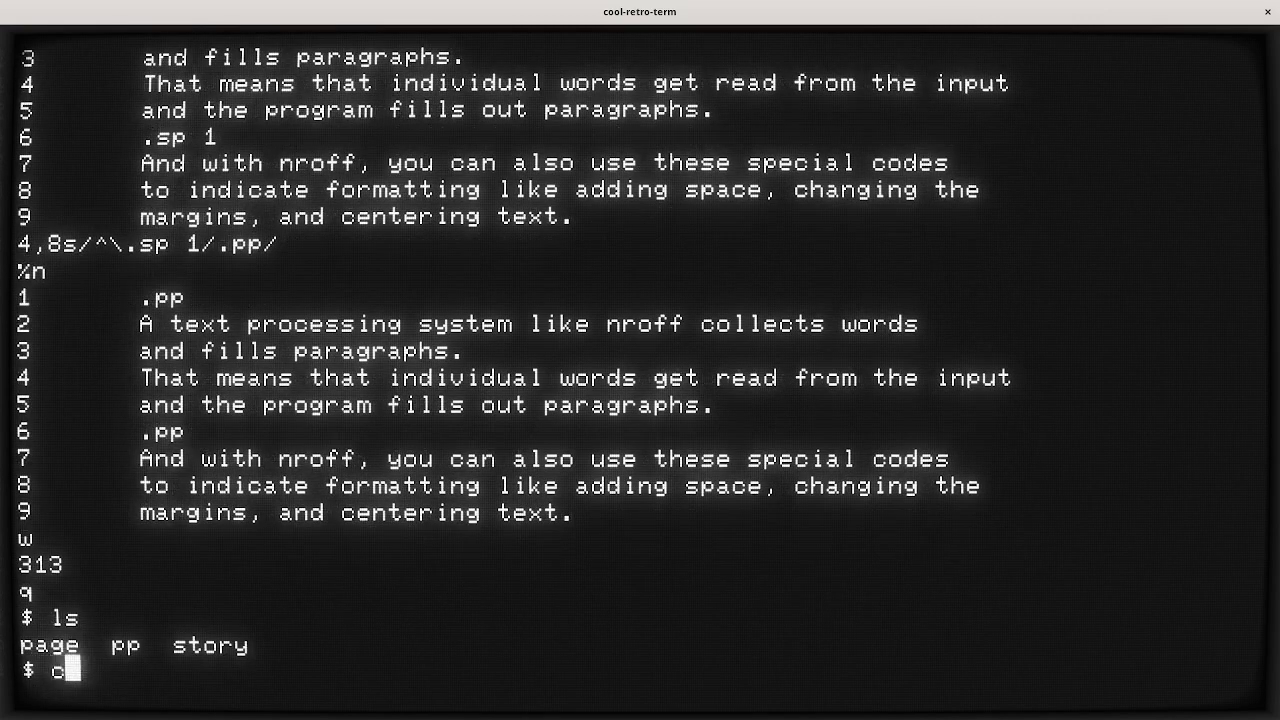
{"action": "type", "text": "at"}
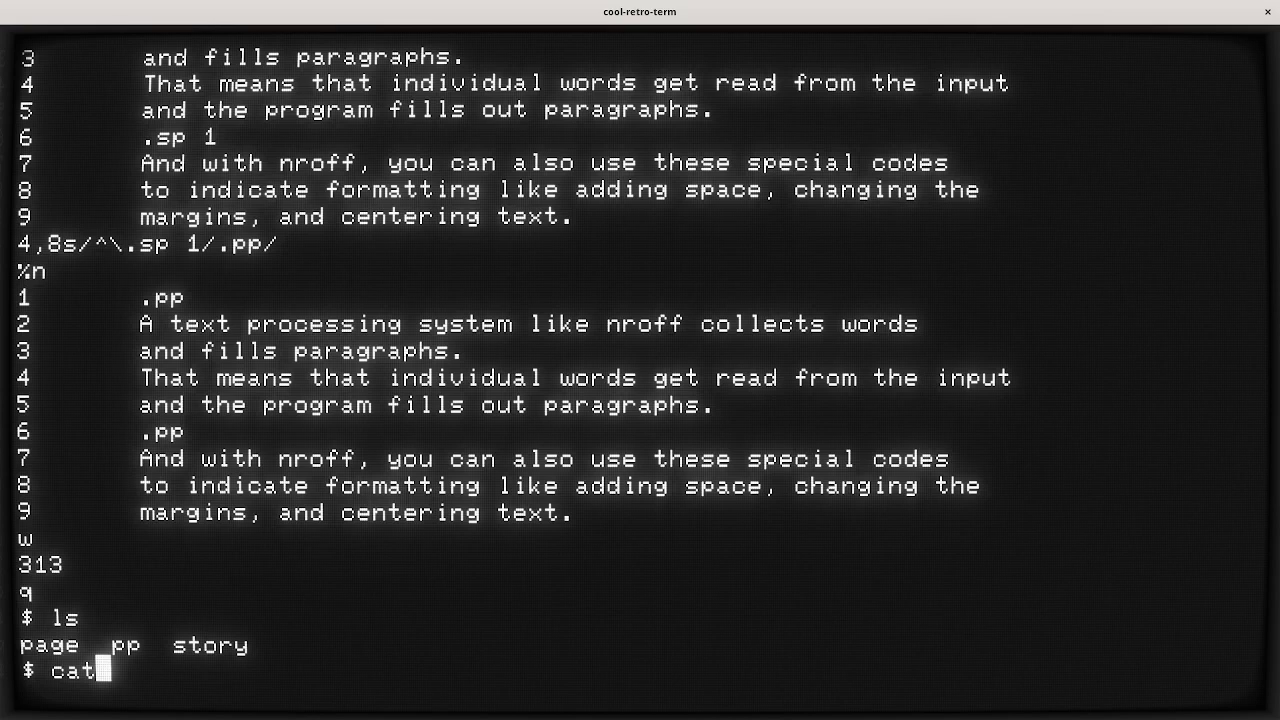
{"action": "type", "text": "pp"}
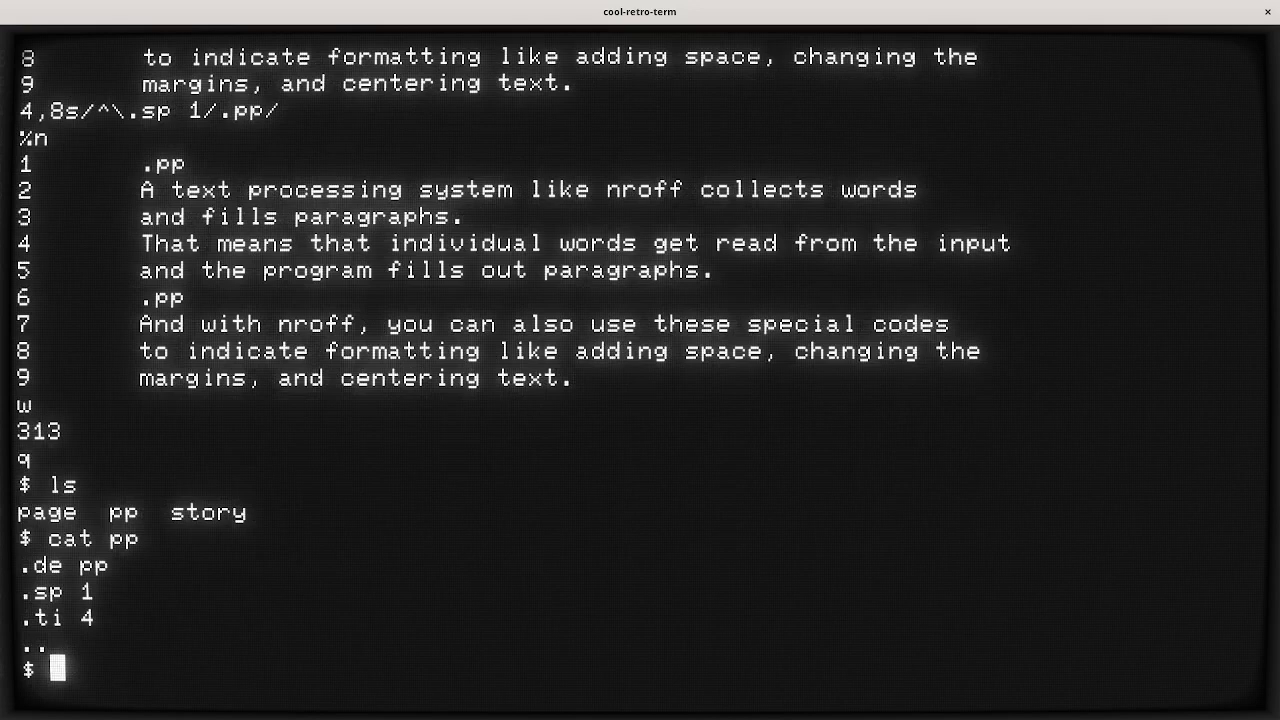
{"action": "type", "text": "cat page"}
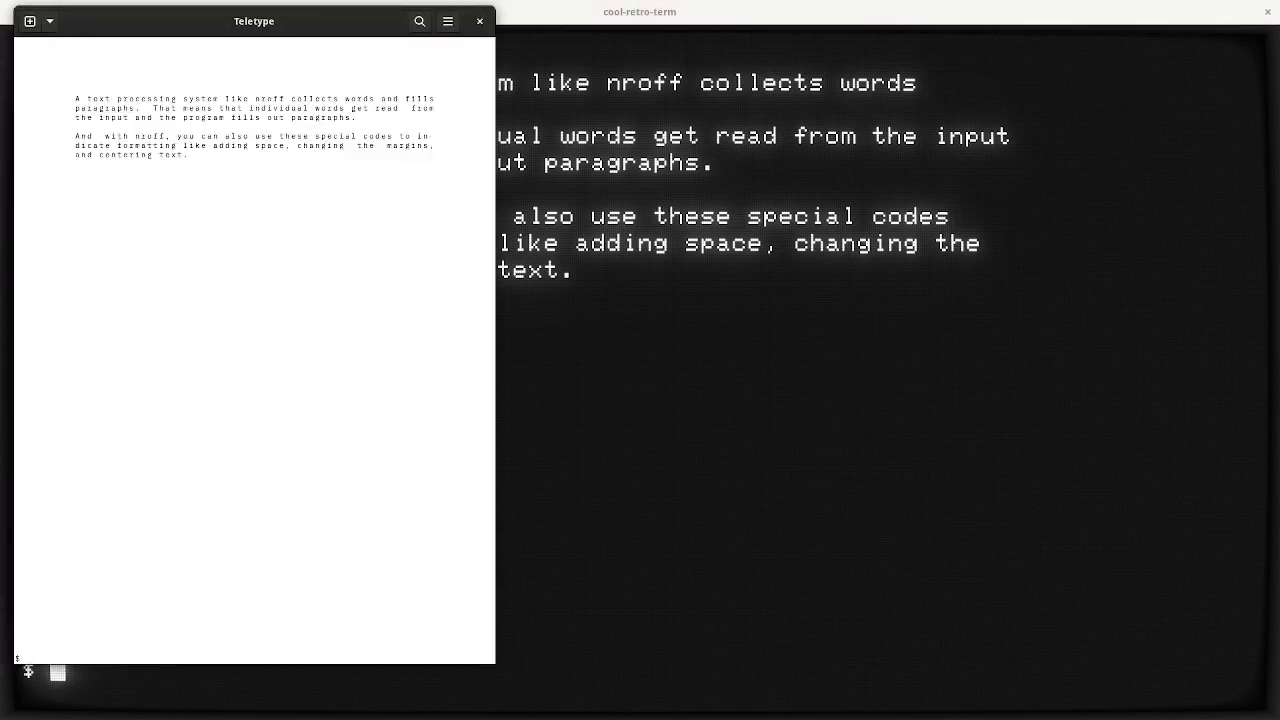
Enter the command nroff page pp story at the Teletype prompt.
{"action": "type", "text": "nroff p"}
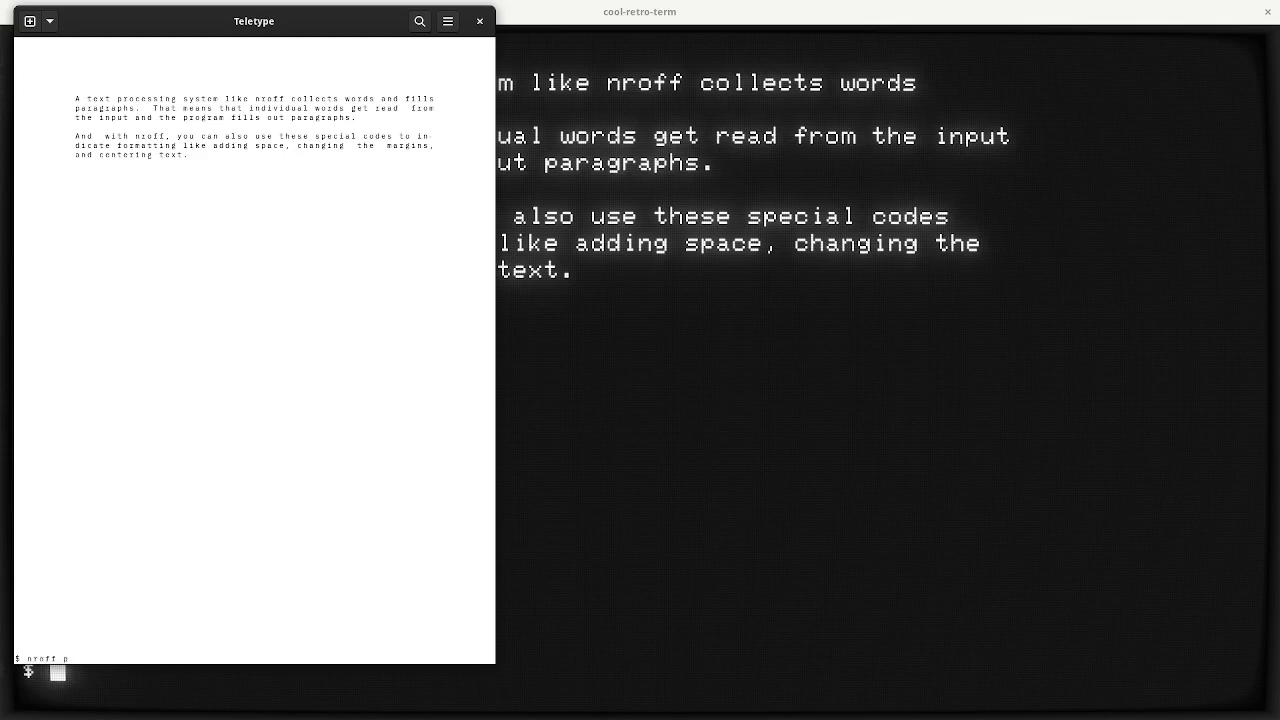
{"action": "type", "text": "age.pp"}
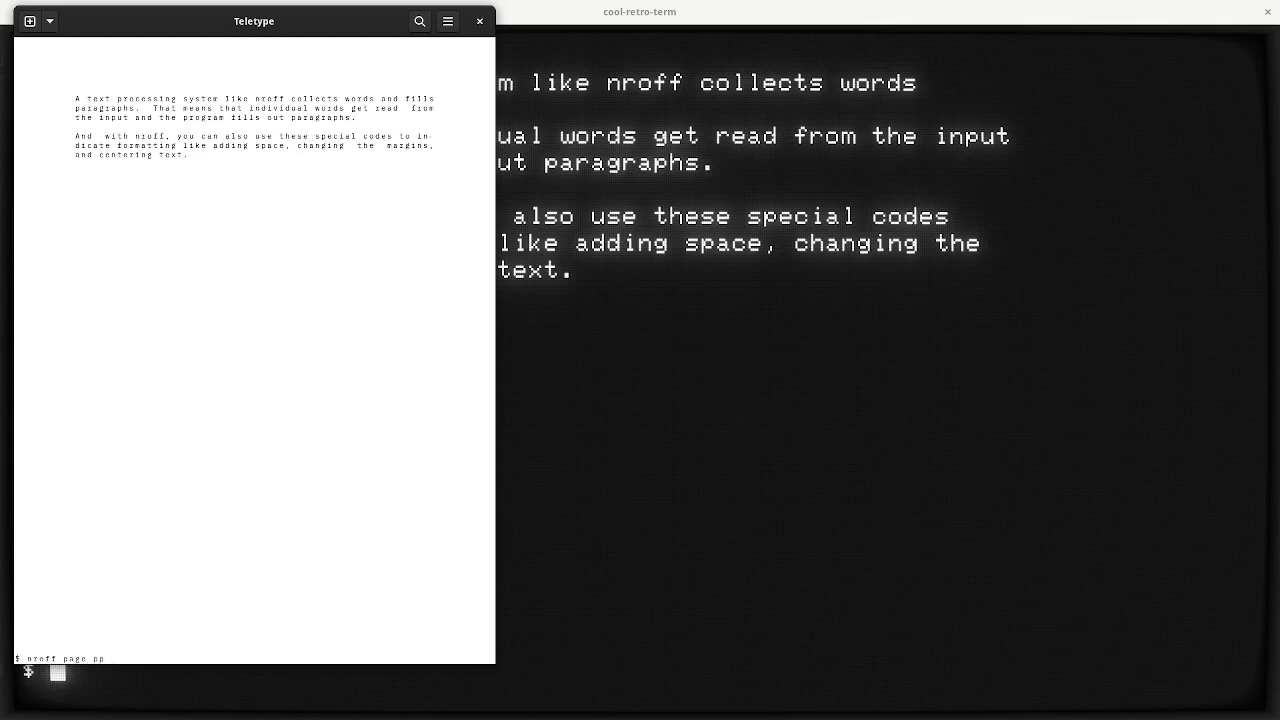
{"action": "type", "text": "story"}
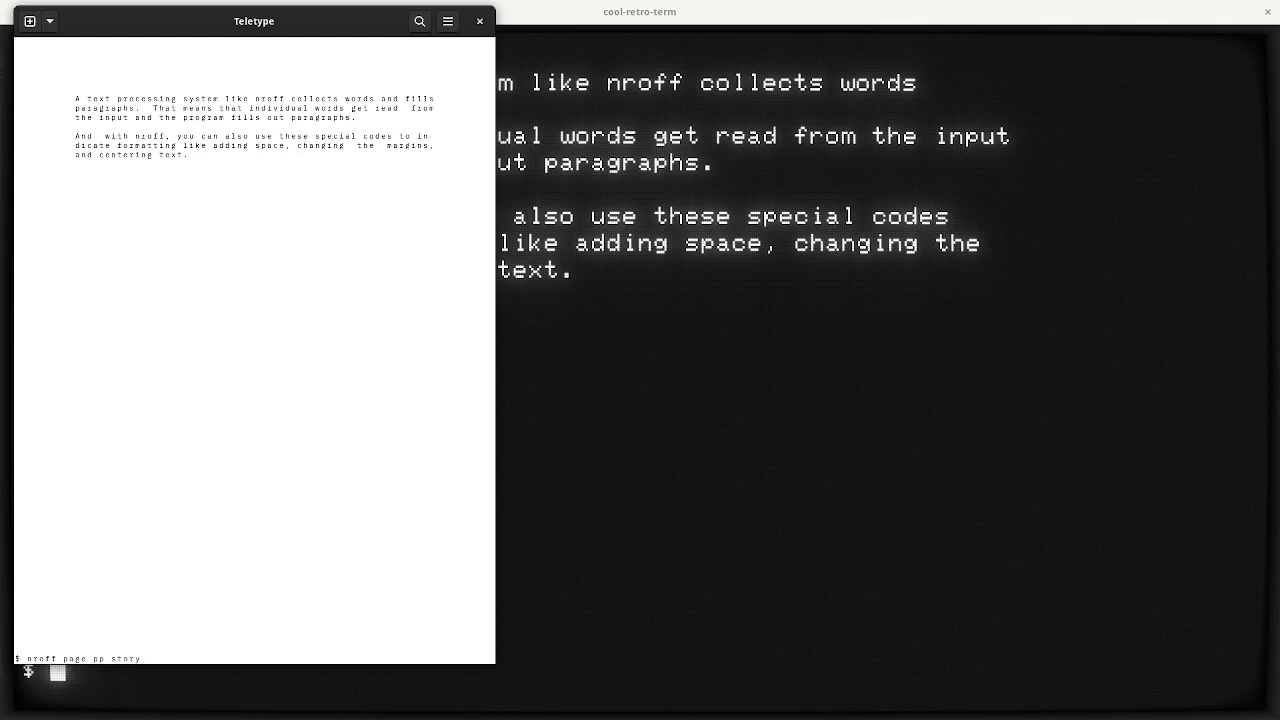